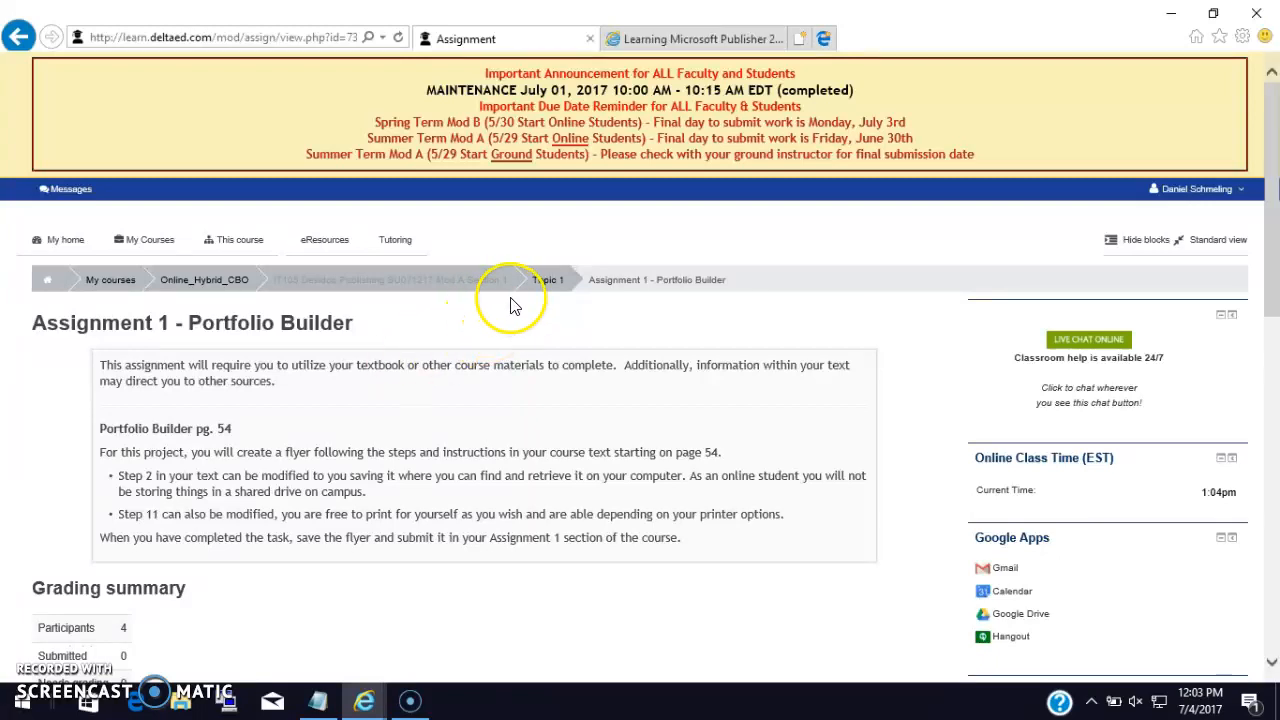
mouse_move(510, 304)
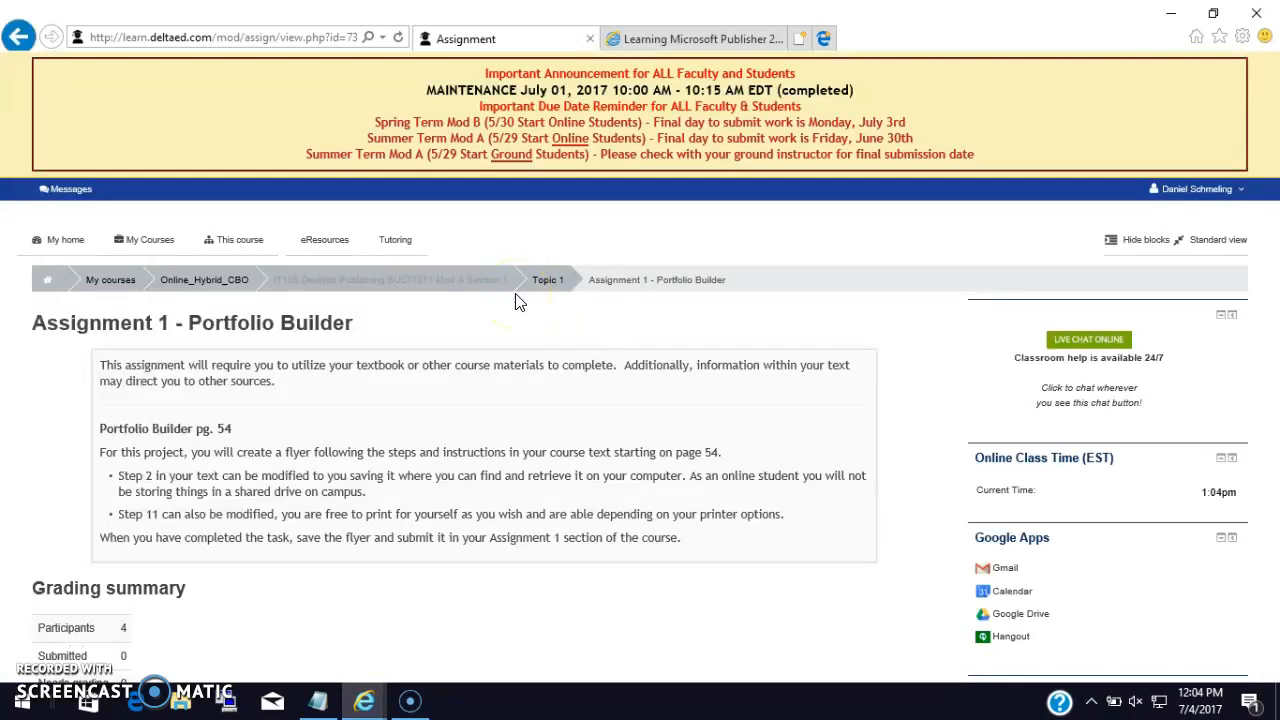
mouse_move(244, 444)
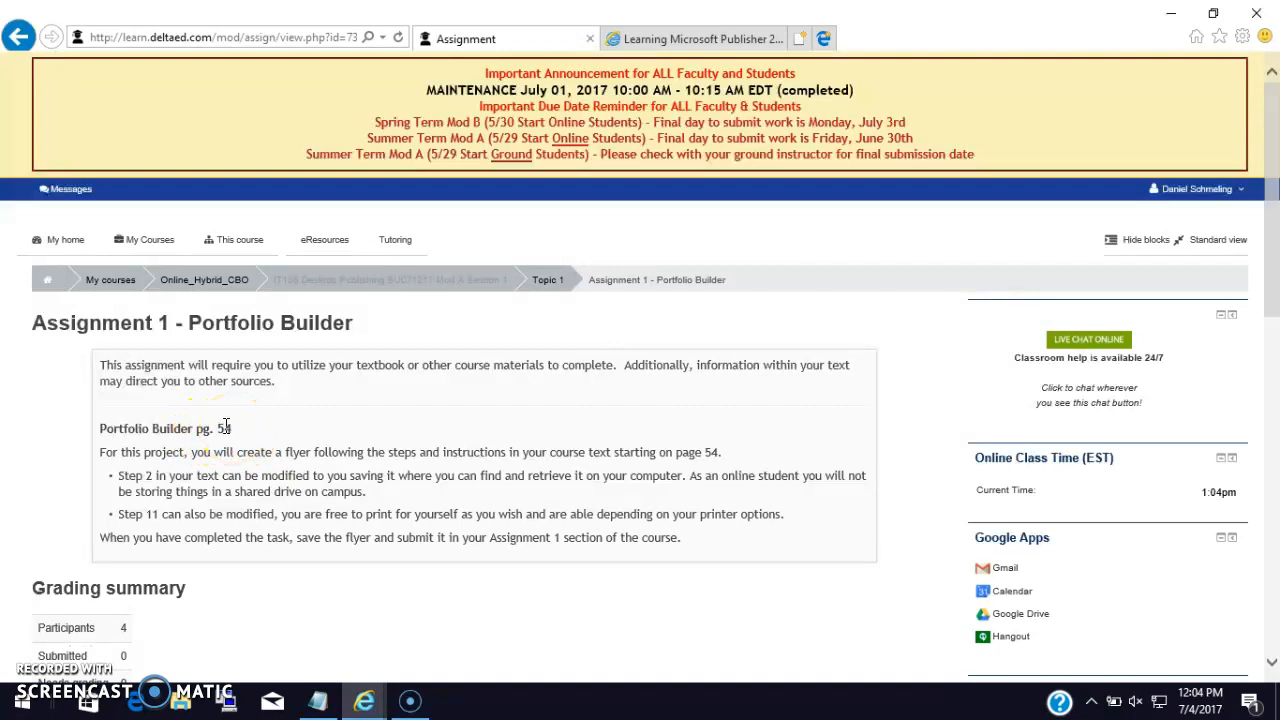
mouse_move(64, 628)
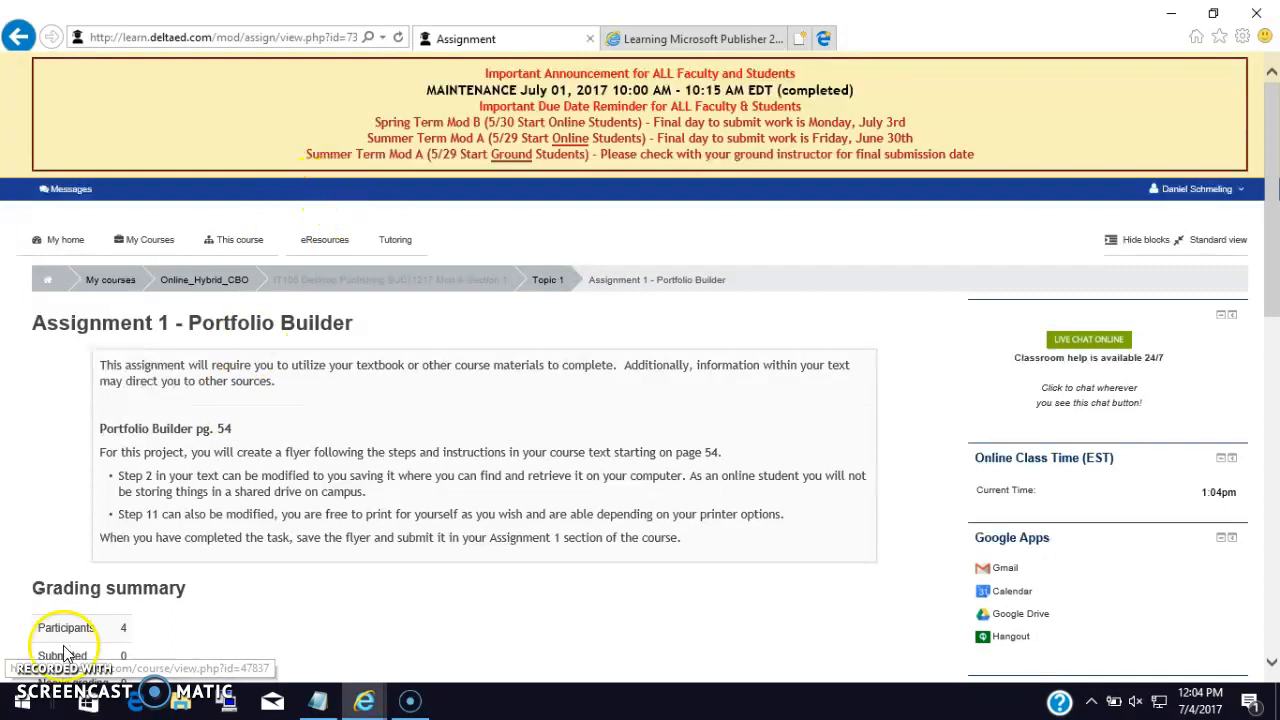
mouse_move(696, 38)
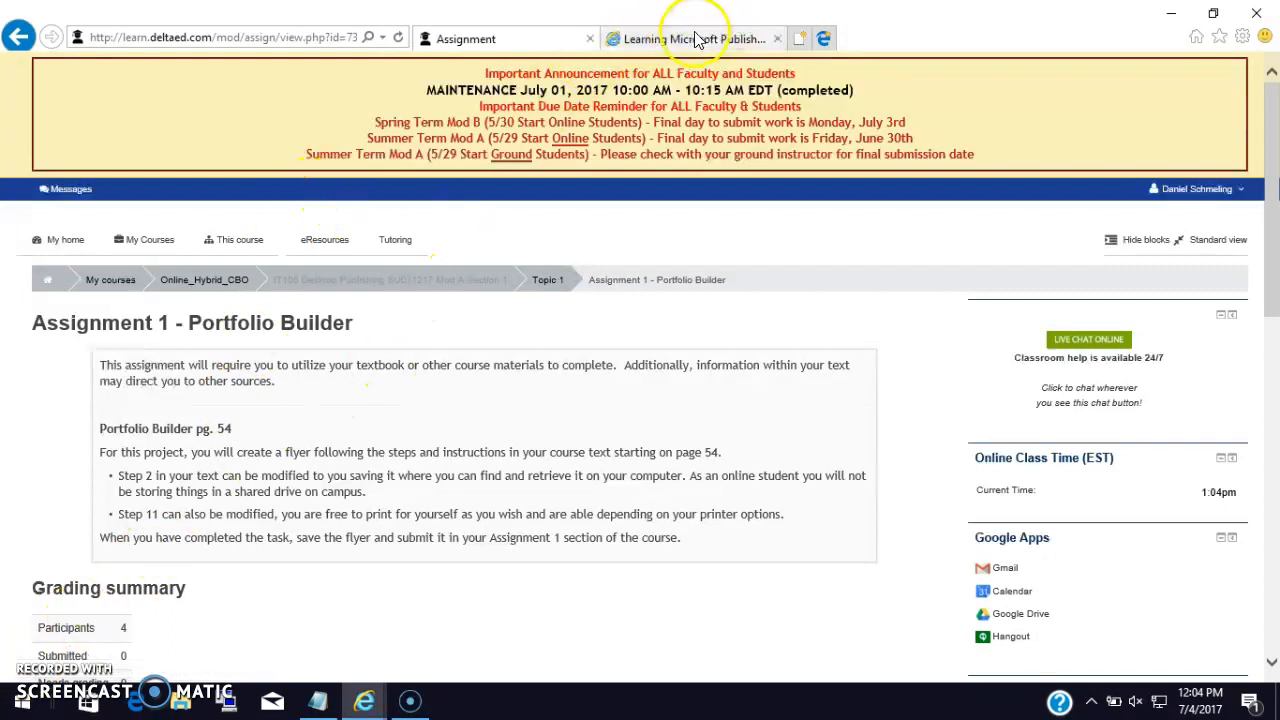
- Switch to the Learning Microsoft Publisher 2013 companion site browser tab
left_click(690, 38)
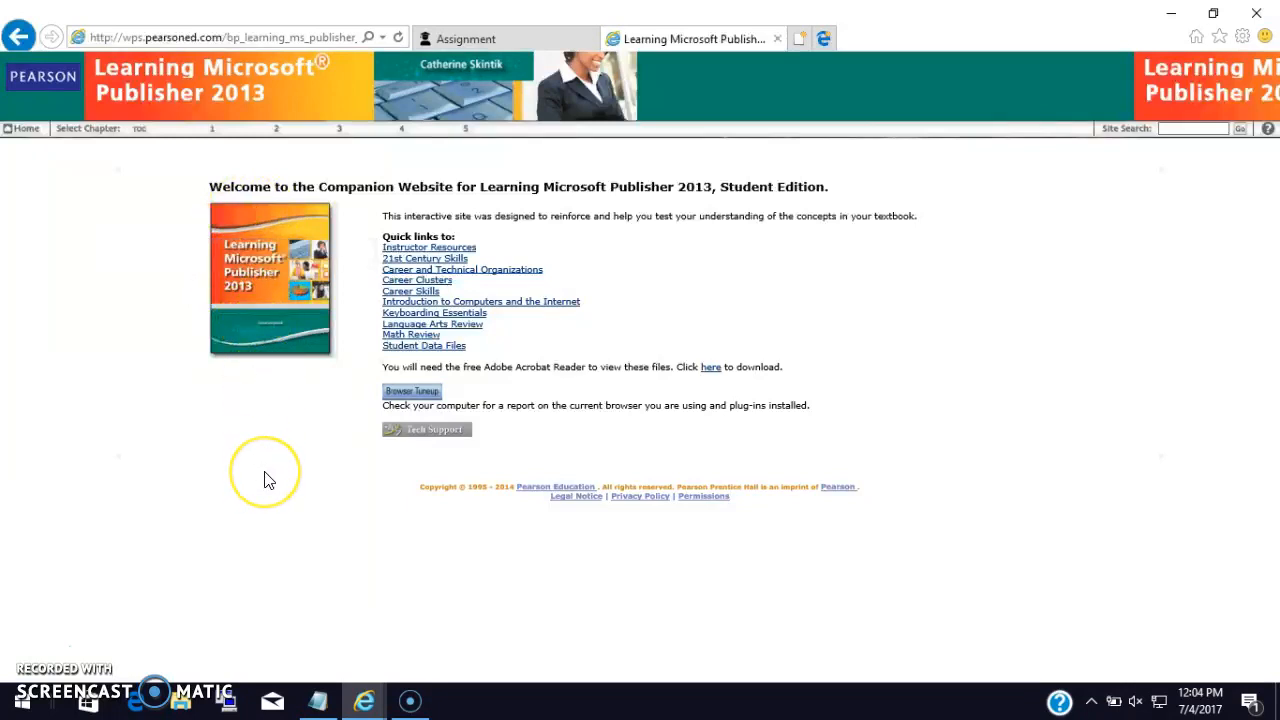
mouse_move(258, 358)
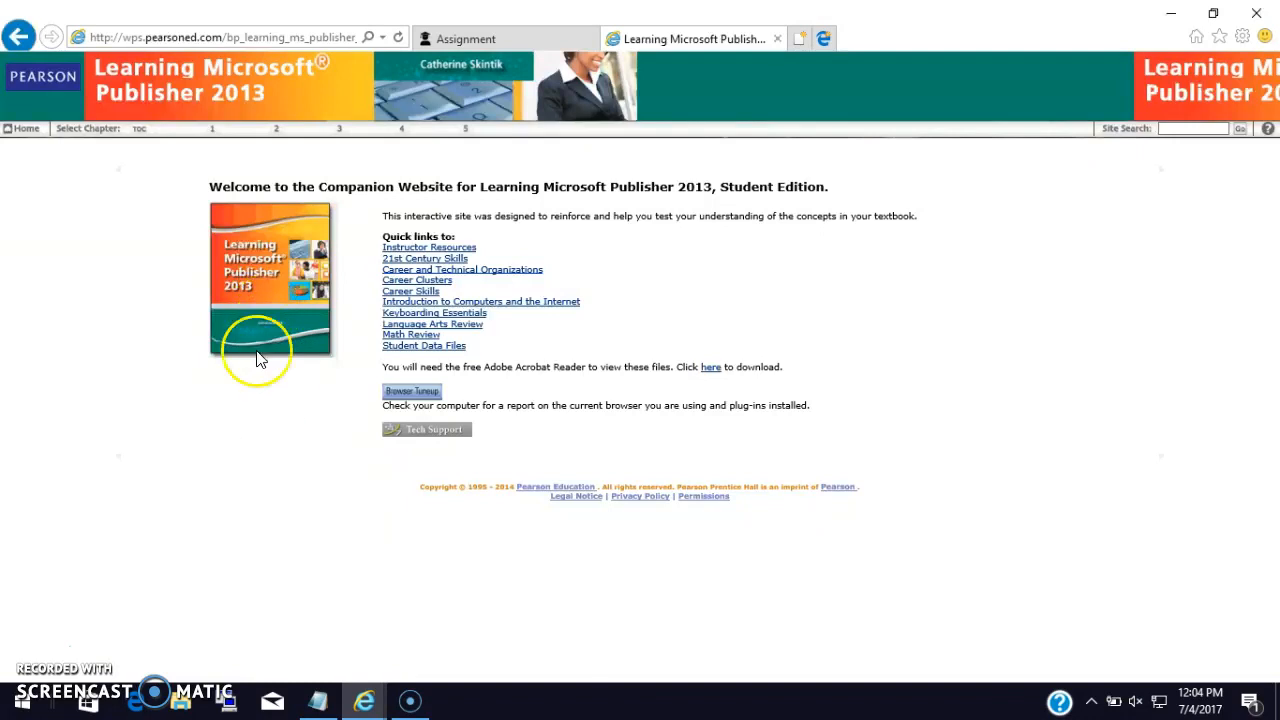
mouse_move(284, 404)
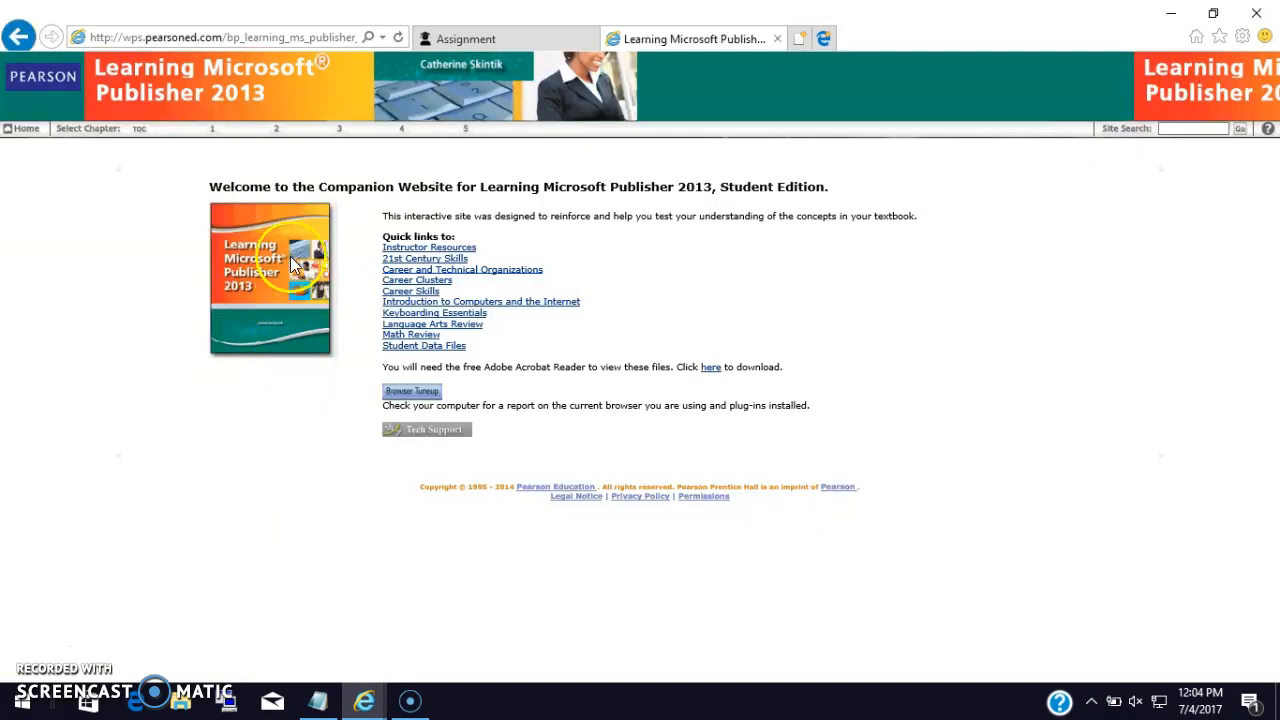
mouse_move(156, 36)
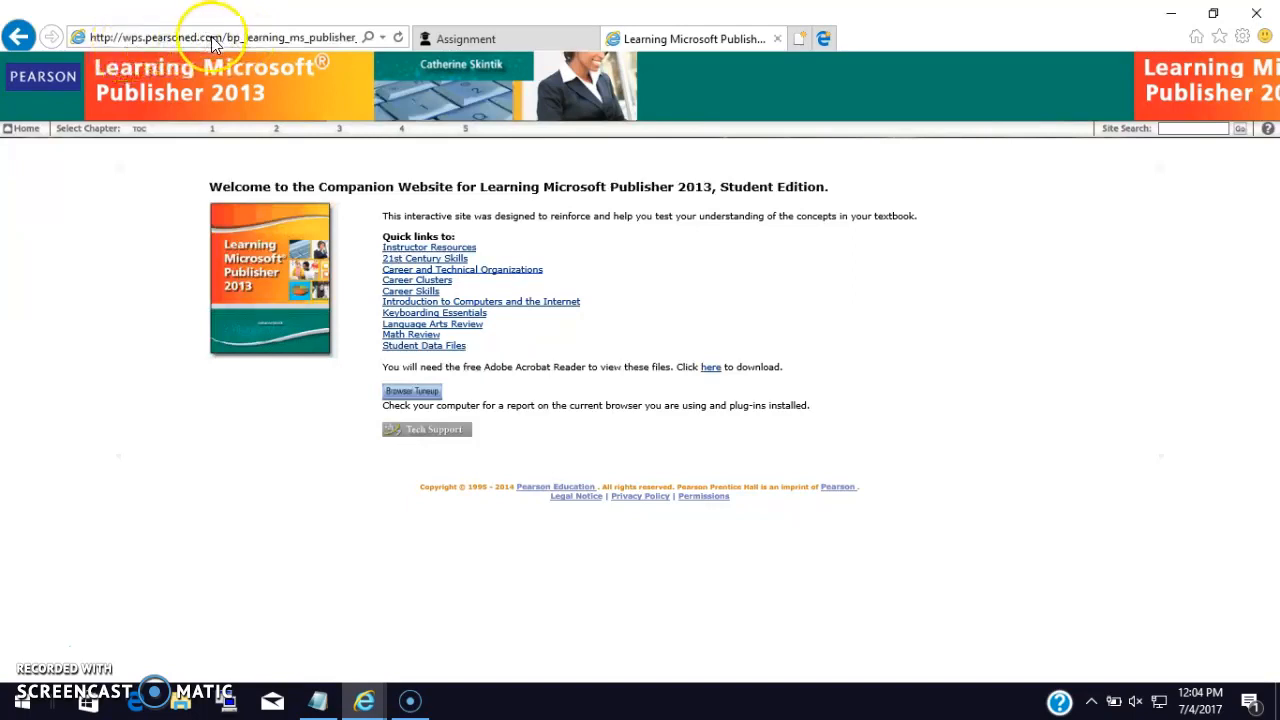
mouse_move(410, 292)
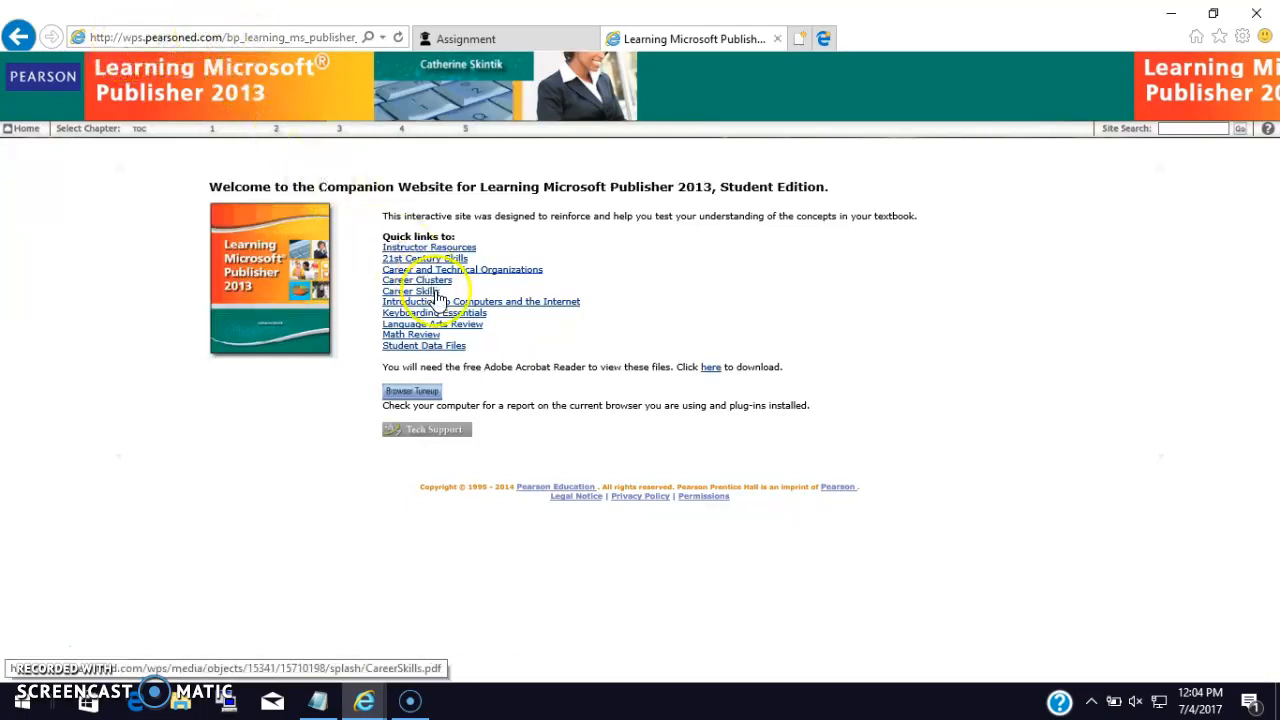
mouse_move(400, 356)
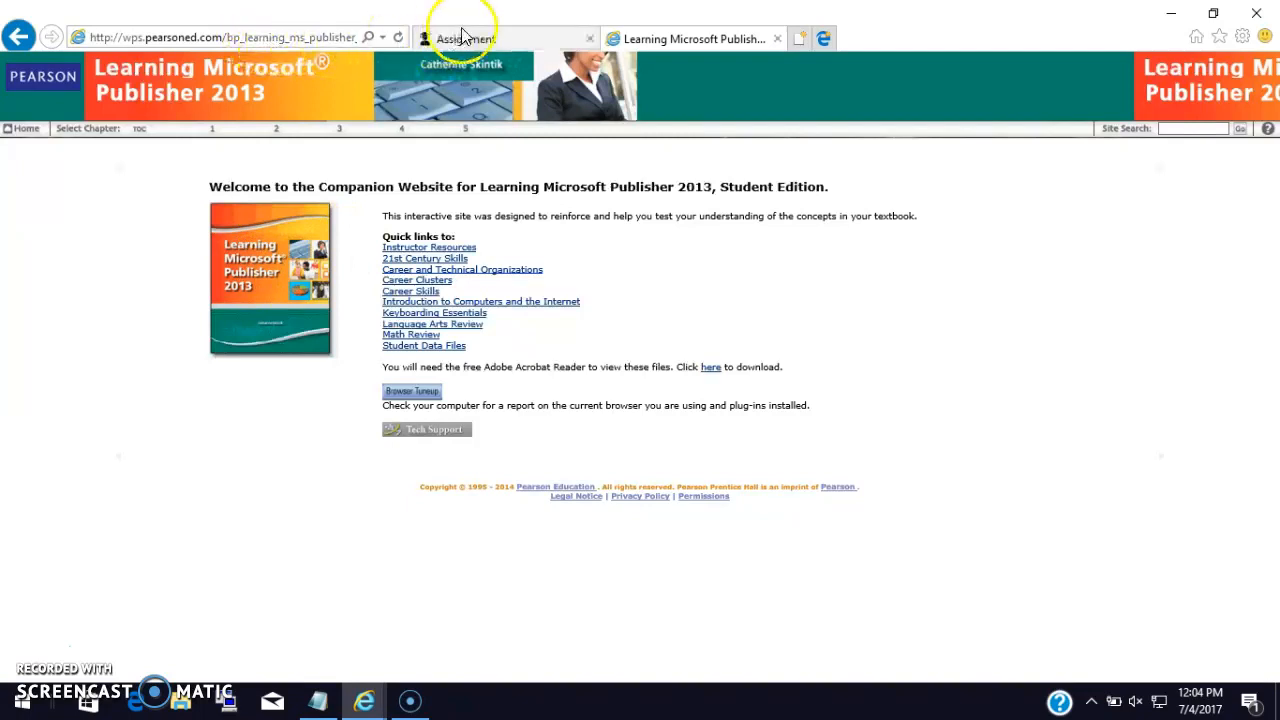
mouse_move(464, 38)
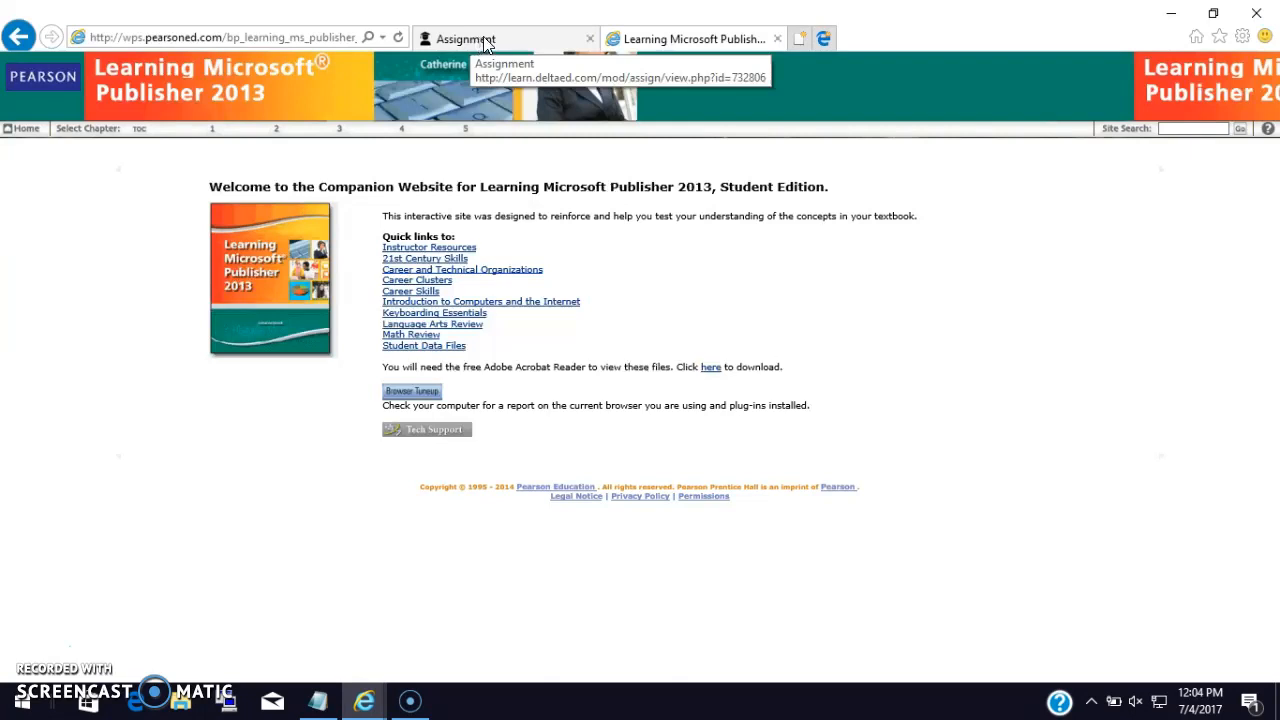
- Return to the Portfolio Builder assignment, then search 'publish' in Start to launch Publisher 2013
left_click(508, 38)
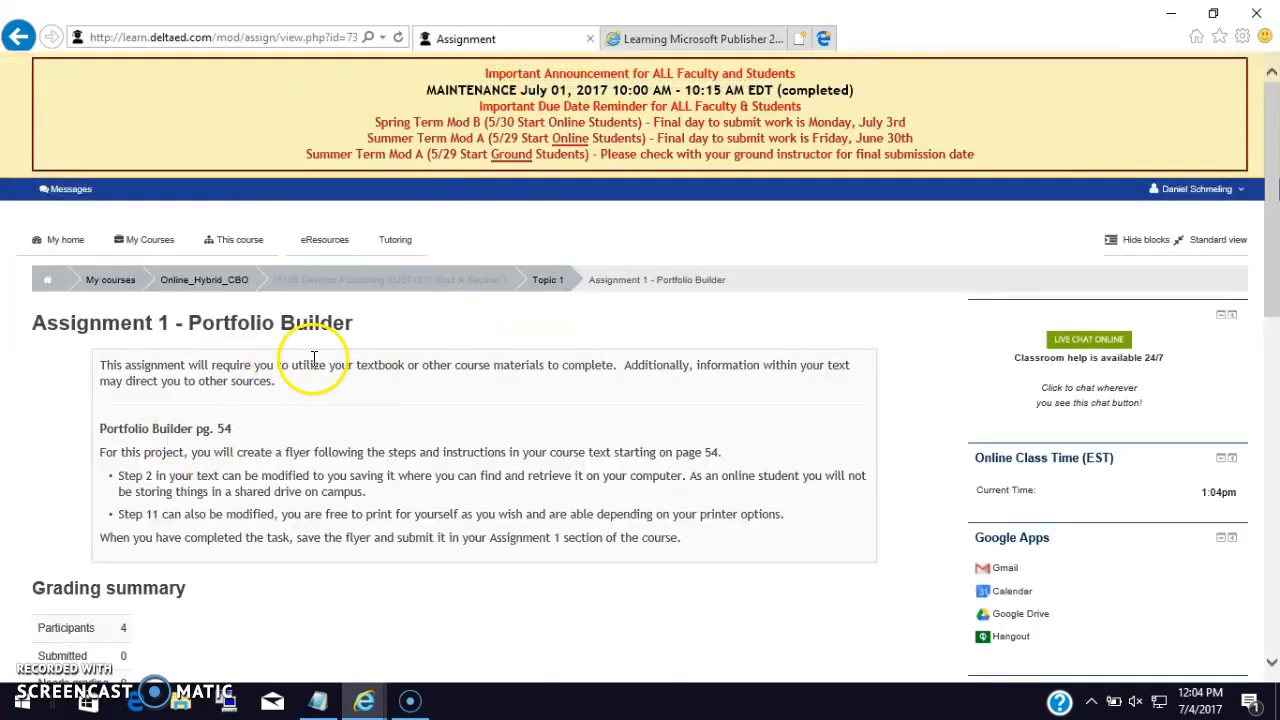
mouse_move(212, 528)
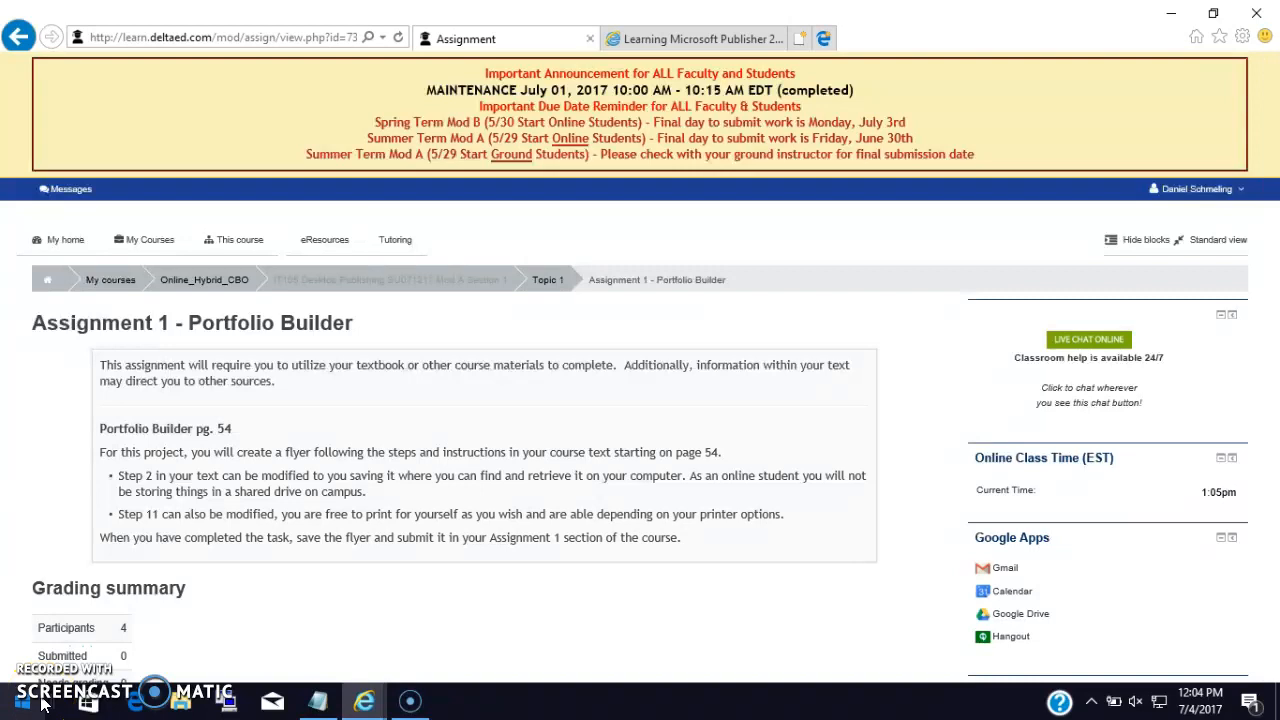
mouse_move(1198, 24)
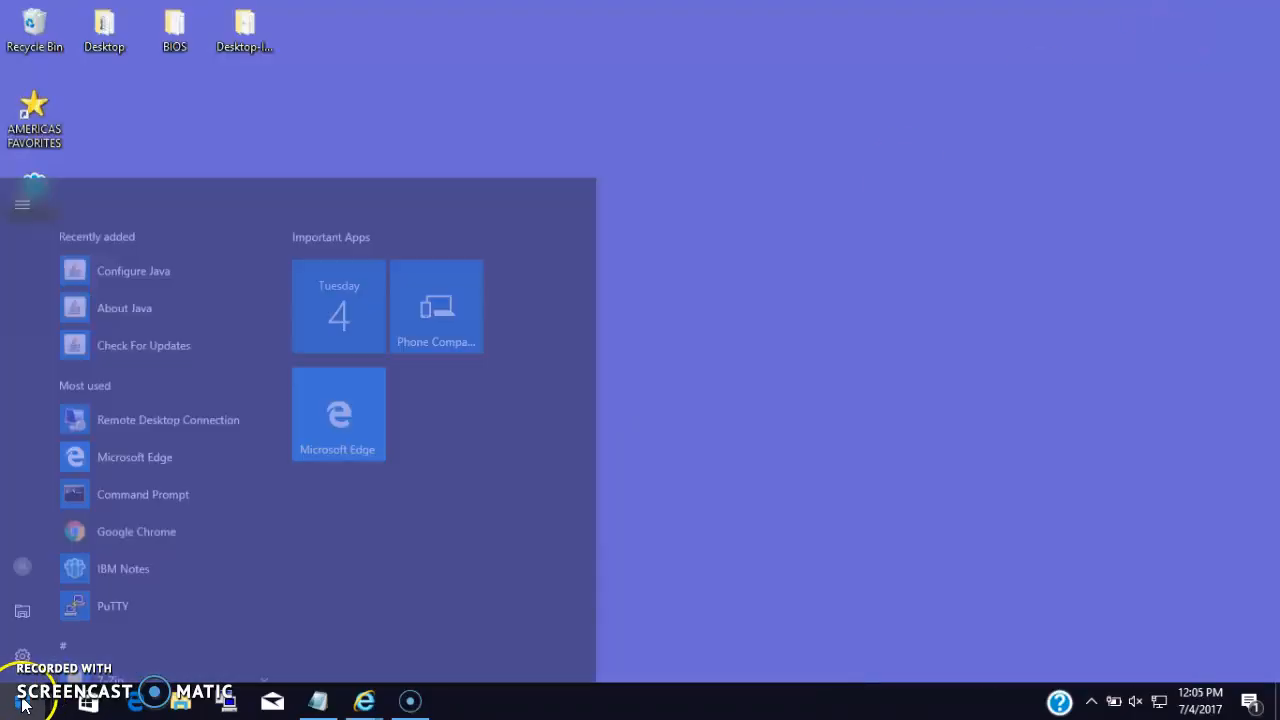
type("publi")
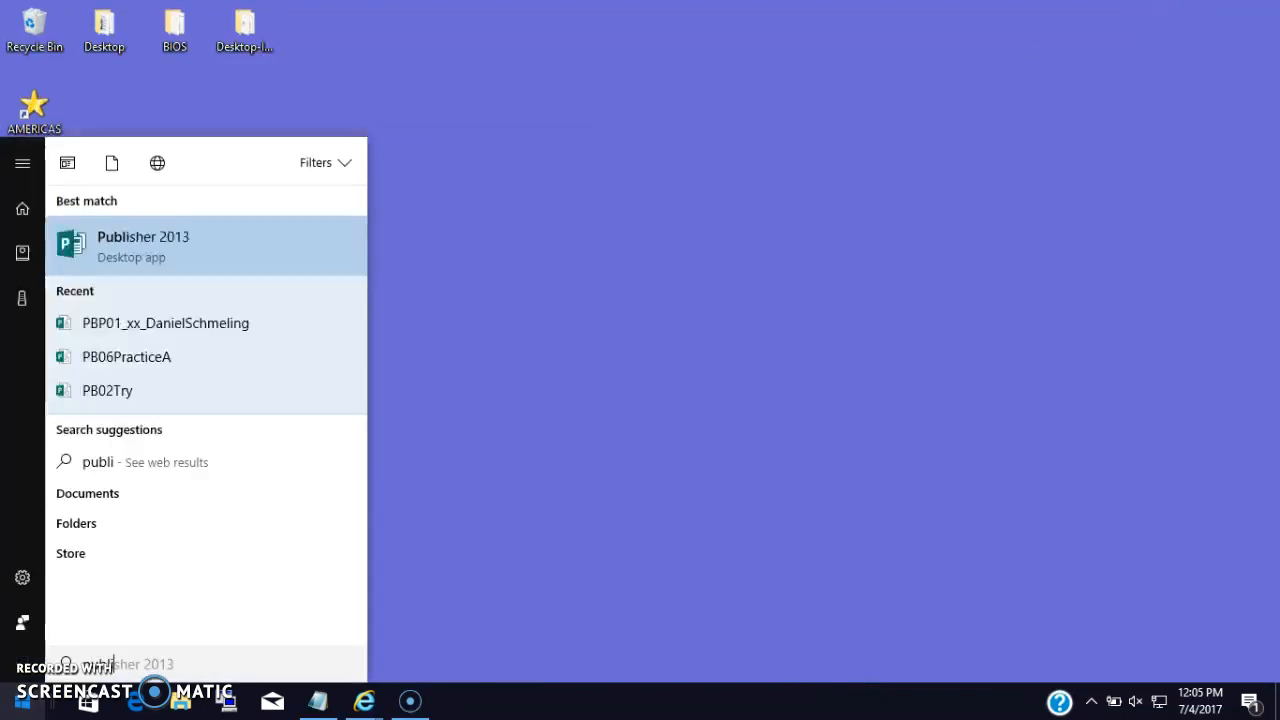
type("sh")
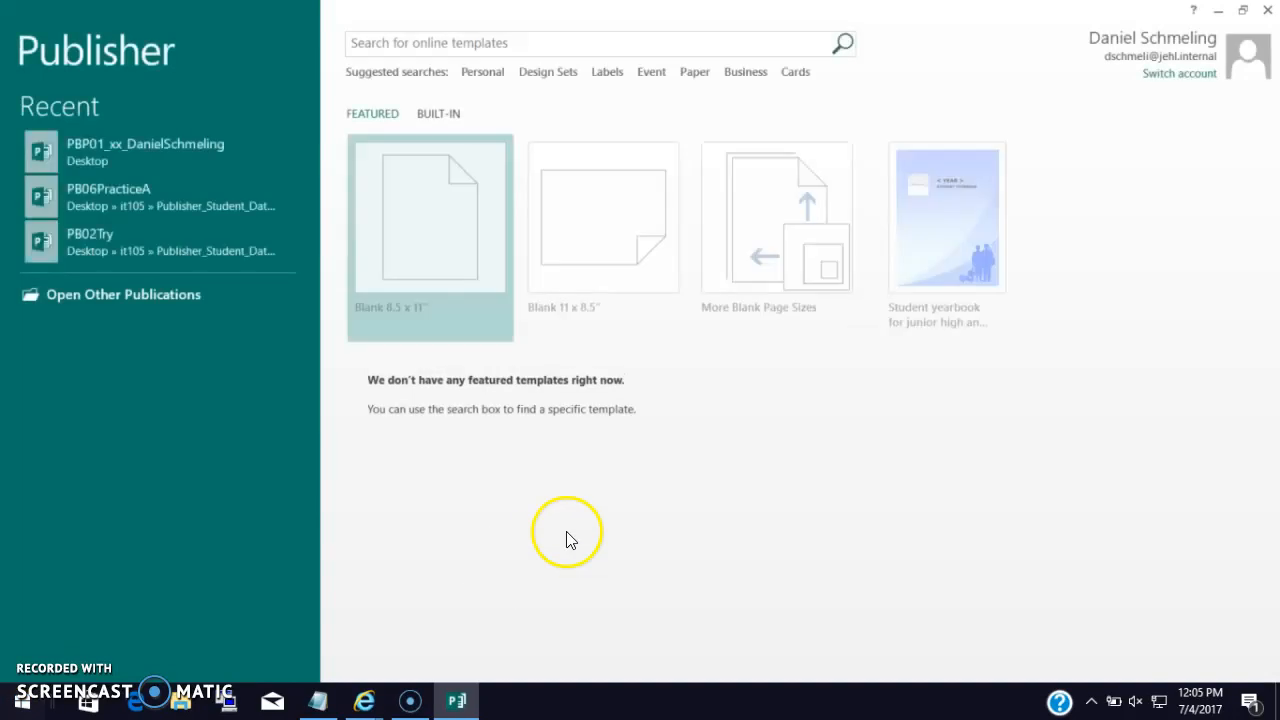
mouse_move(344, 352)
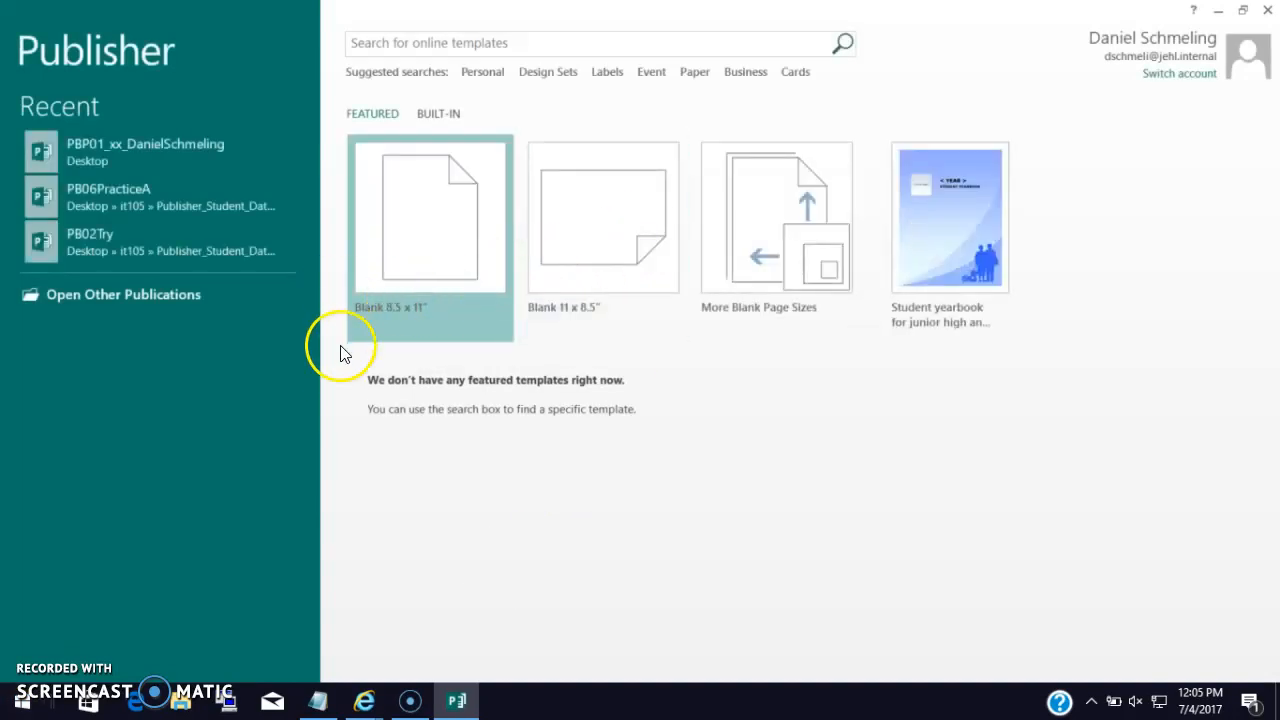
mouse_move(336, 368)
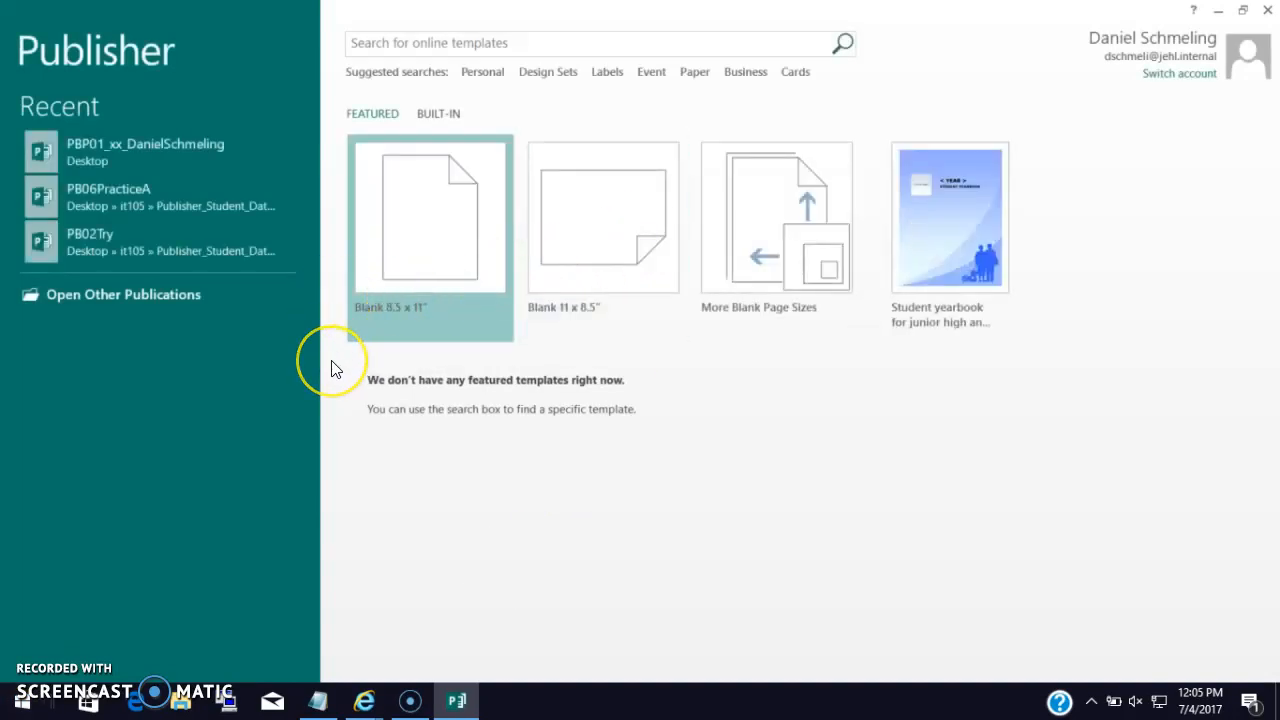
mouse_move(336, 362)
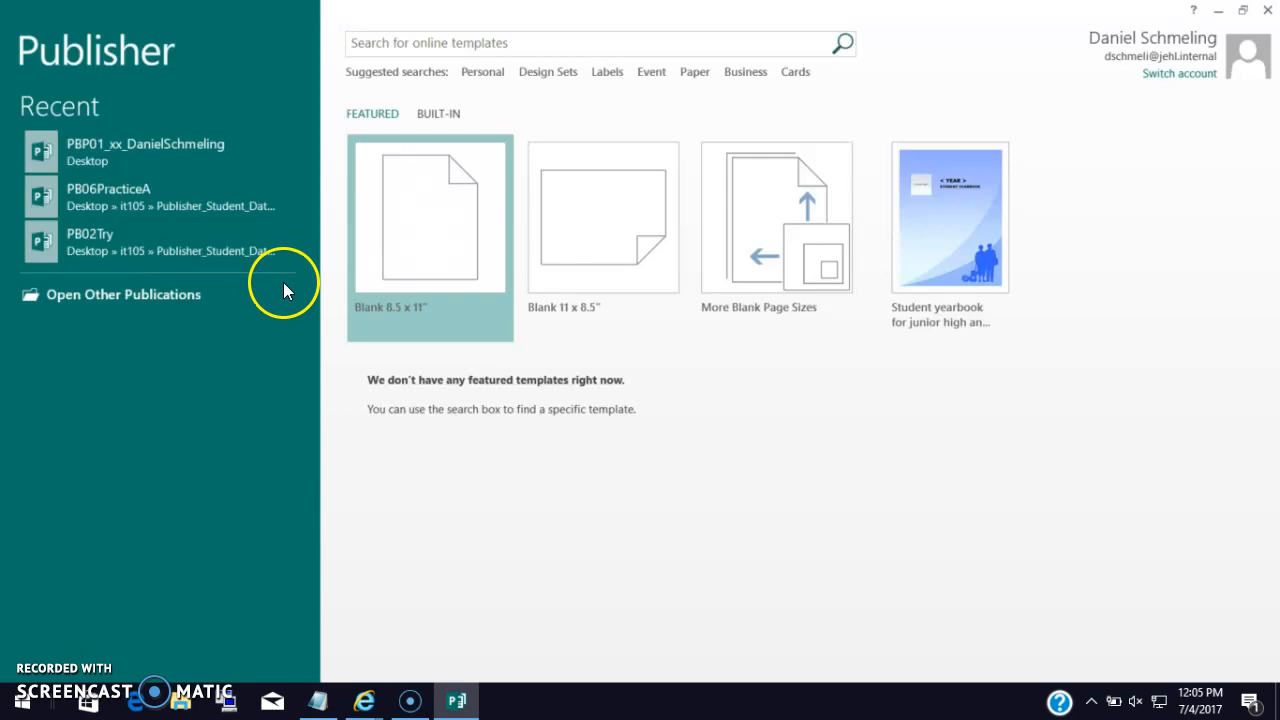
mouse_move(304, 276)
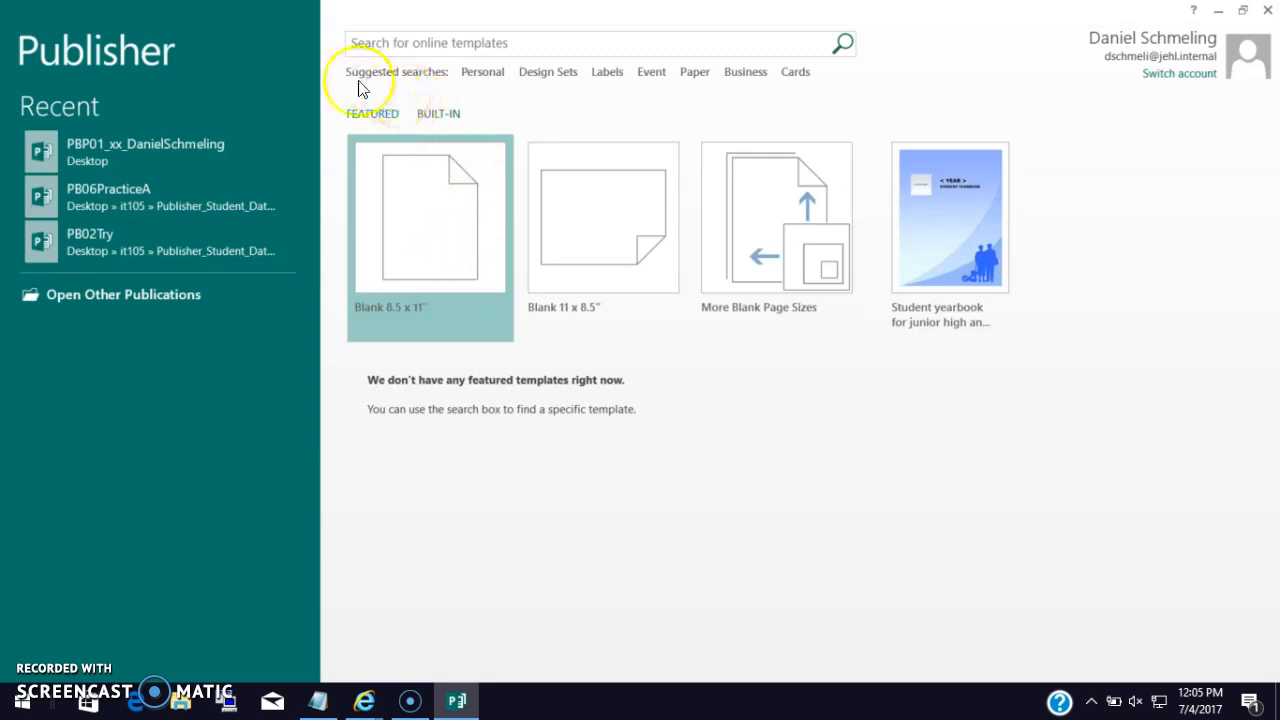
mouse_move(352, 96)
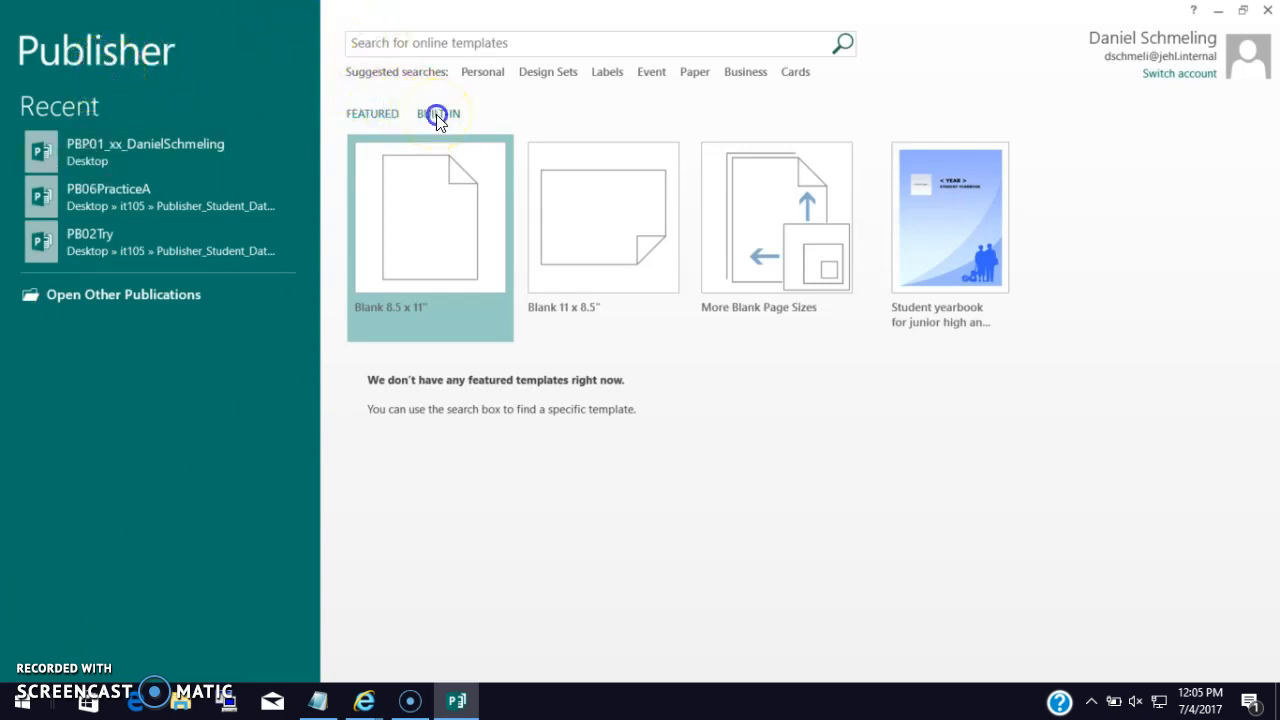
- Show the BUILT-IN template categories and scroll through Flyers, Newsletters and Resumes
left_click(438, 112)
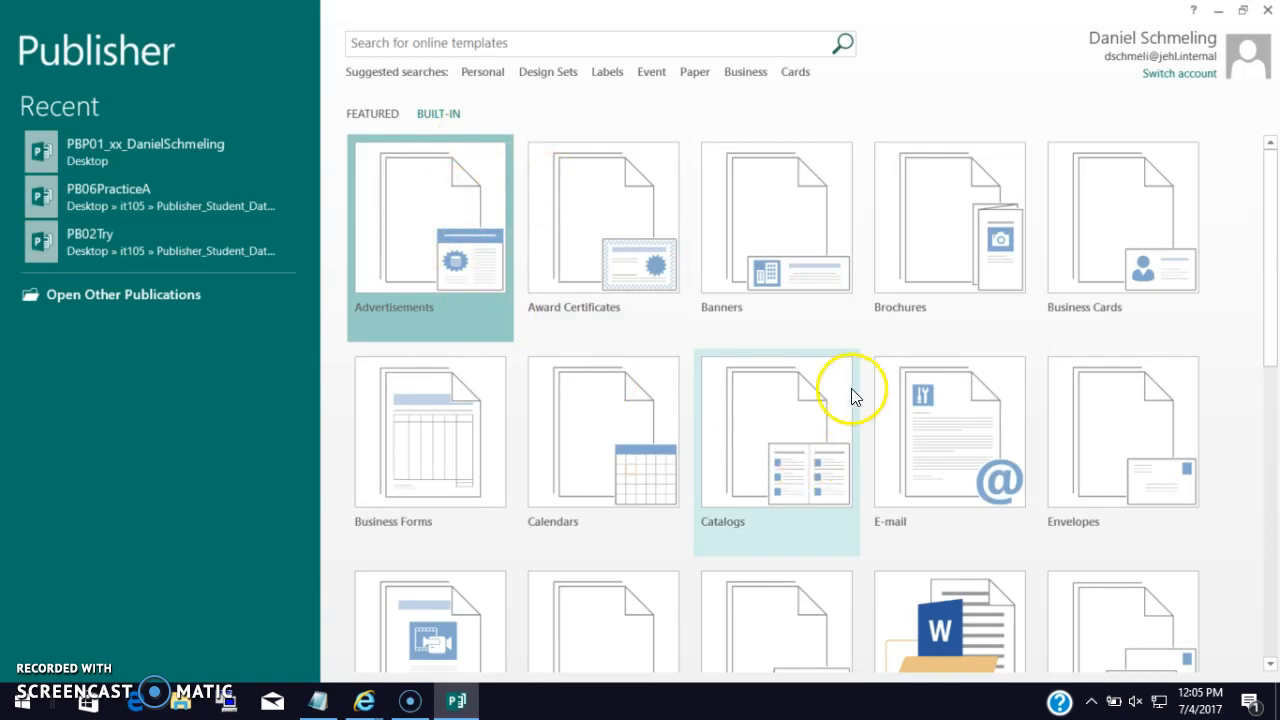
scroll("down", 3)
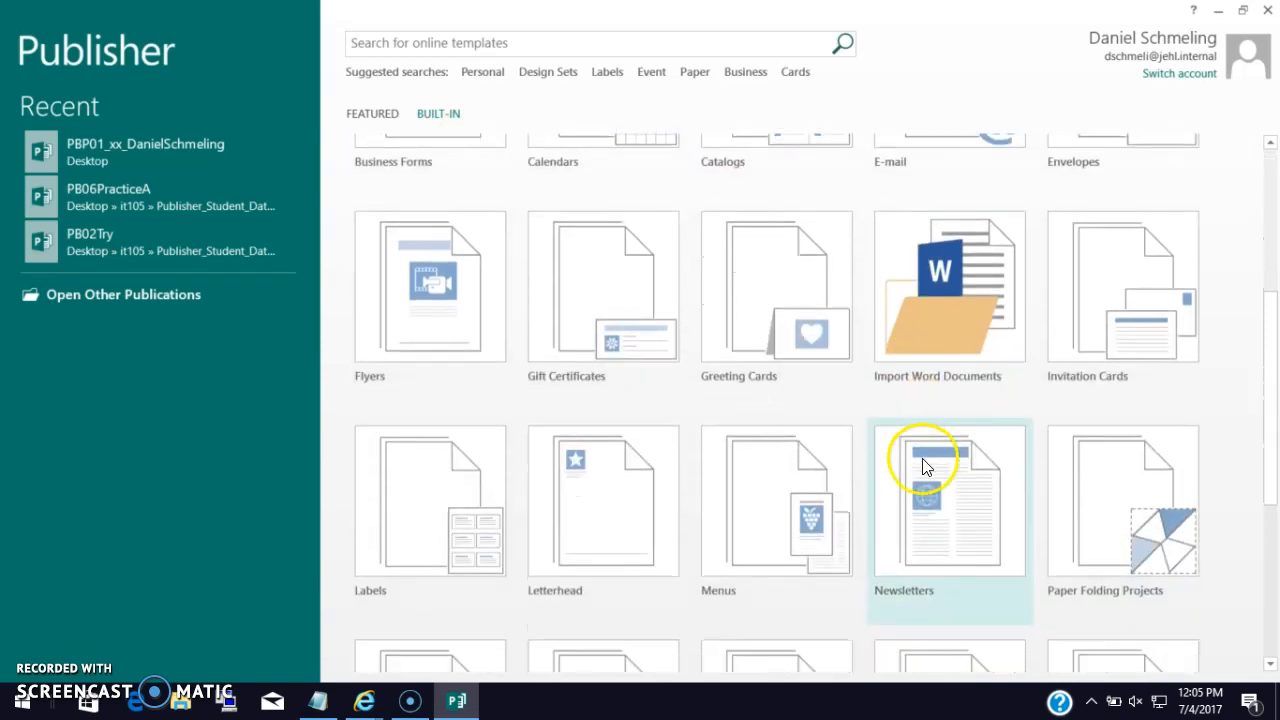
scroll("down", 3)
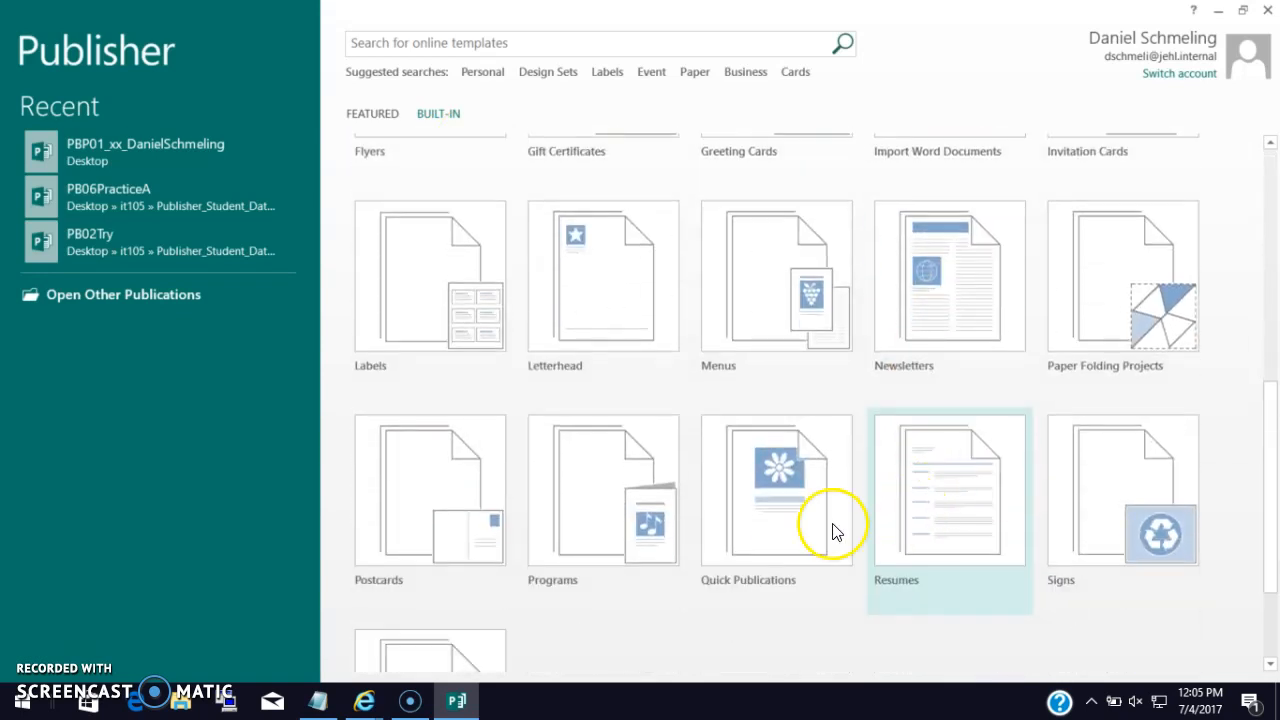
mouse_move(764, 544)
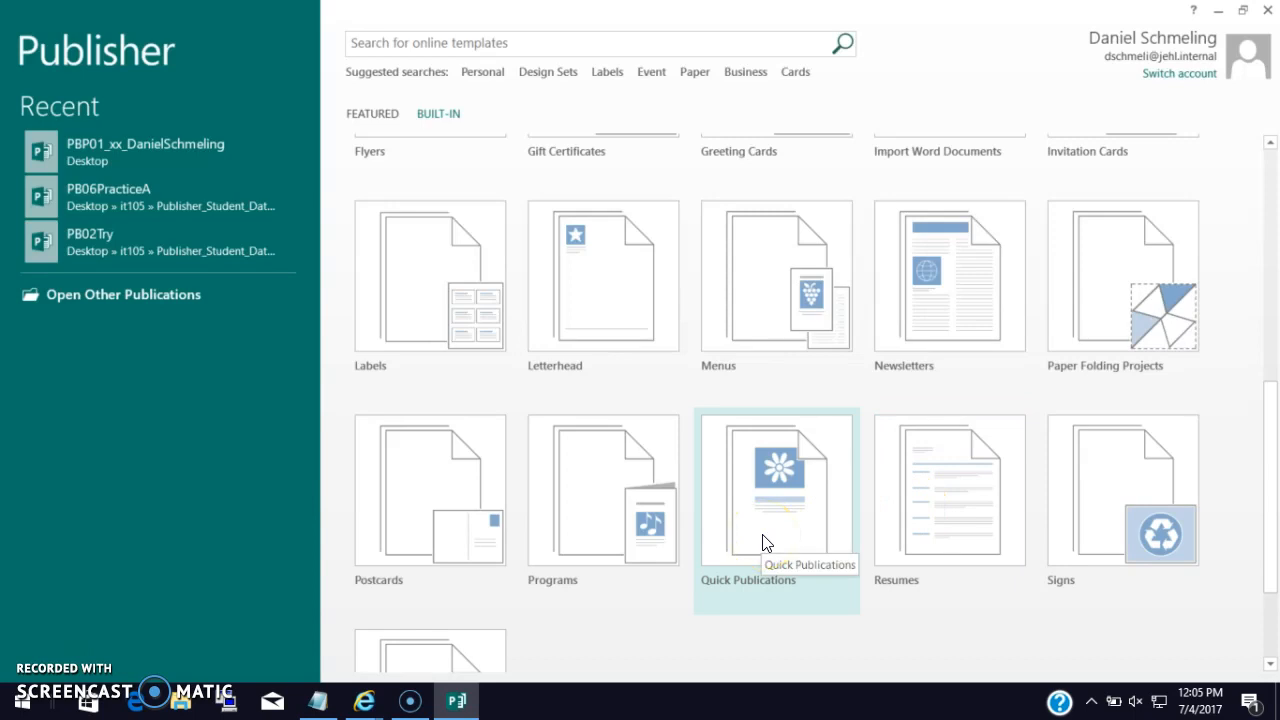
- Choose the Bars design from the Quick Publications templates
left_click(776, 488)
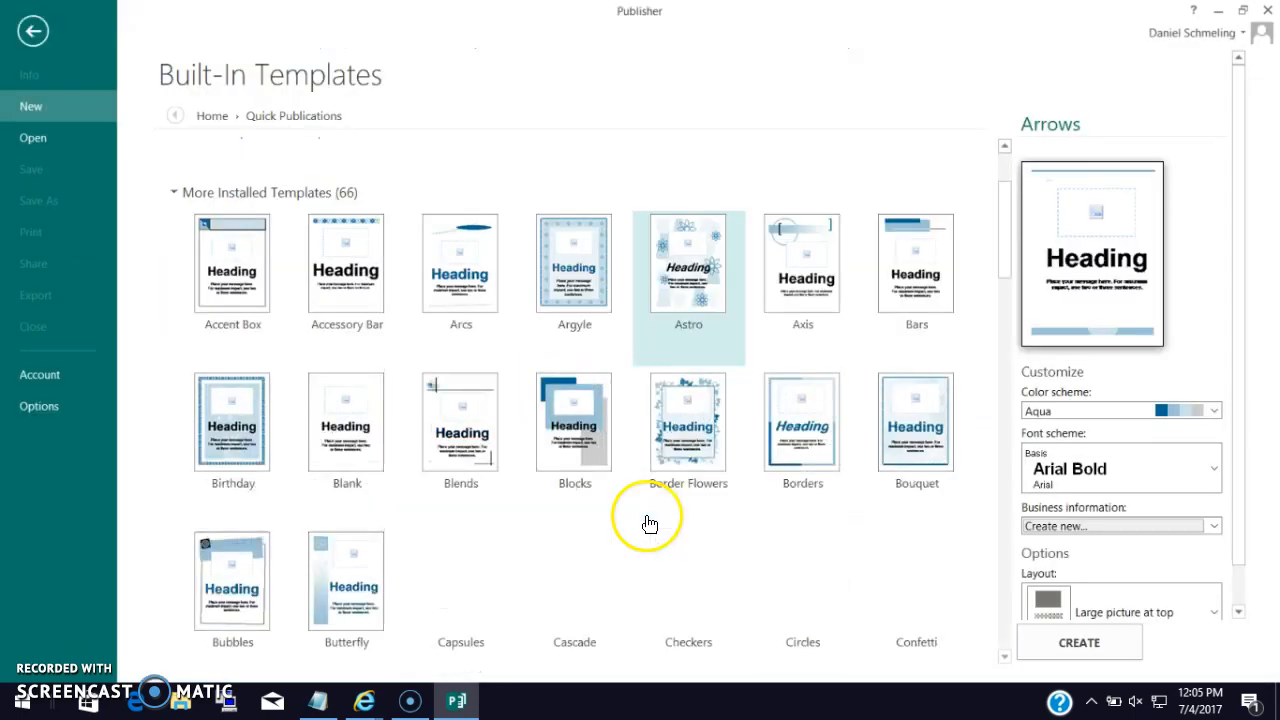
scroll("up", 3)
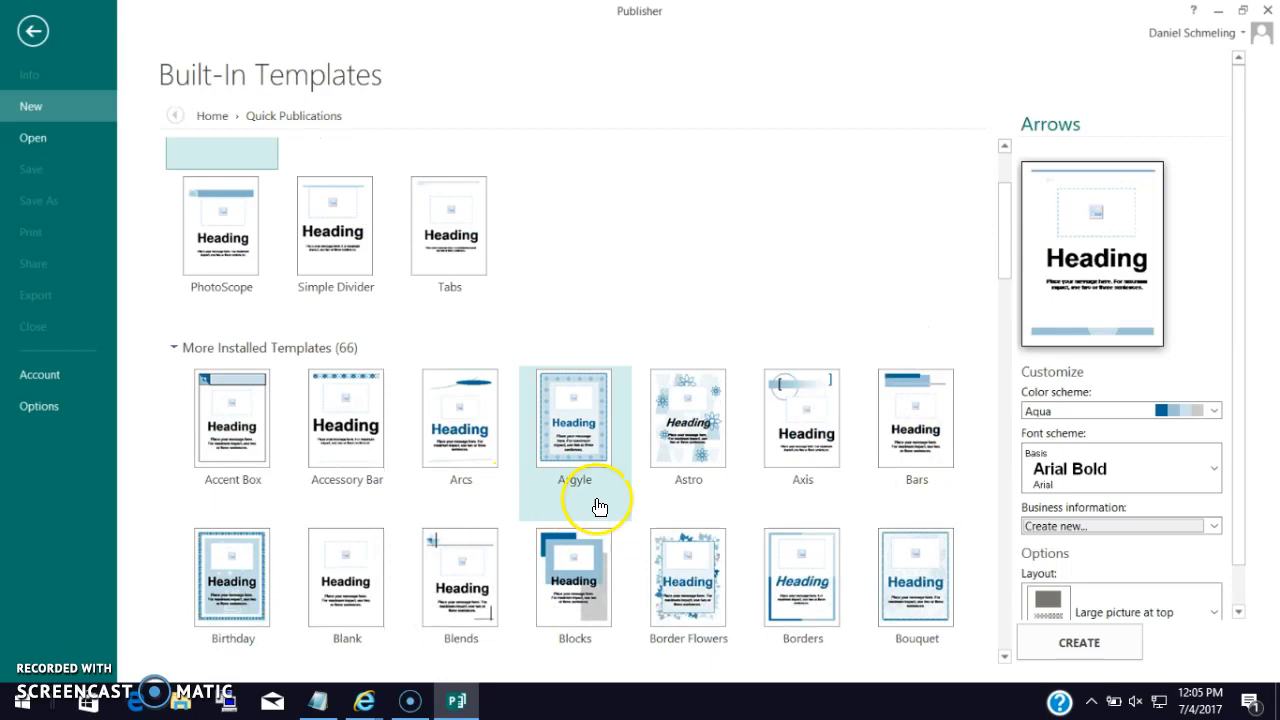
scroll("down", 3)
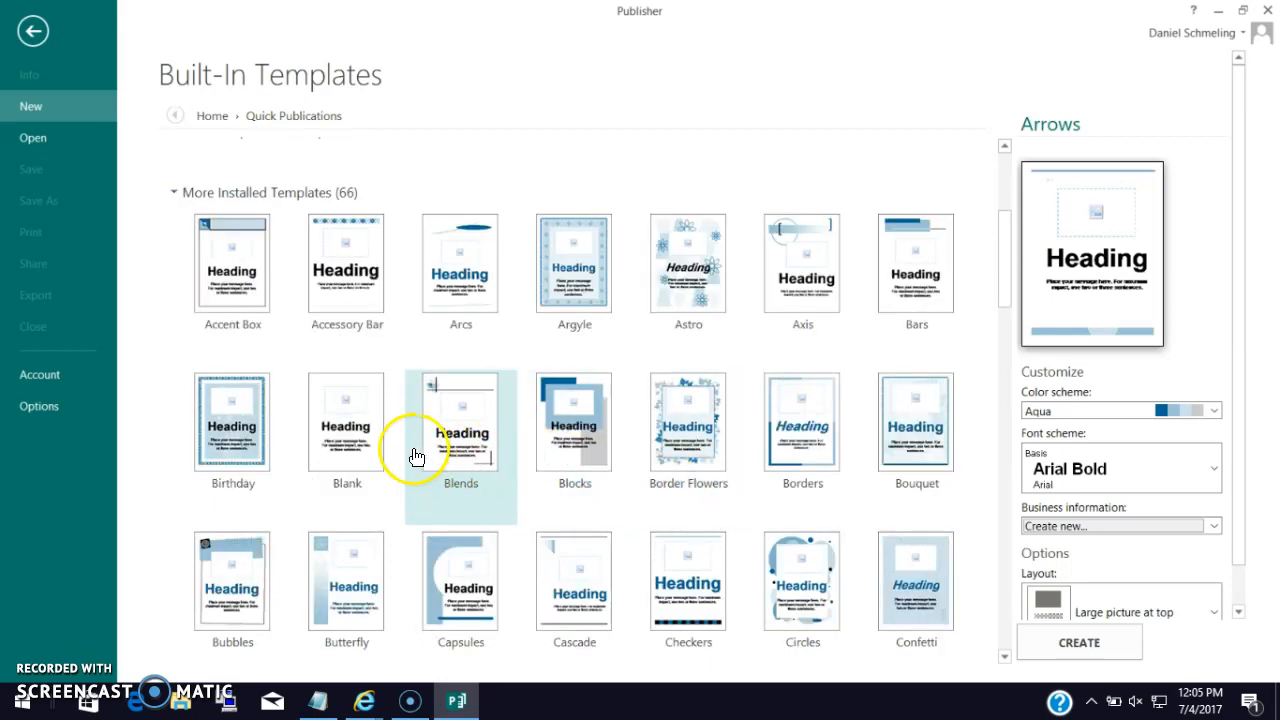
left_click(916, 264)
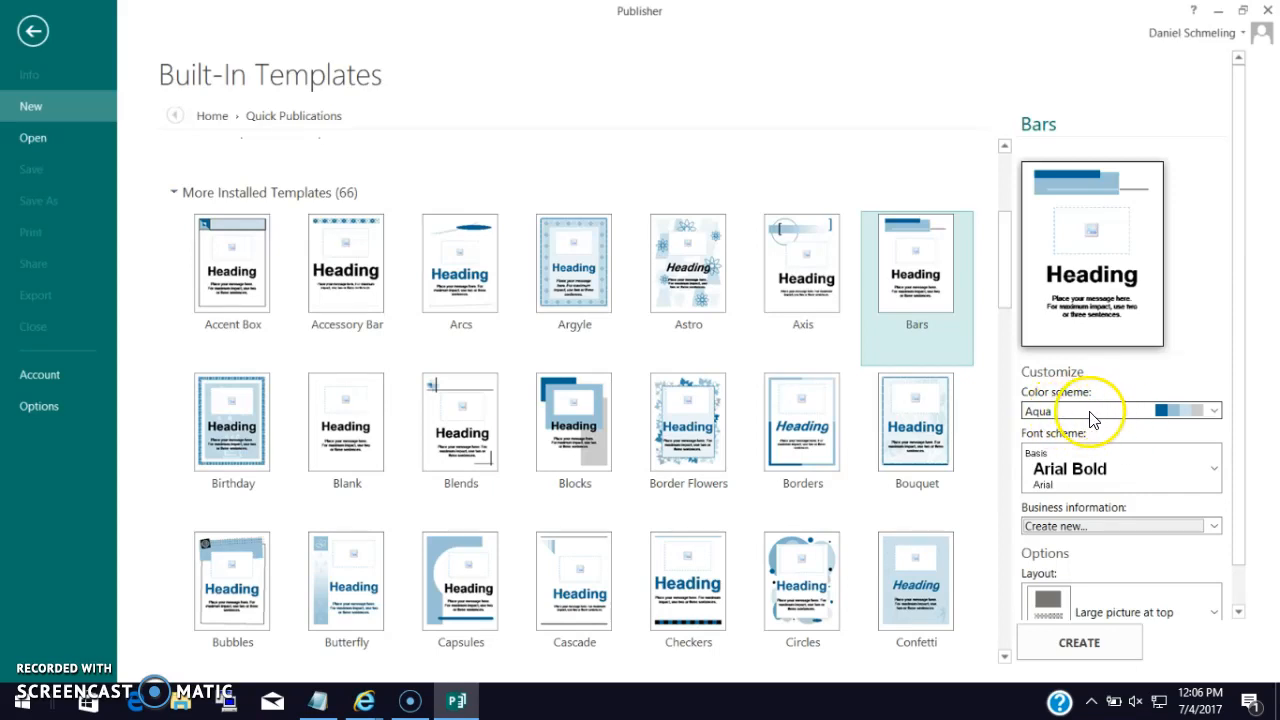
- Apply the Basic (Arial Bold) font scheme to the Bars template
left_click(1120, 410)
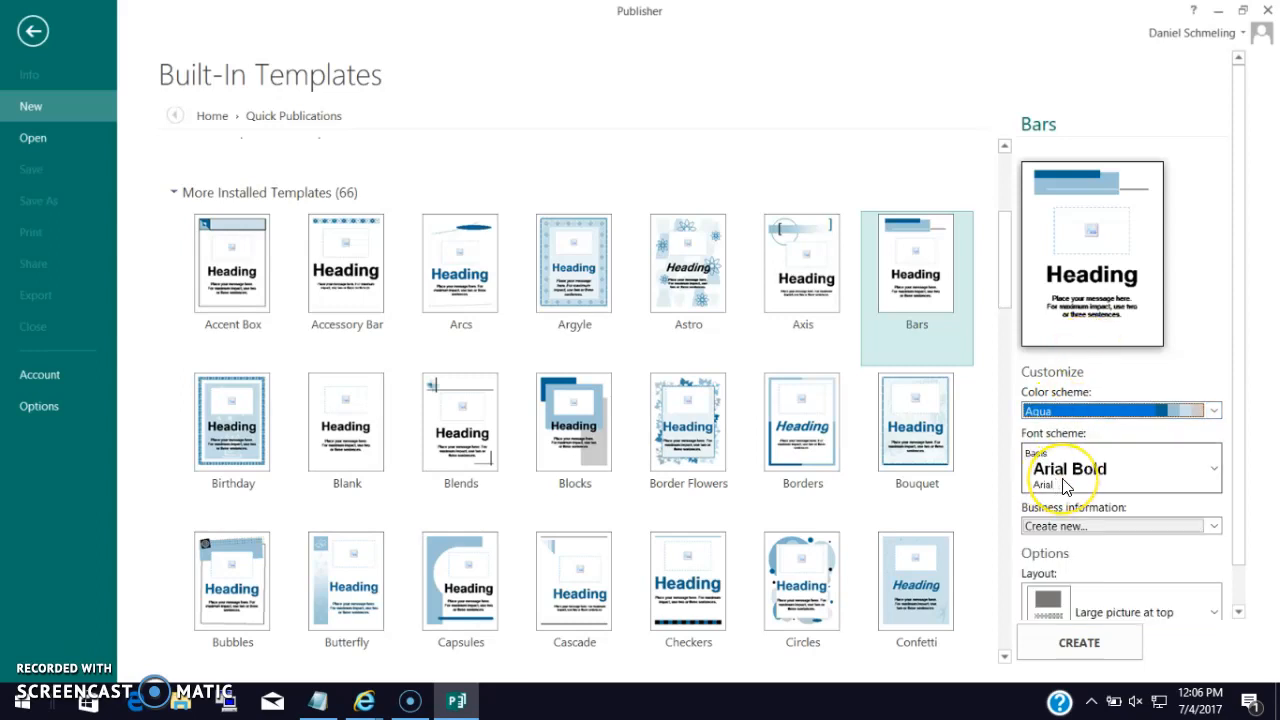
mouse_move(1070, 480)
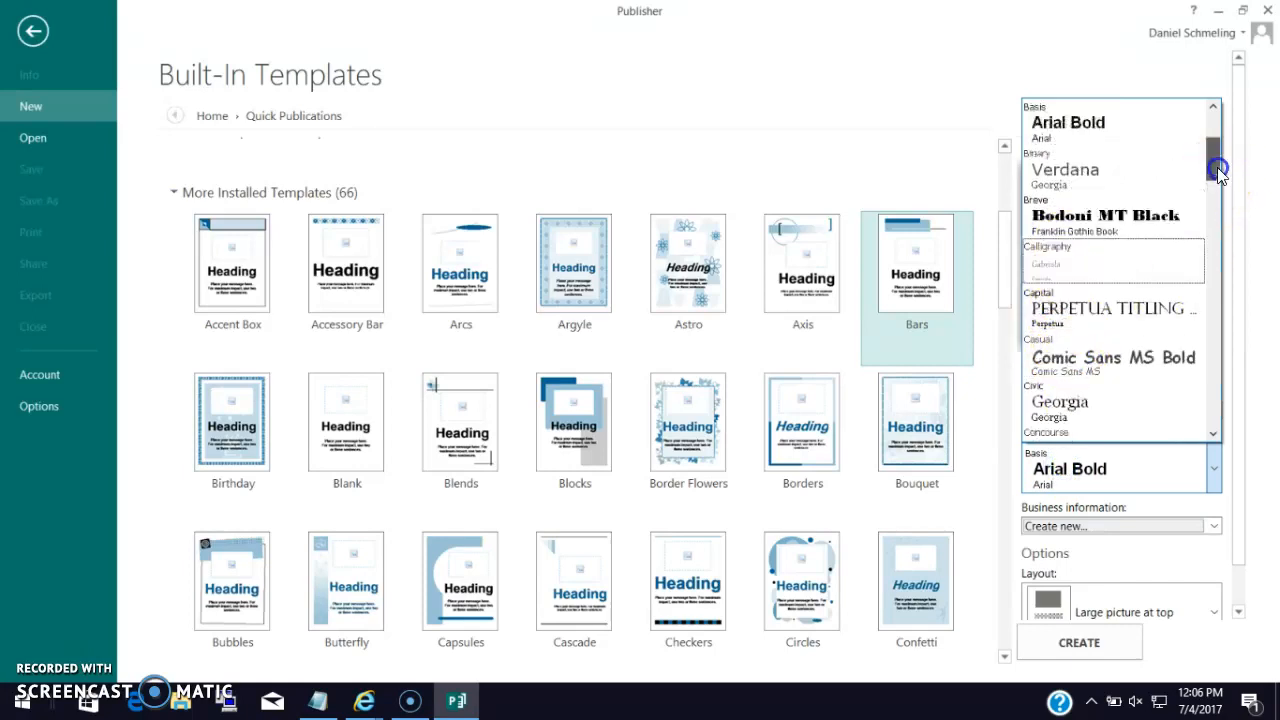
scroll("up", 3)
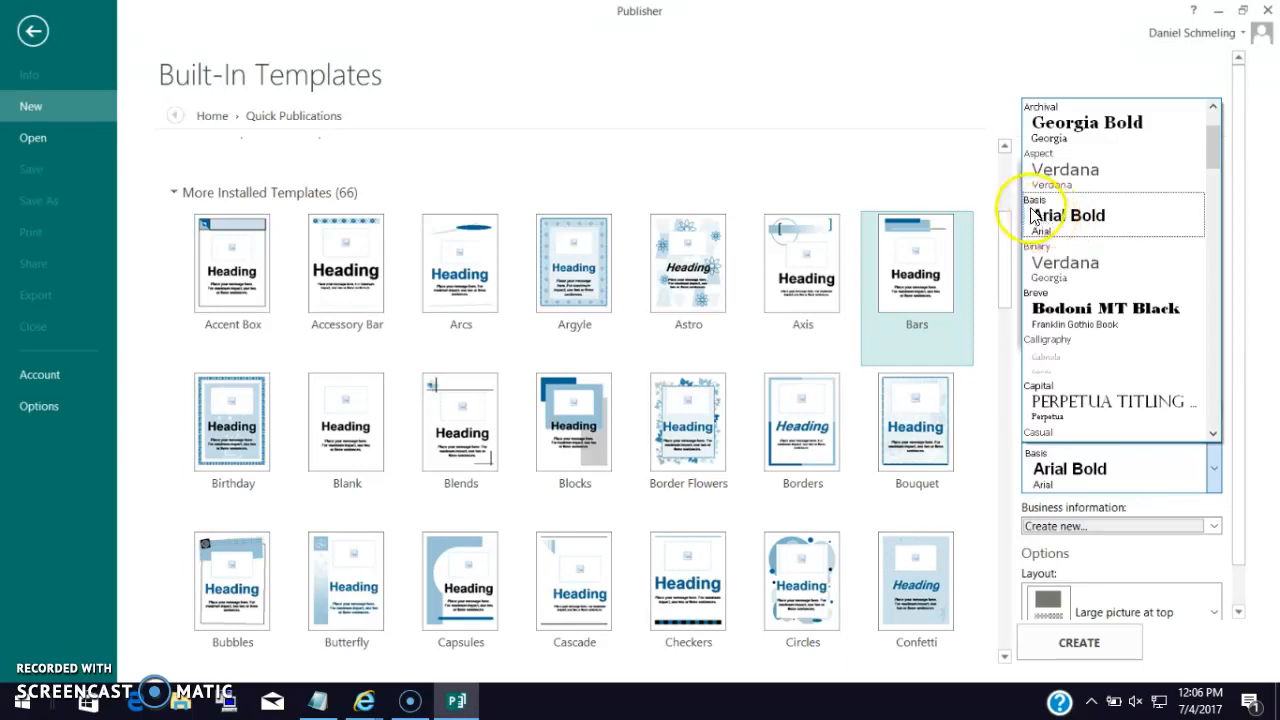
left_click(1068, 216)
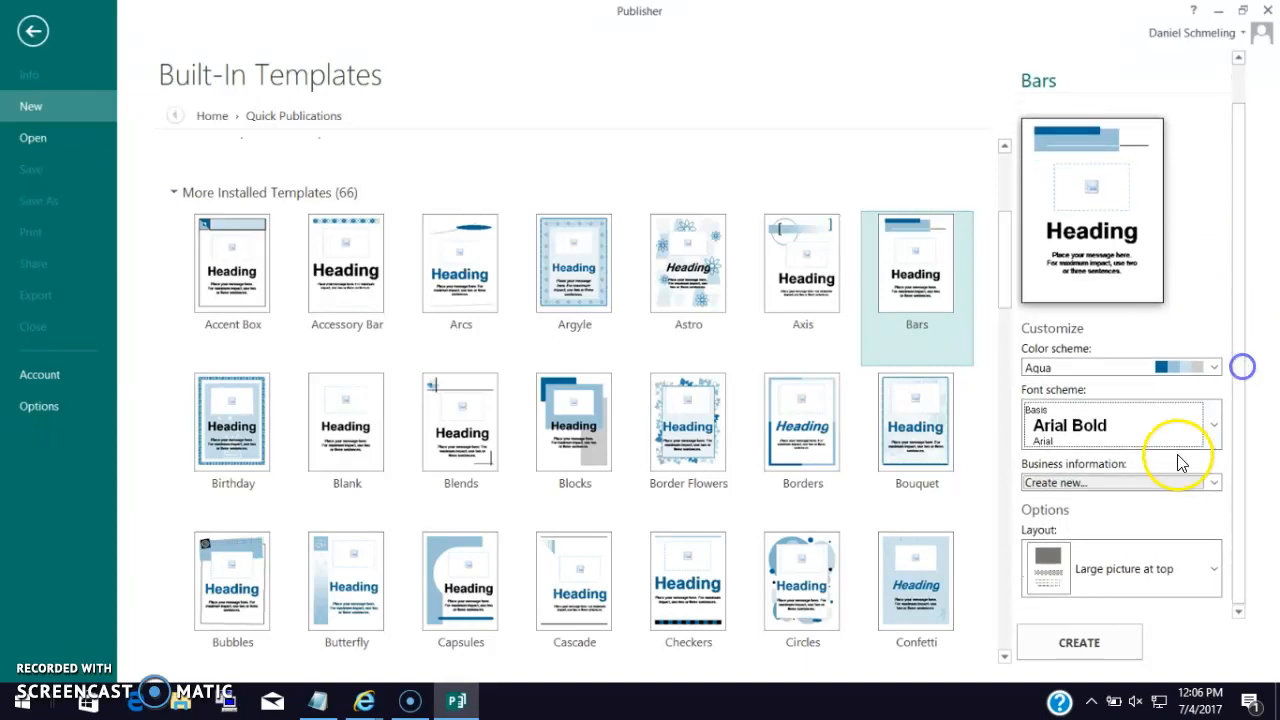
mouse_move(1132, 516)
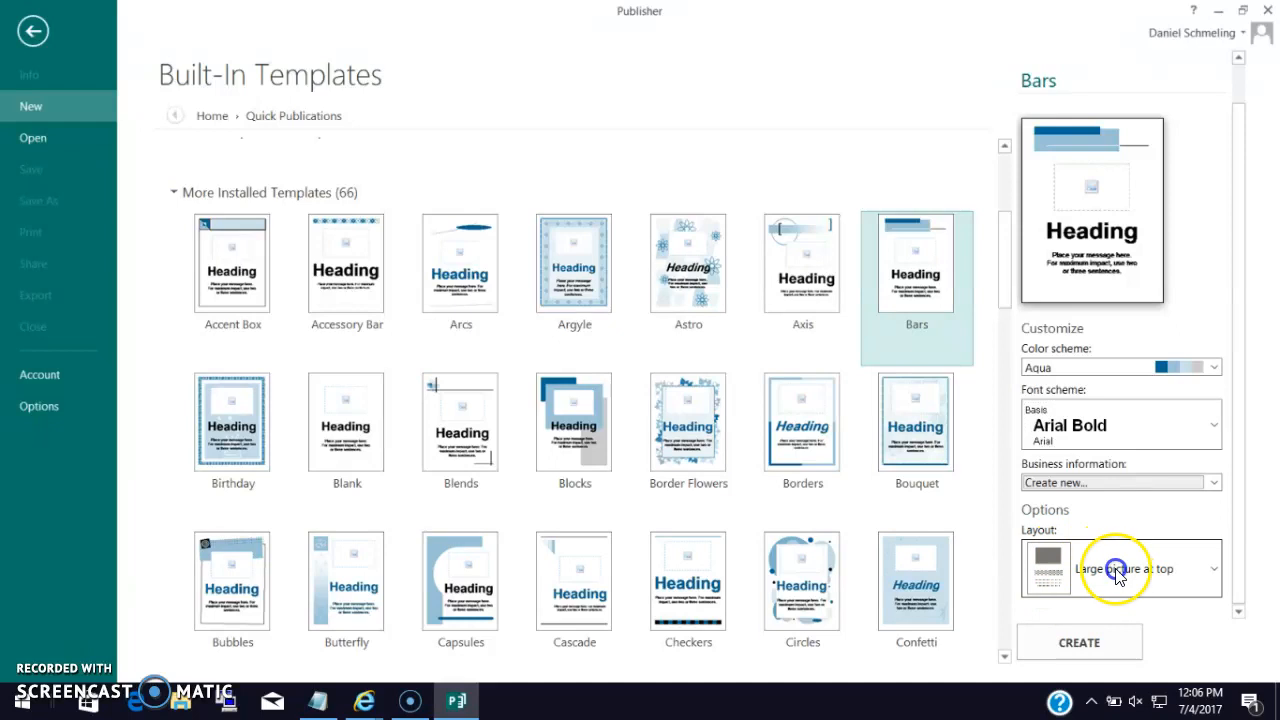
- Set the Bars page layout to No picture
left_click(1212, 568)
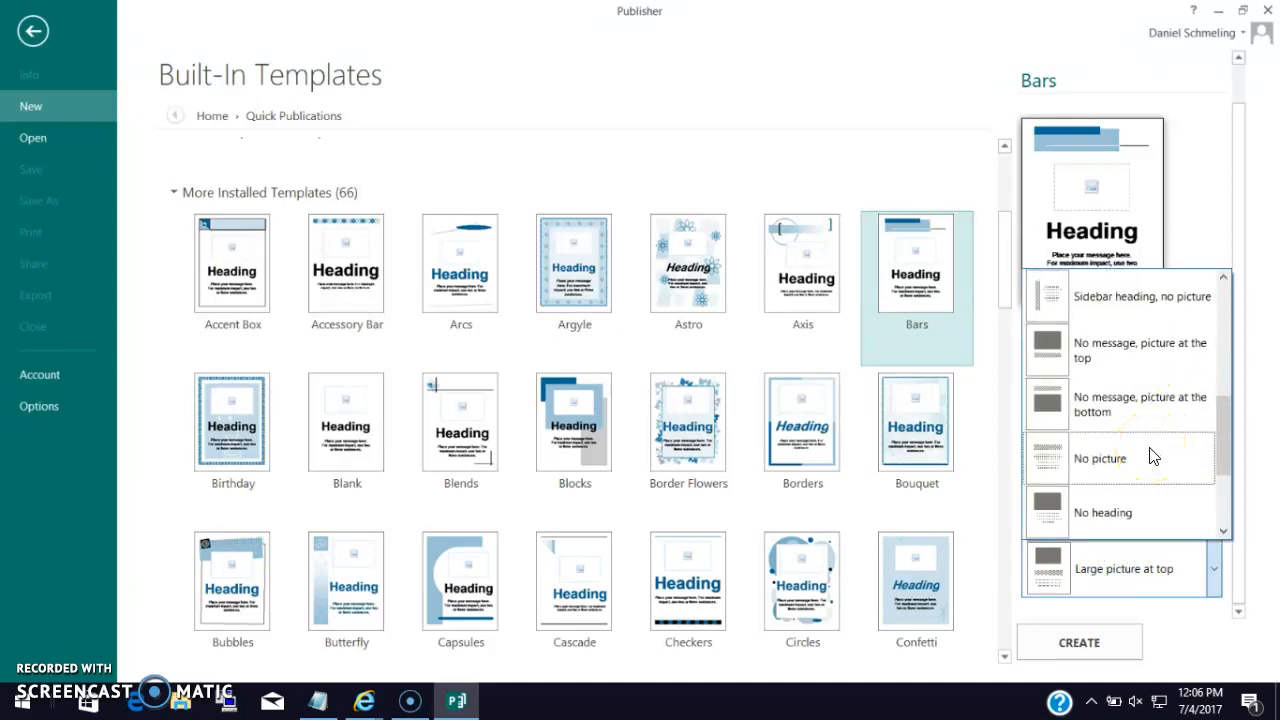
left_click(1100, 458)
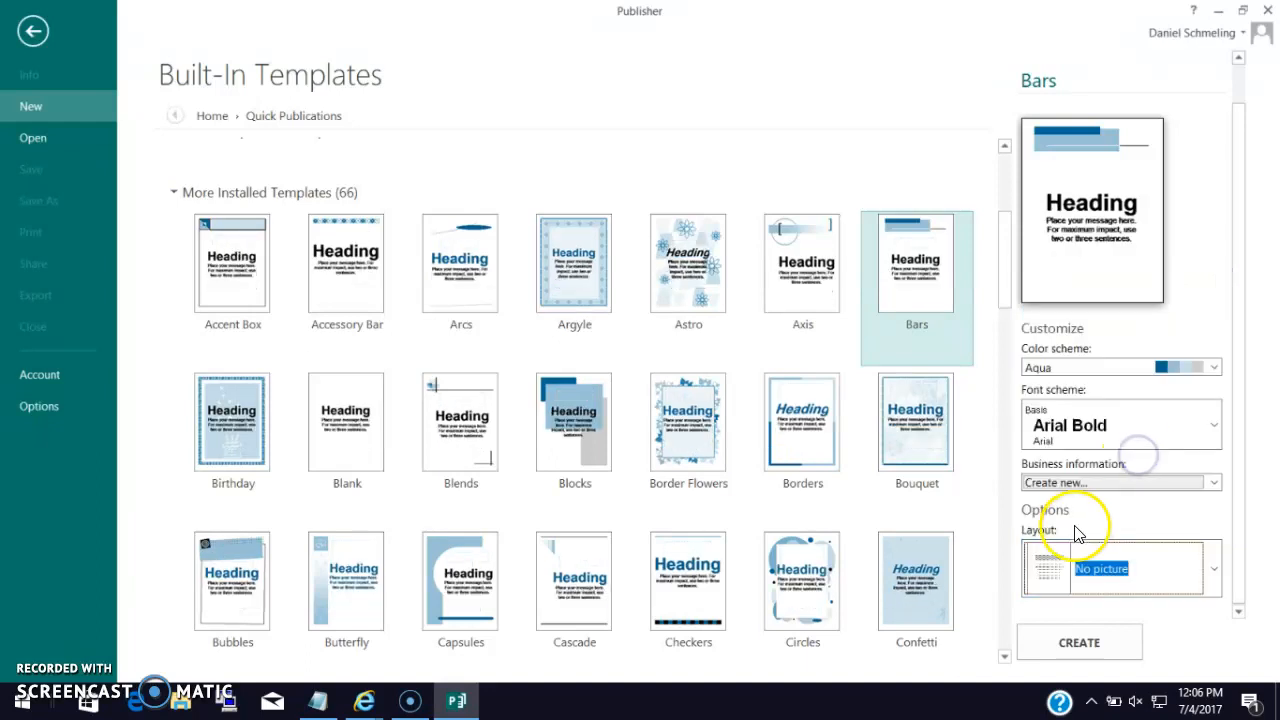
mouse_move(1078, 390)
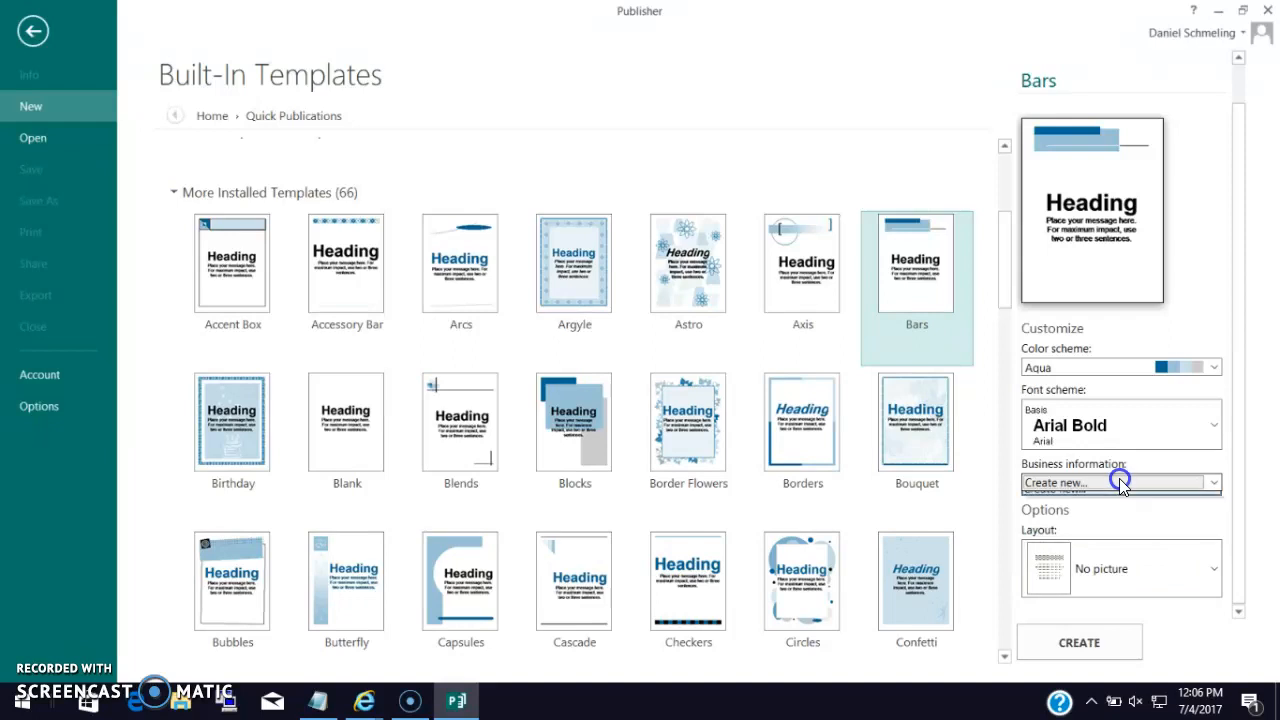
- Create a new PetRescue business information set and begin entering the contact name
left_click(1212, 482)
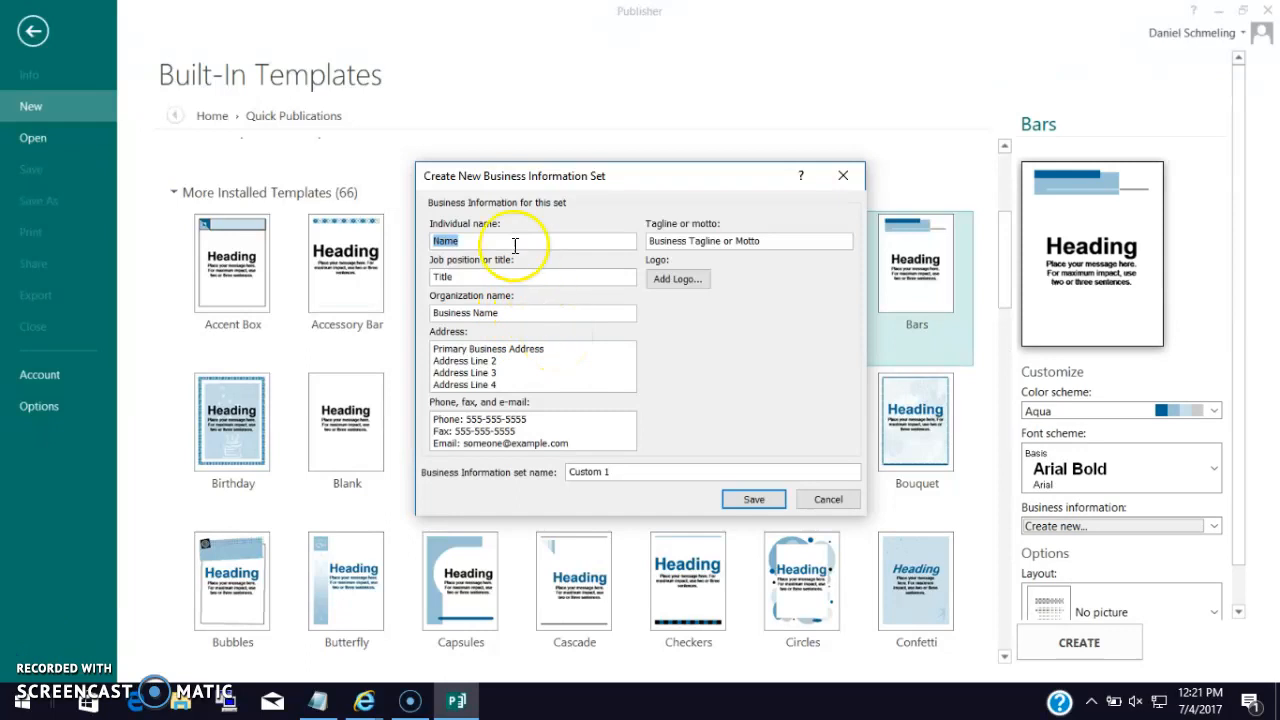
mouse_move(496, 248)
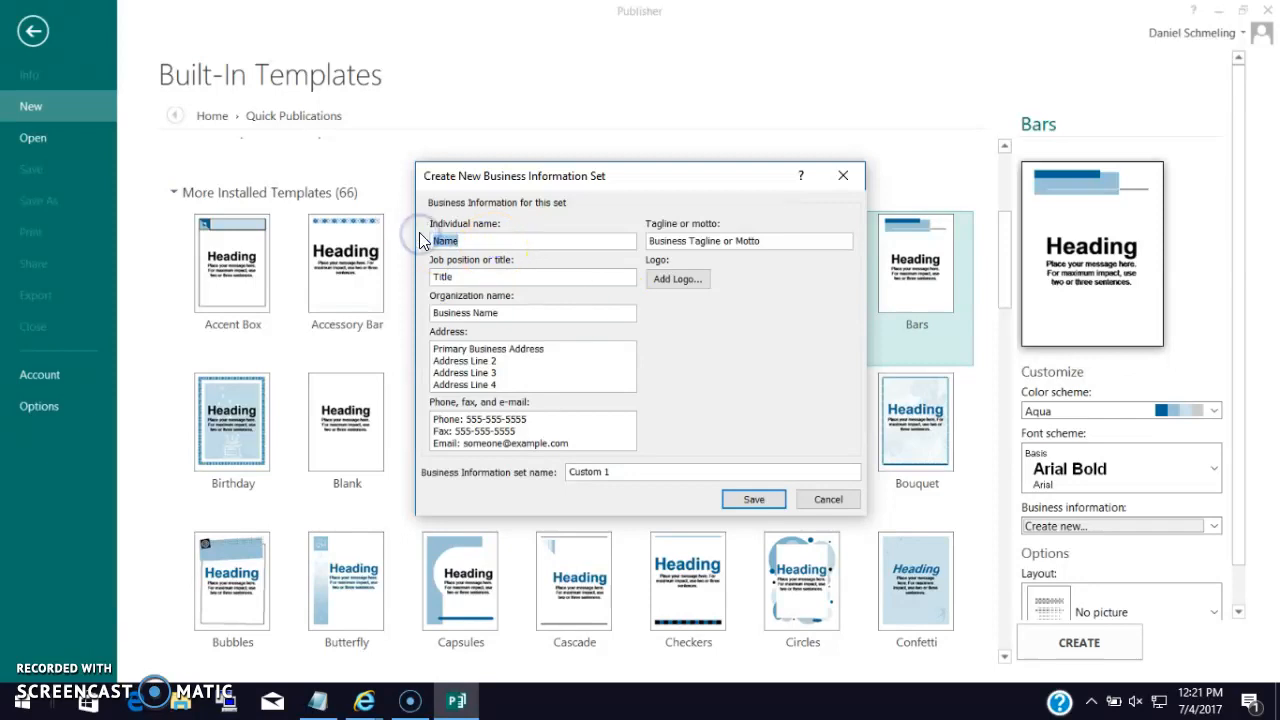
type("Ras")
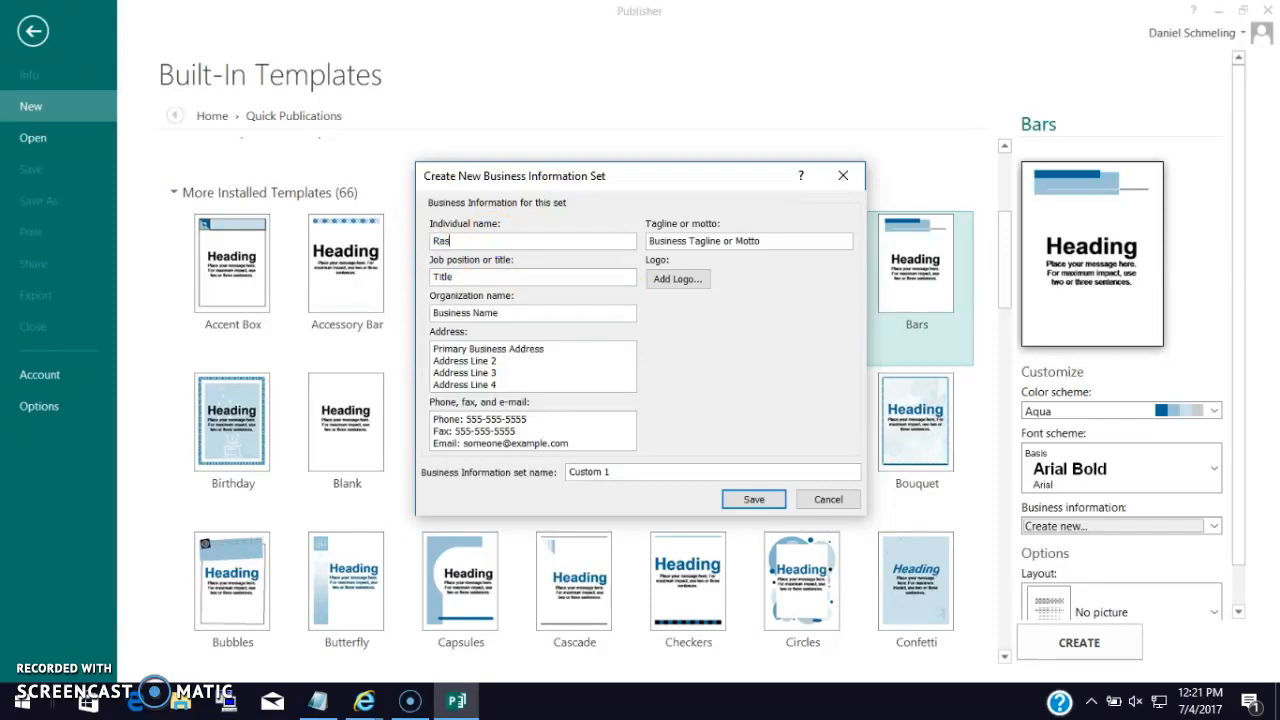
type("she")
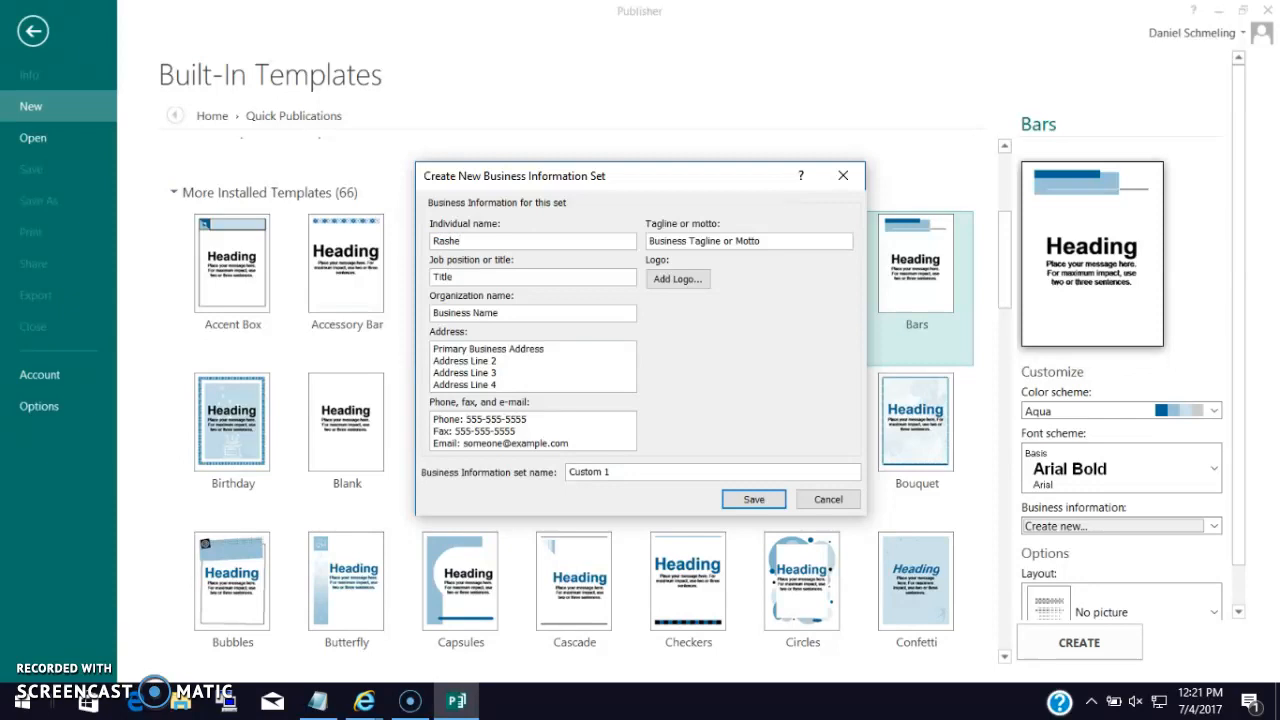
mouse_move(58, 648)
type("PetRescue")
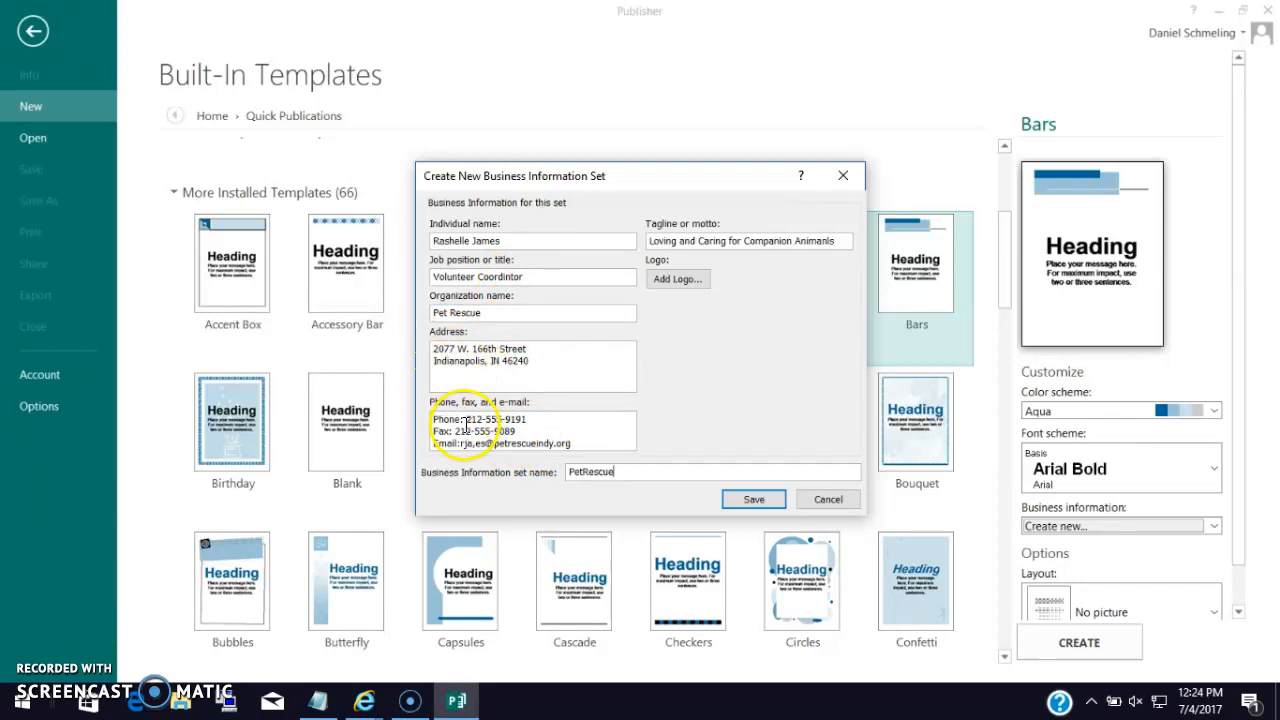
mouse_move(856, 272)
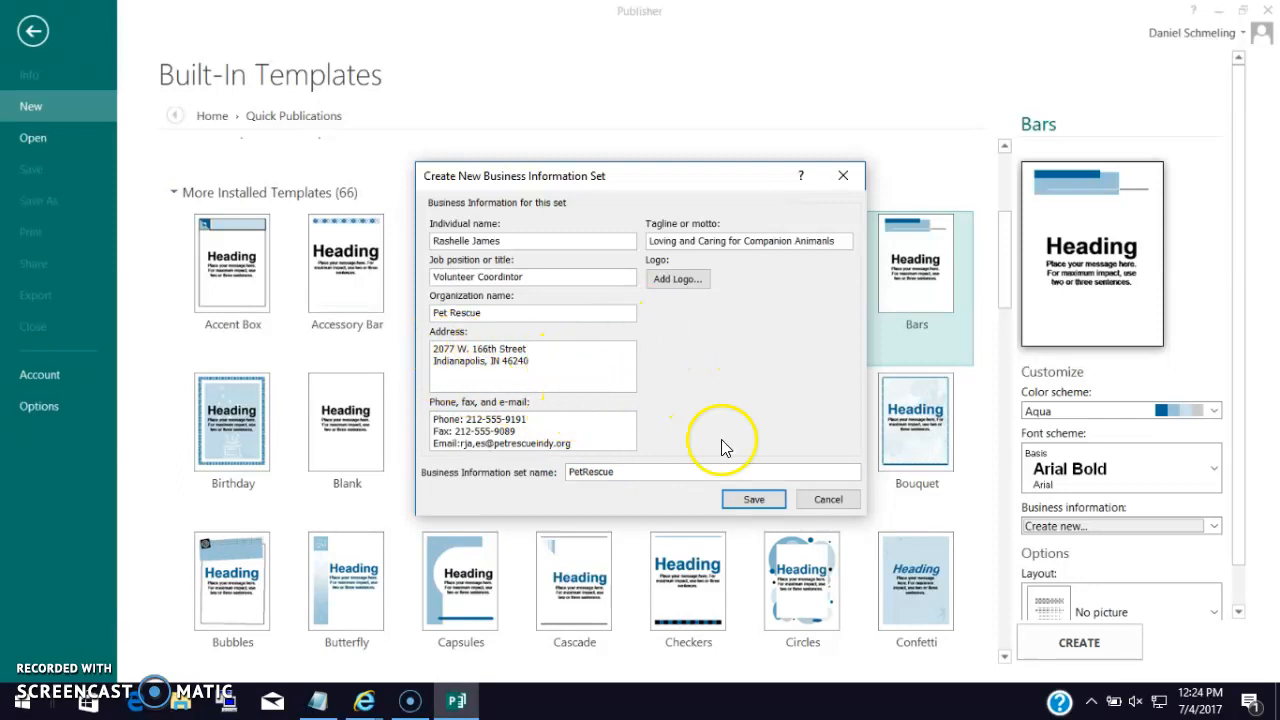
mouse_move(752, 500)
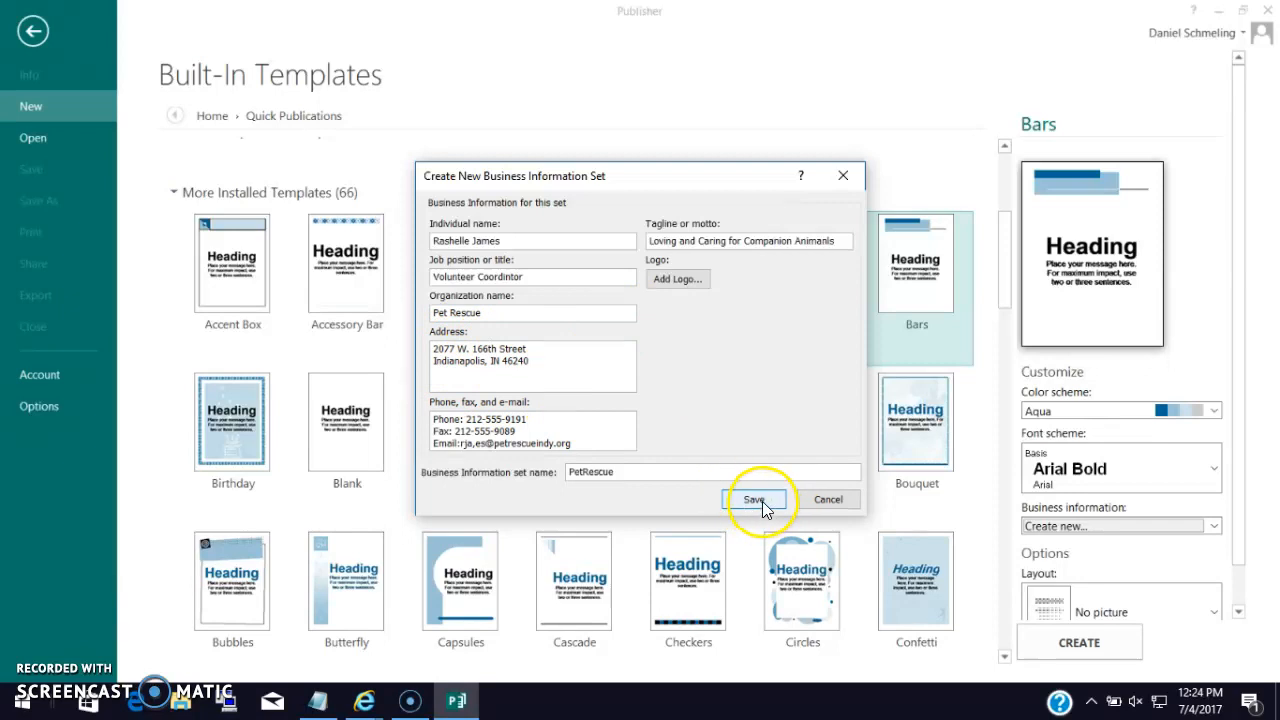
- Save the PetRescue business information set and give the flyer the Clay colour scheme
left_click(752, 500)
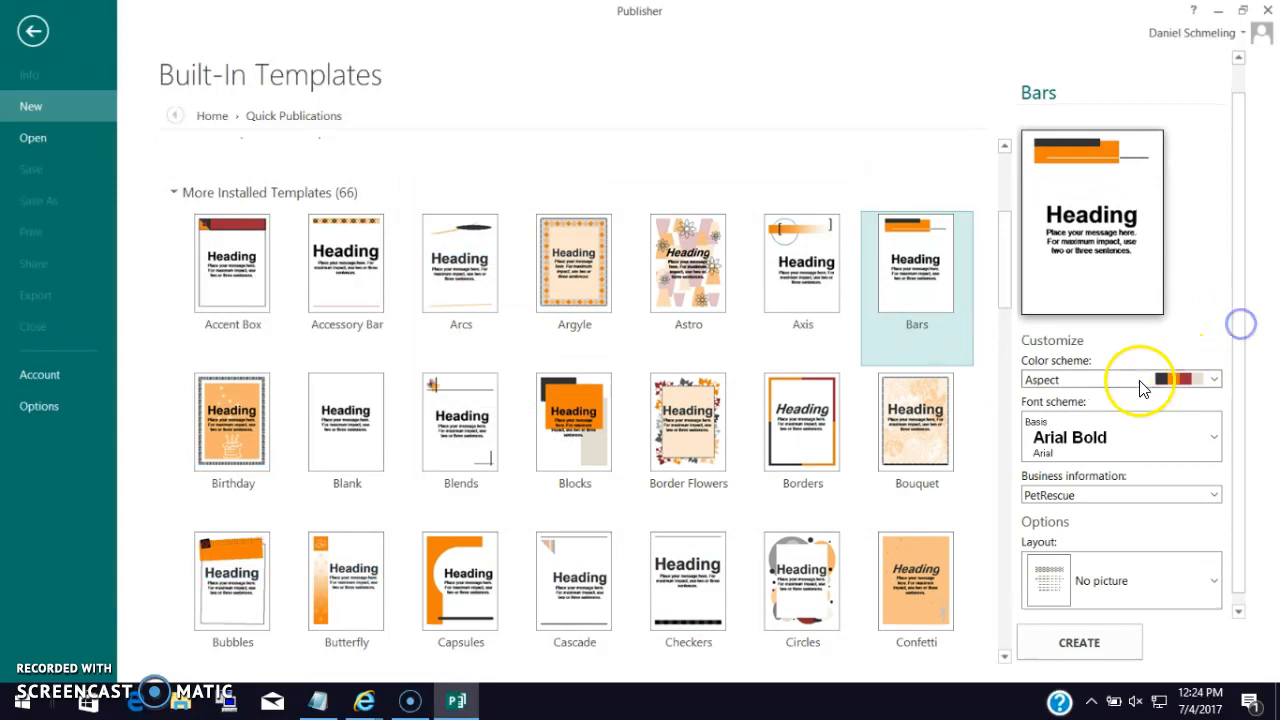
left_click(1214, 380)
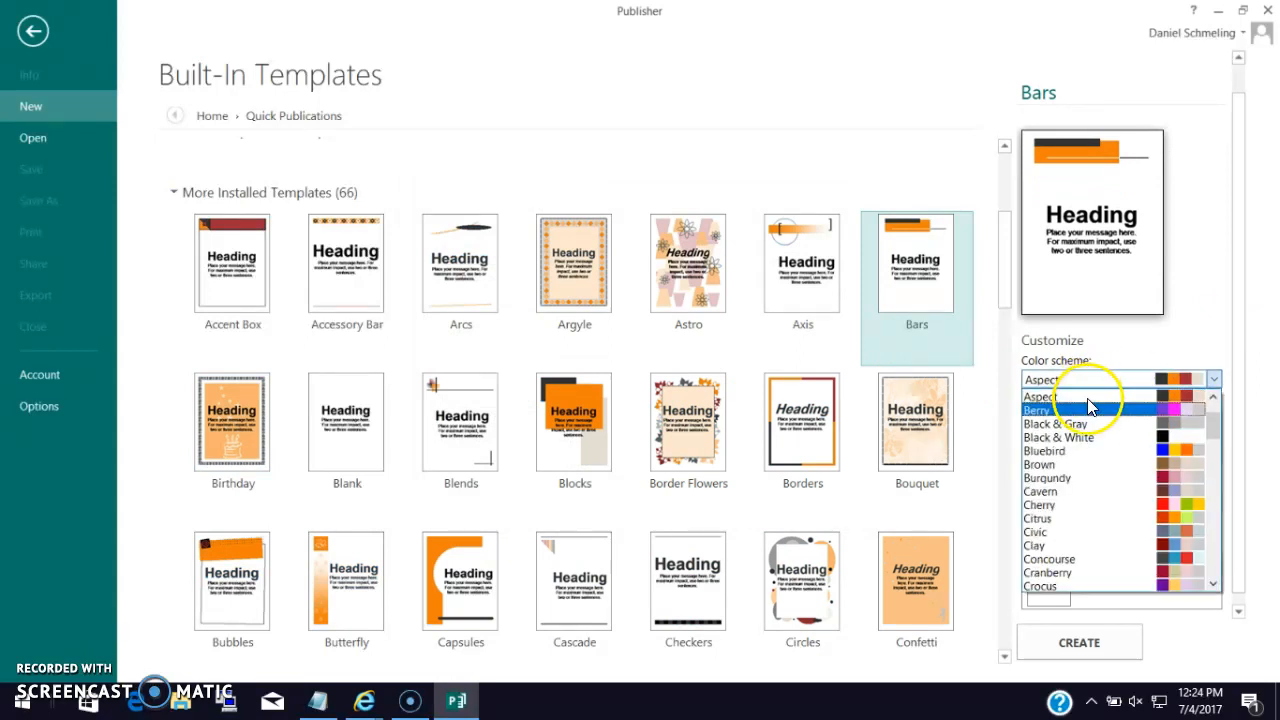
mouse_move(1044, 512)
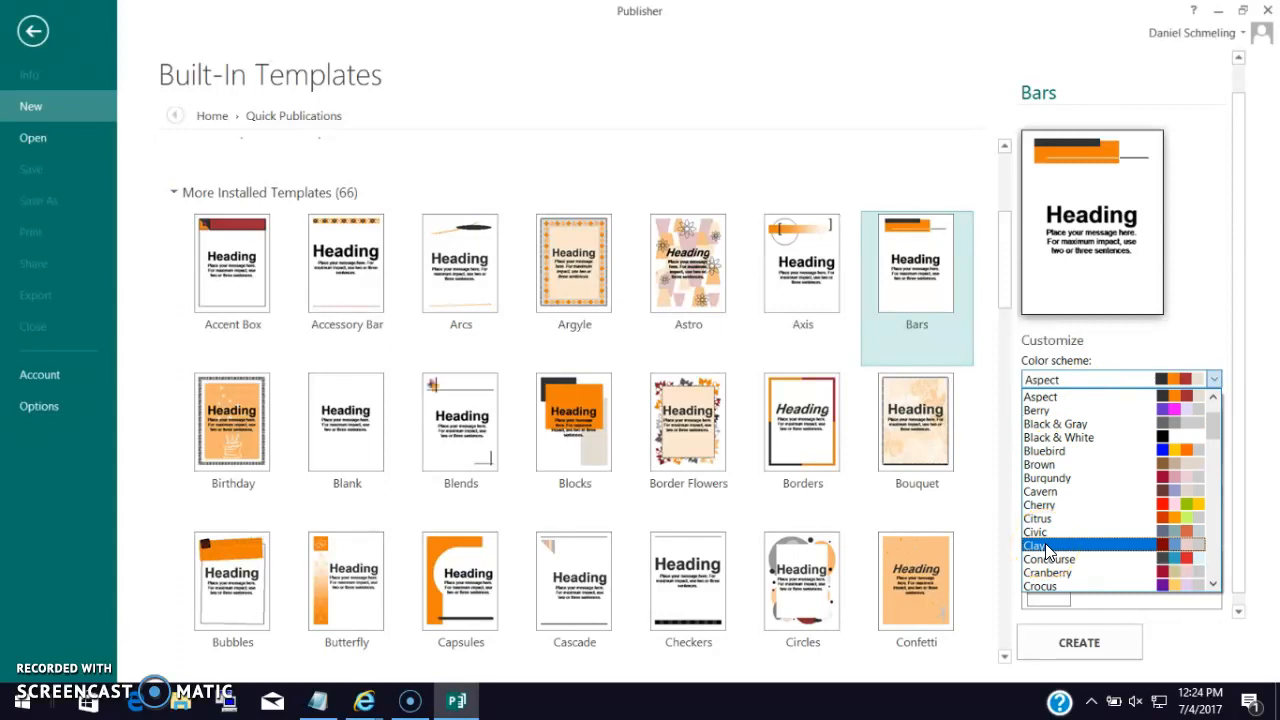
left_click(1042, 544)
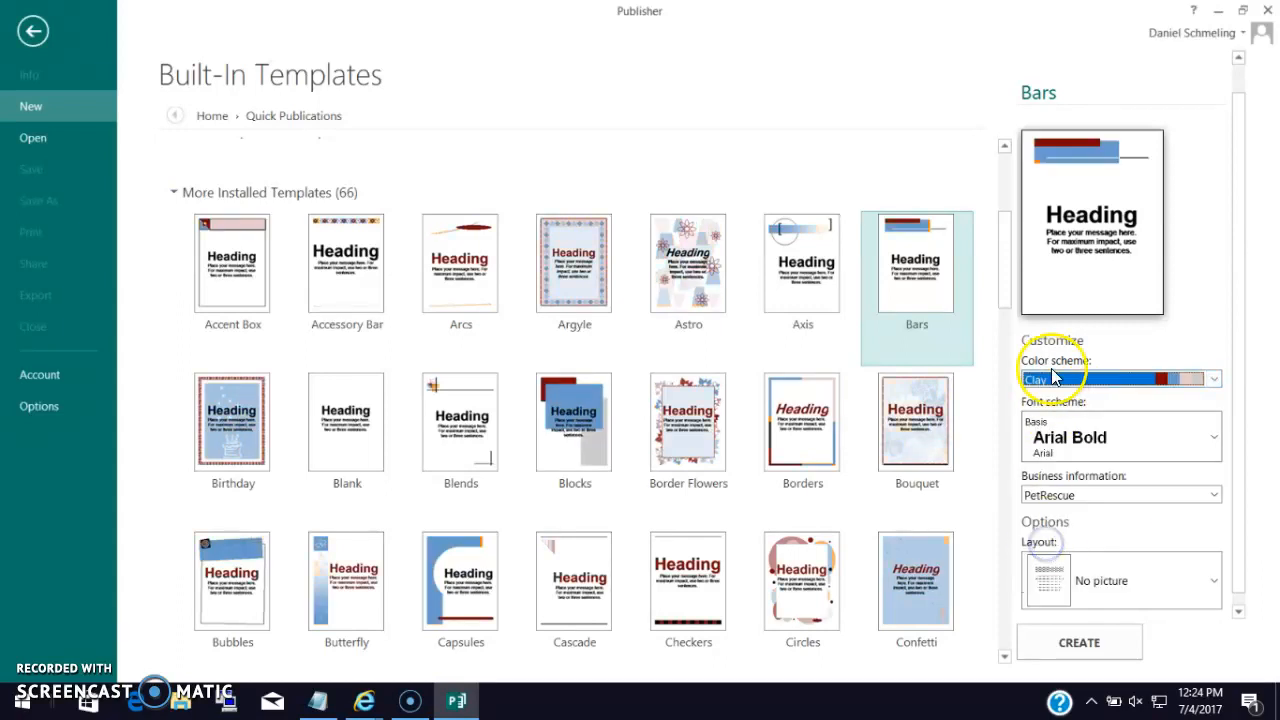
mouse_move(1244, 392)
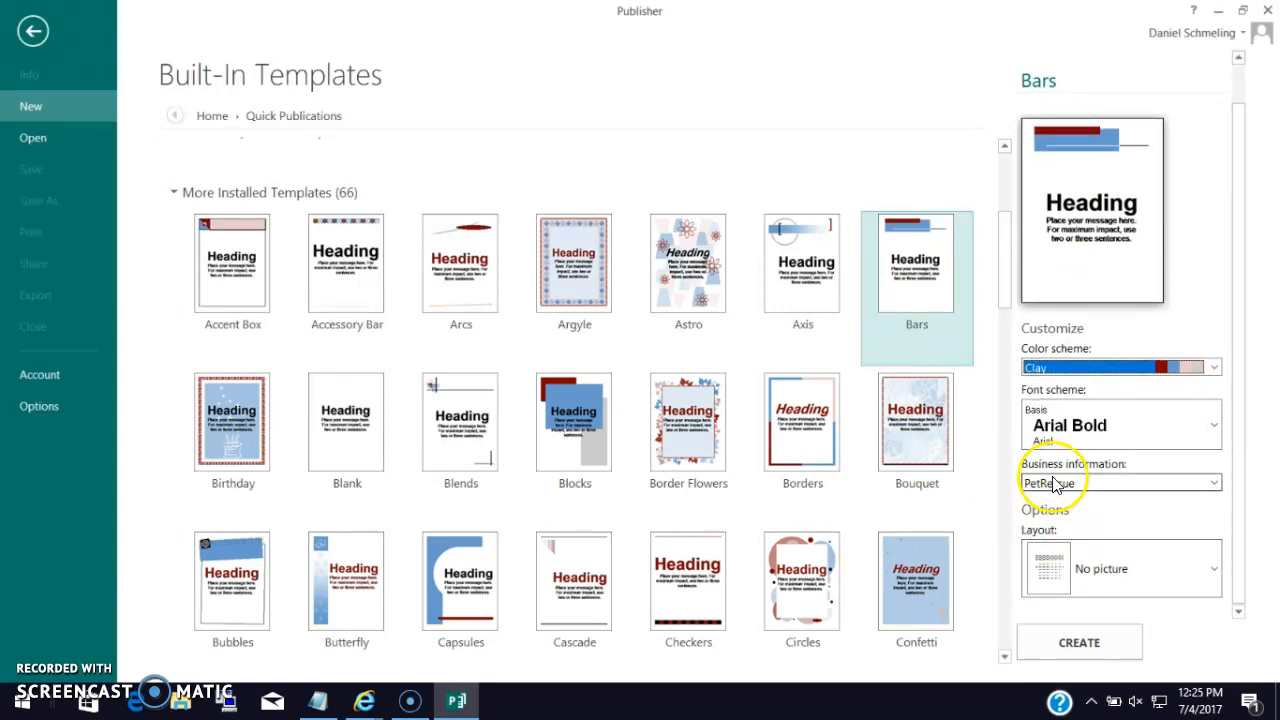
mouse_move(1052, 458)
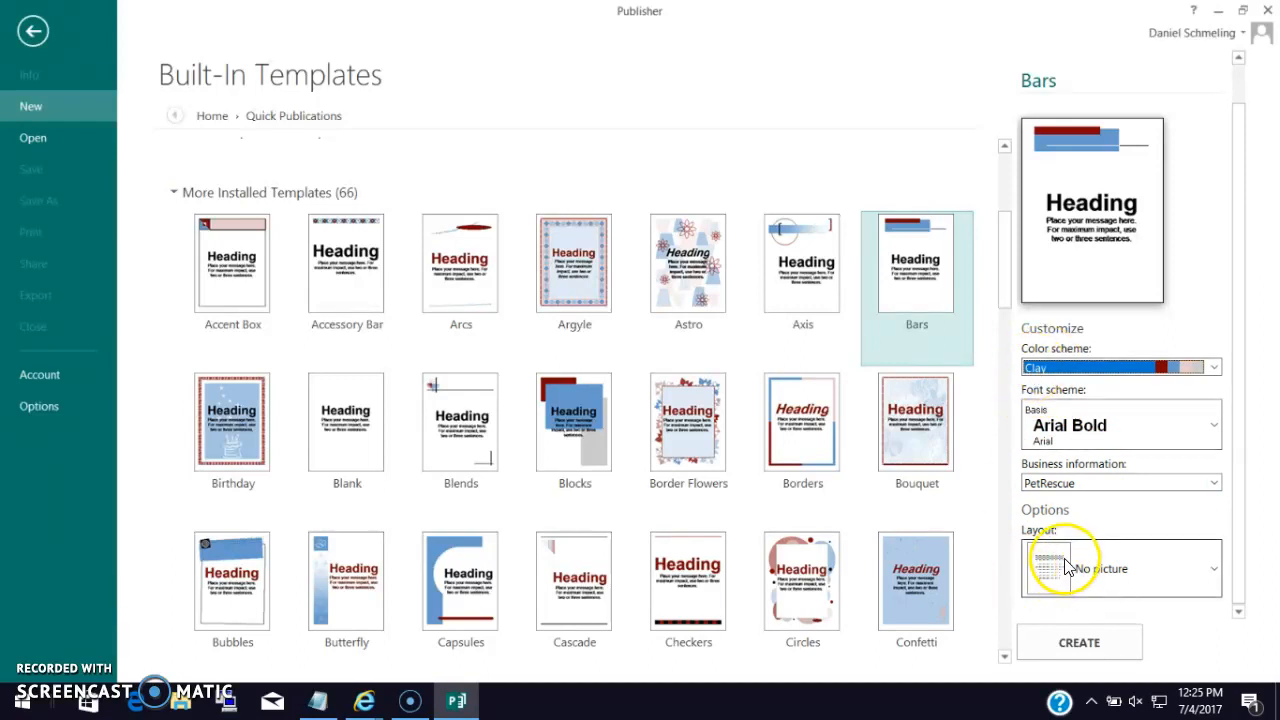
mouse_move(1080, 644)
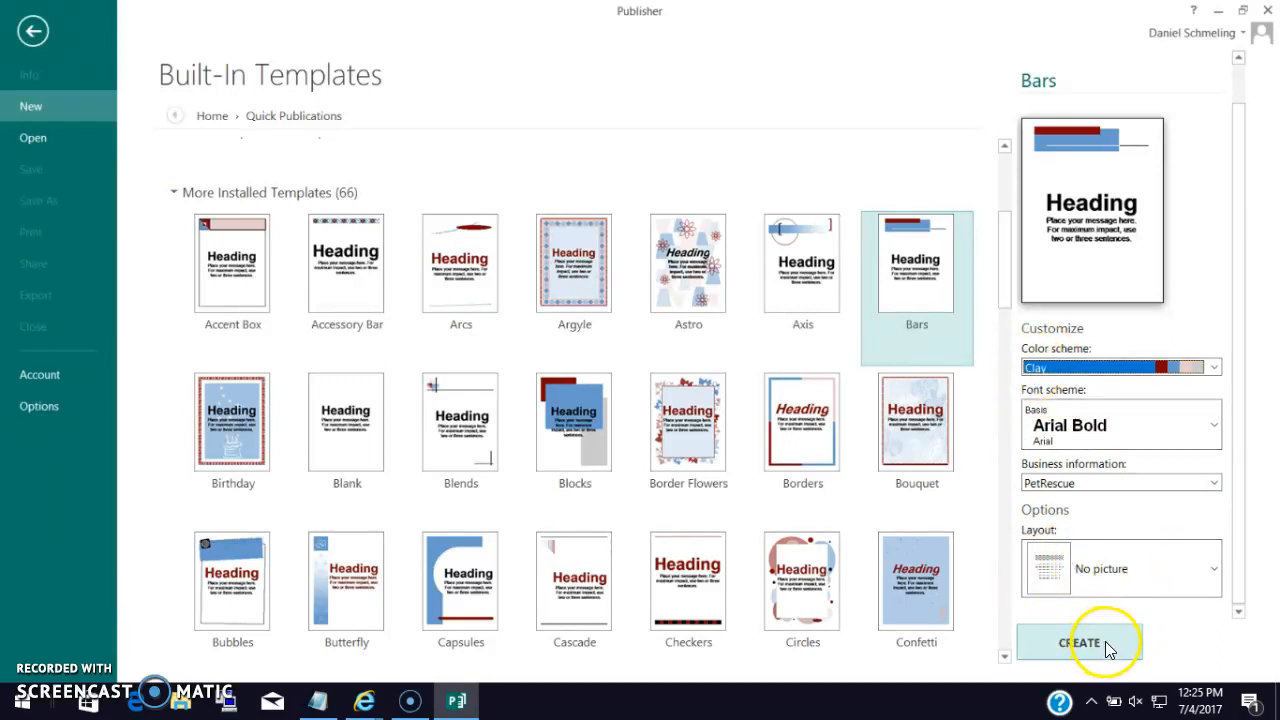
- Create the Bars publication and view its unsaved Info page under FILE
left_click(1080, 642)
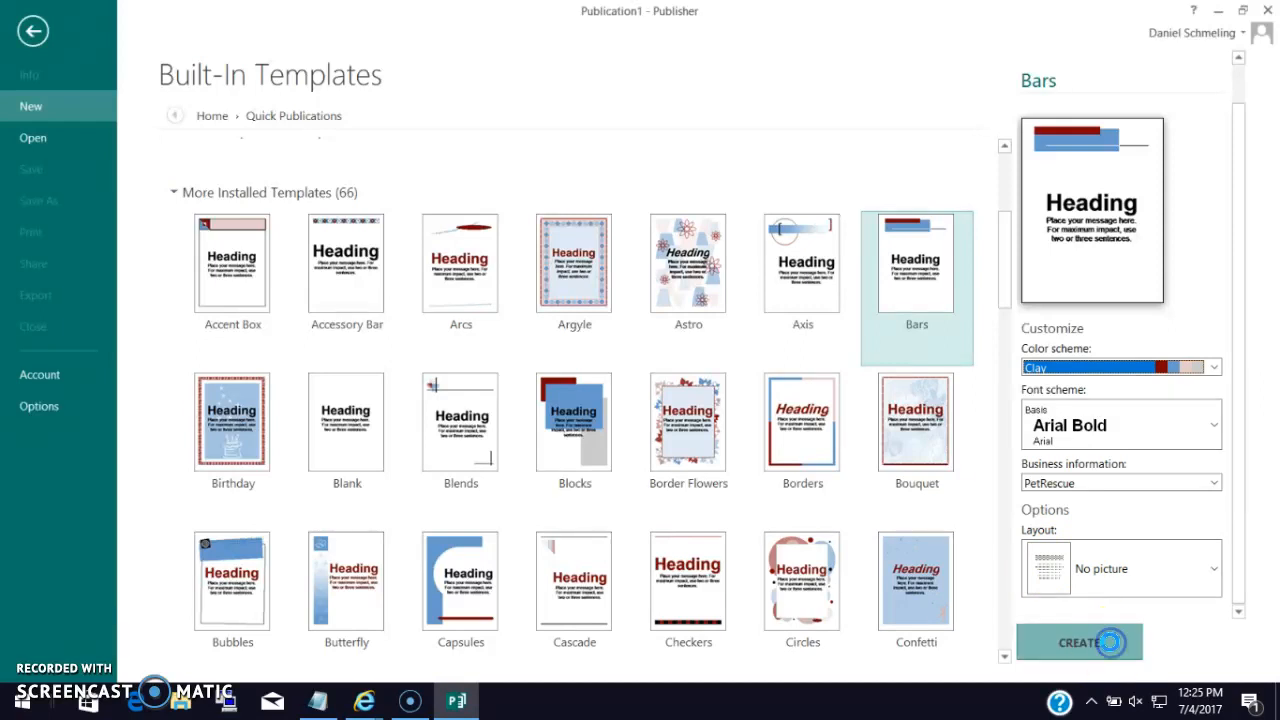
left_click(1080, 640)
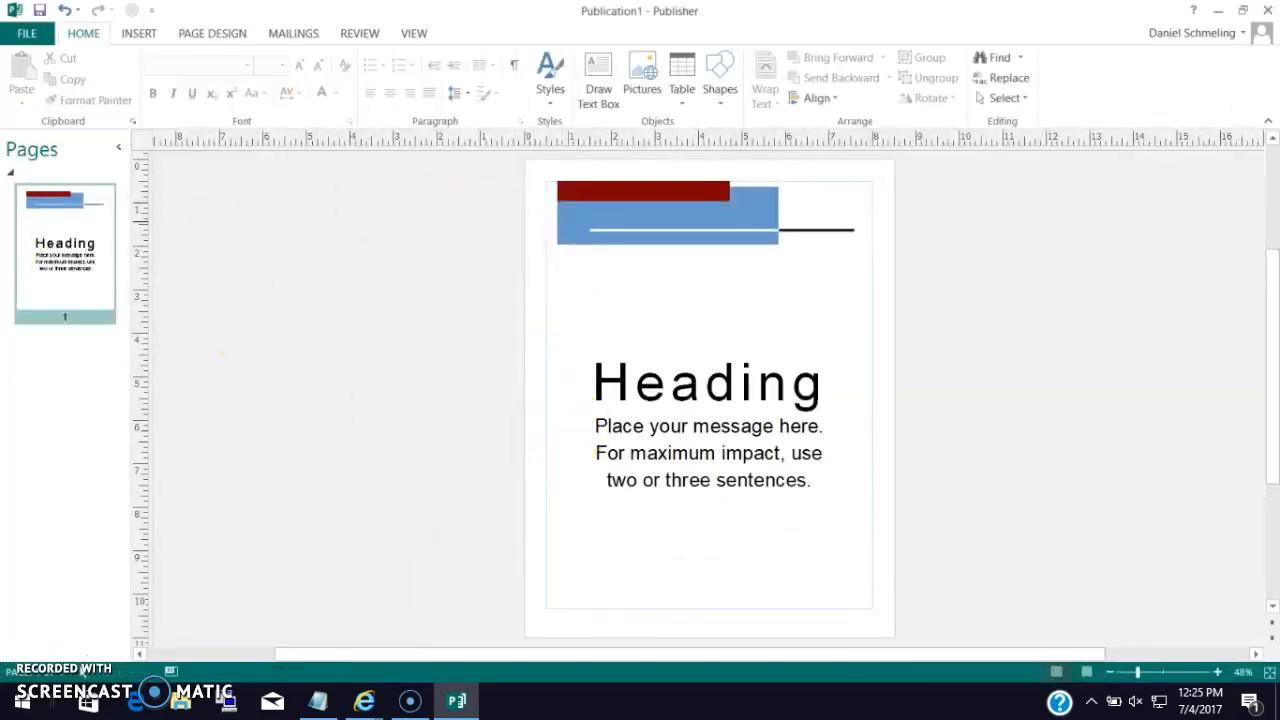
left_click(28, 32)
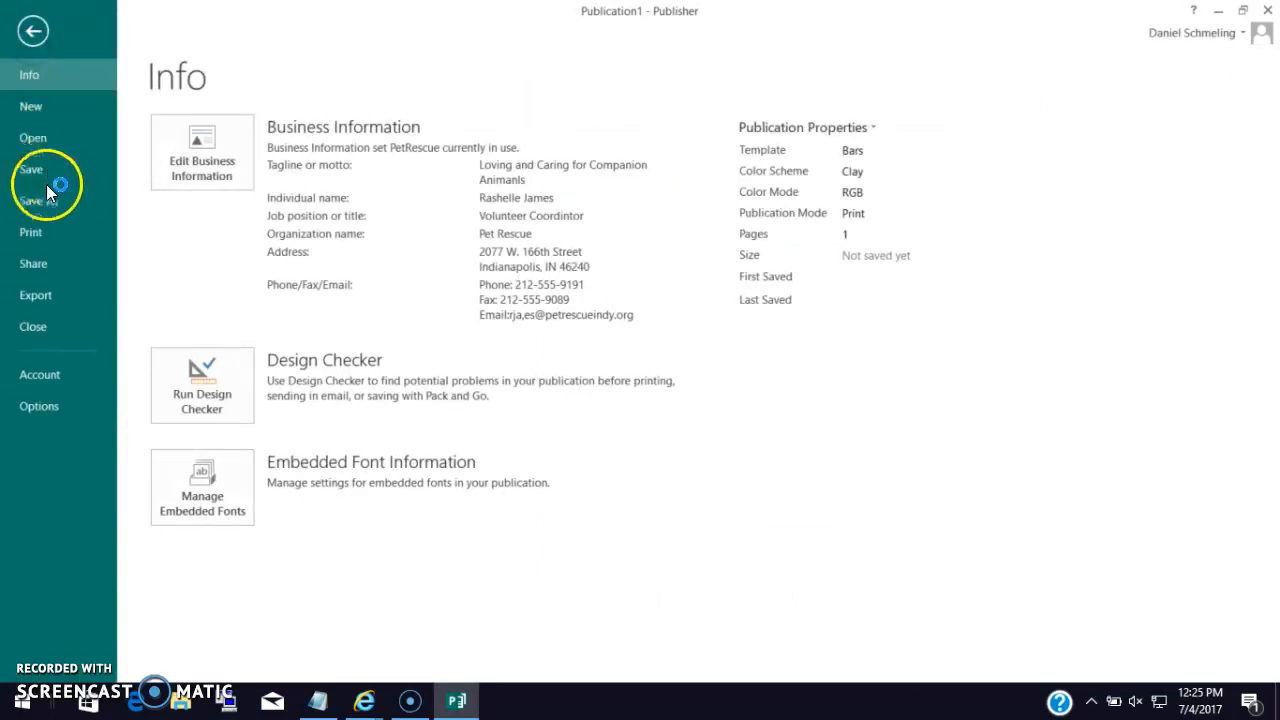
left_click(38, 200)
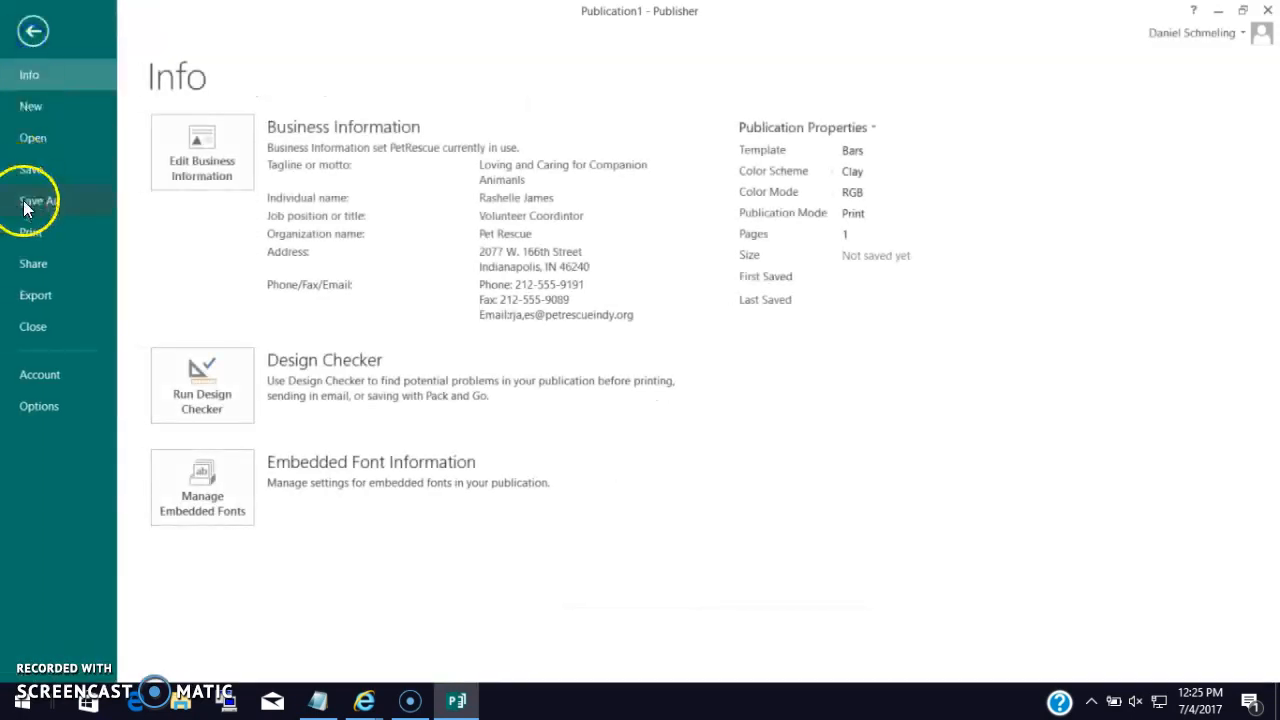
- Save the flyer to the Desktop as PBPB01_DanielSchmeling.pub
left_click(38, 200)
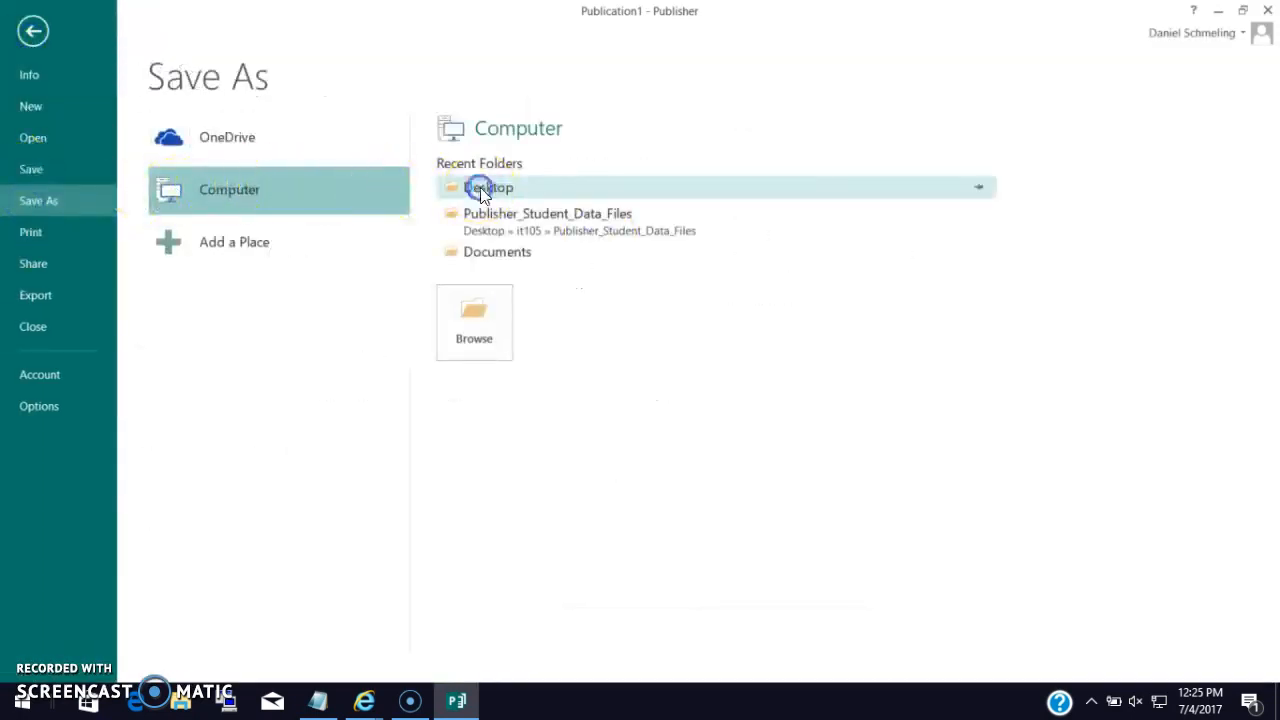
left_click(488, 188)
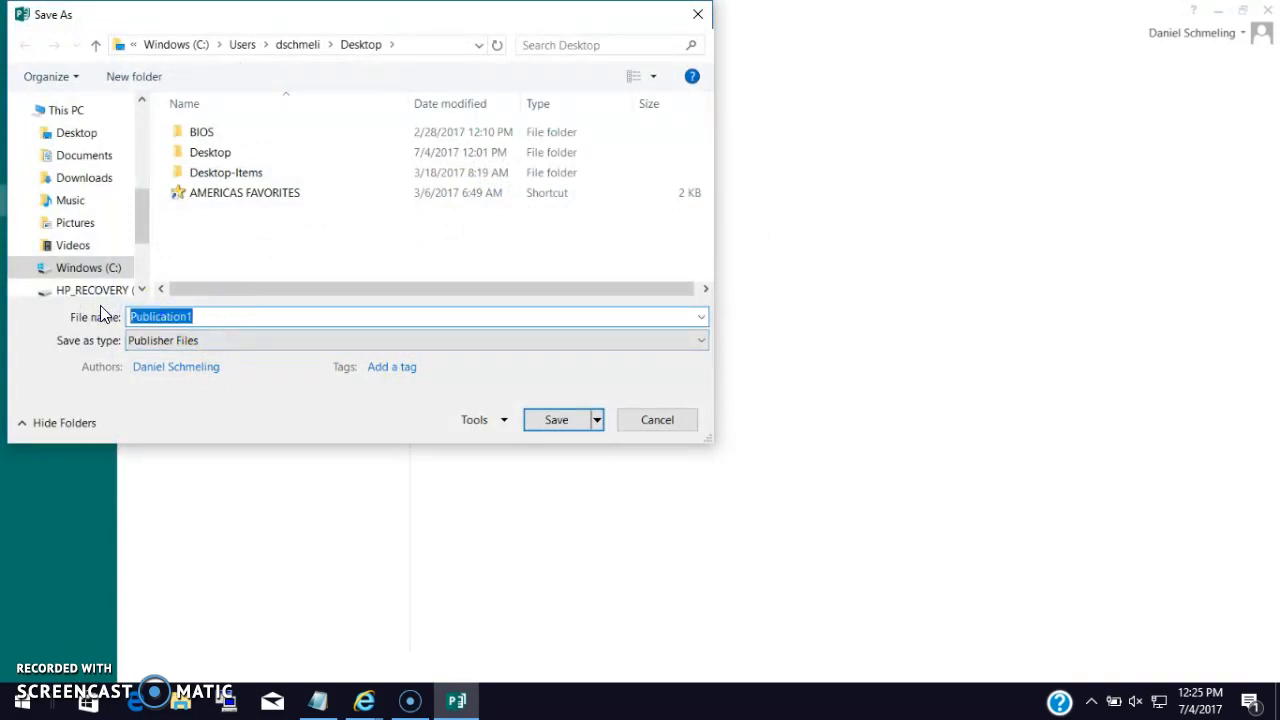
type("PB")
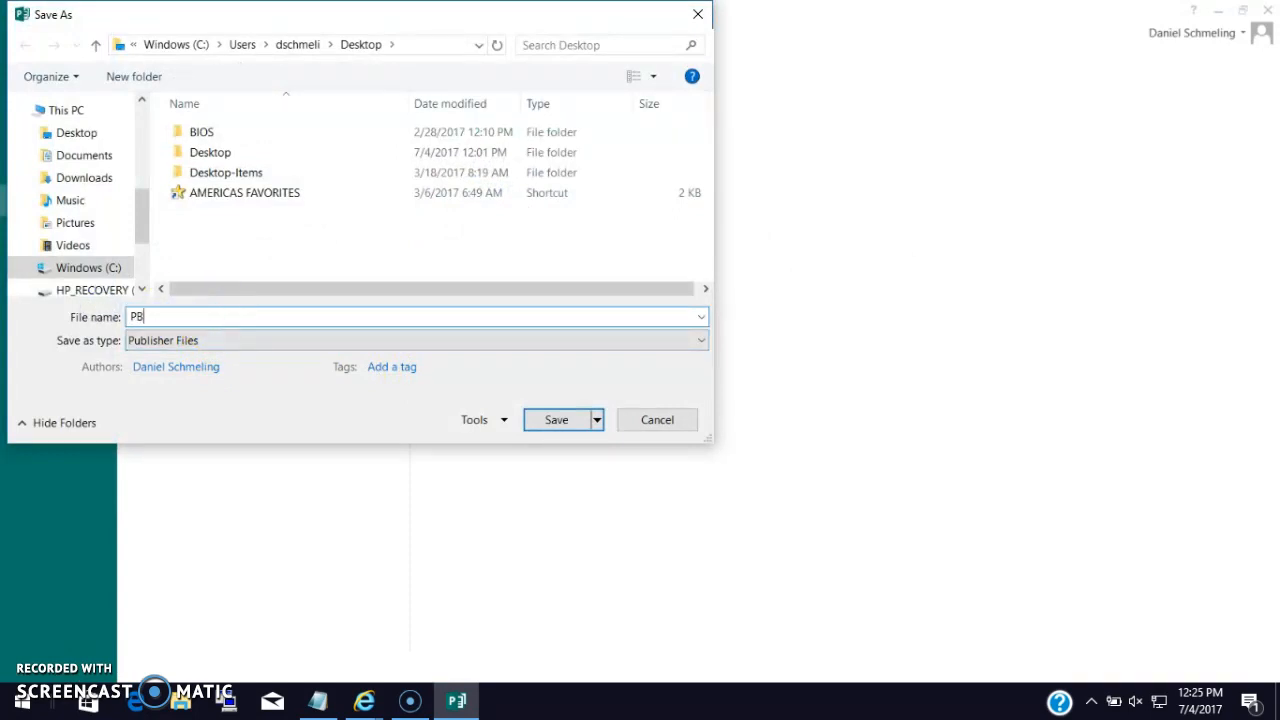
type("PB01_DanielS")
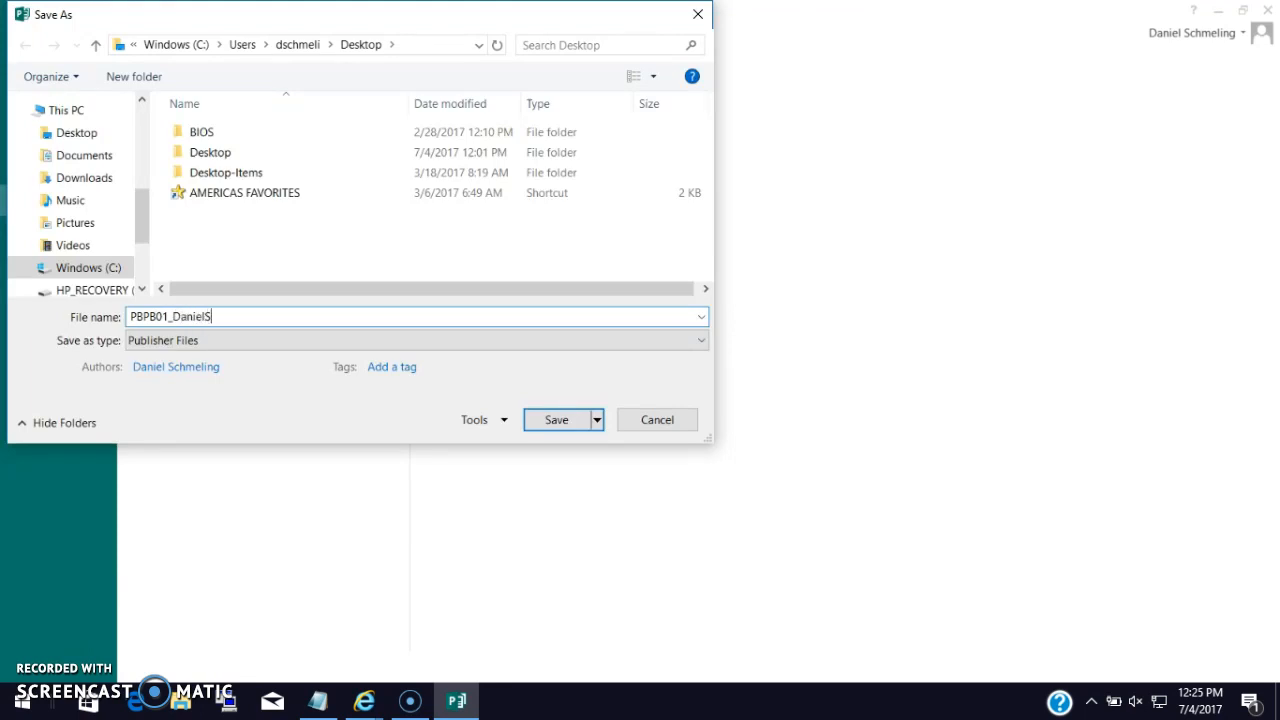
type("chmeling")
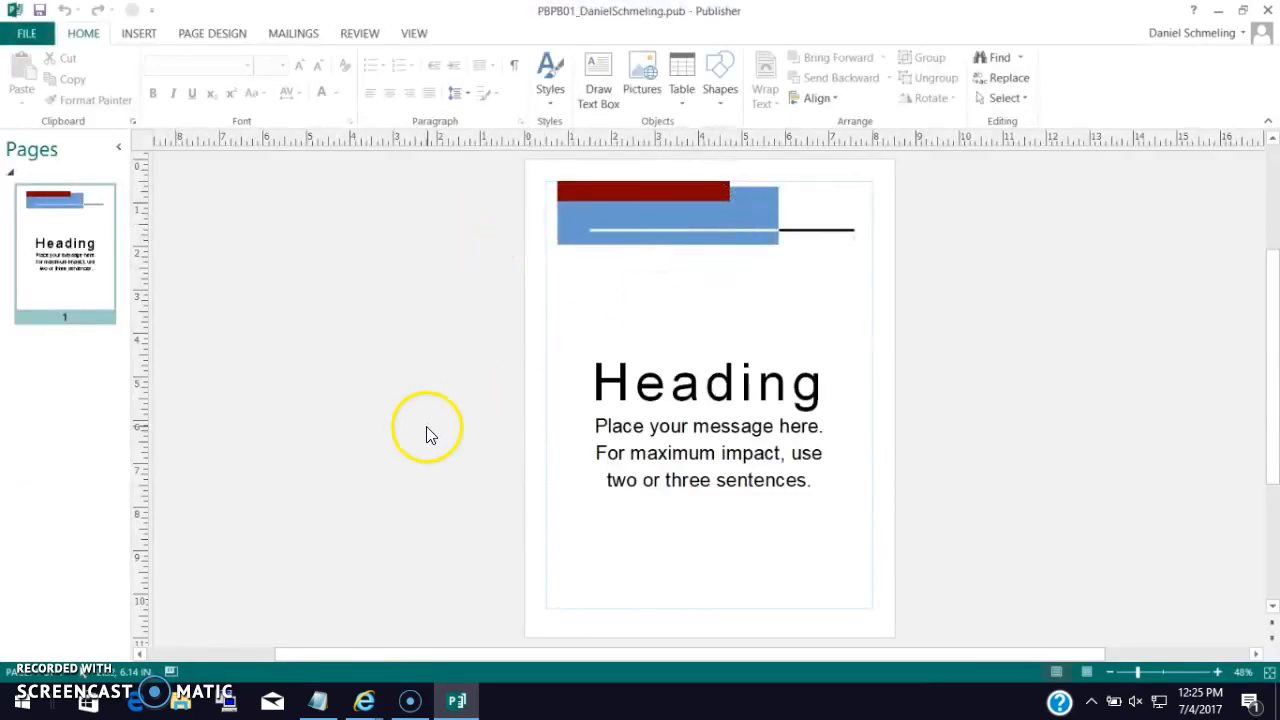
mouse_move(532, 470)
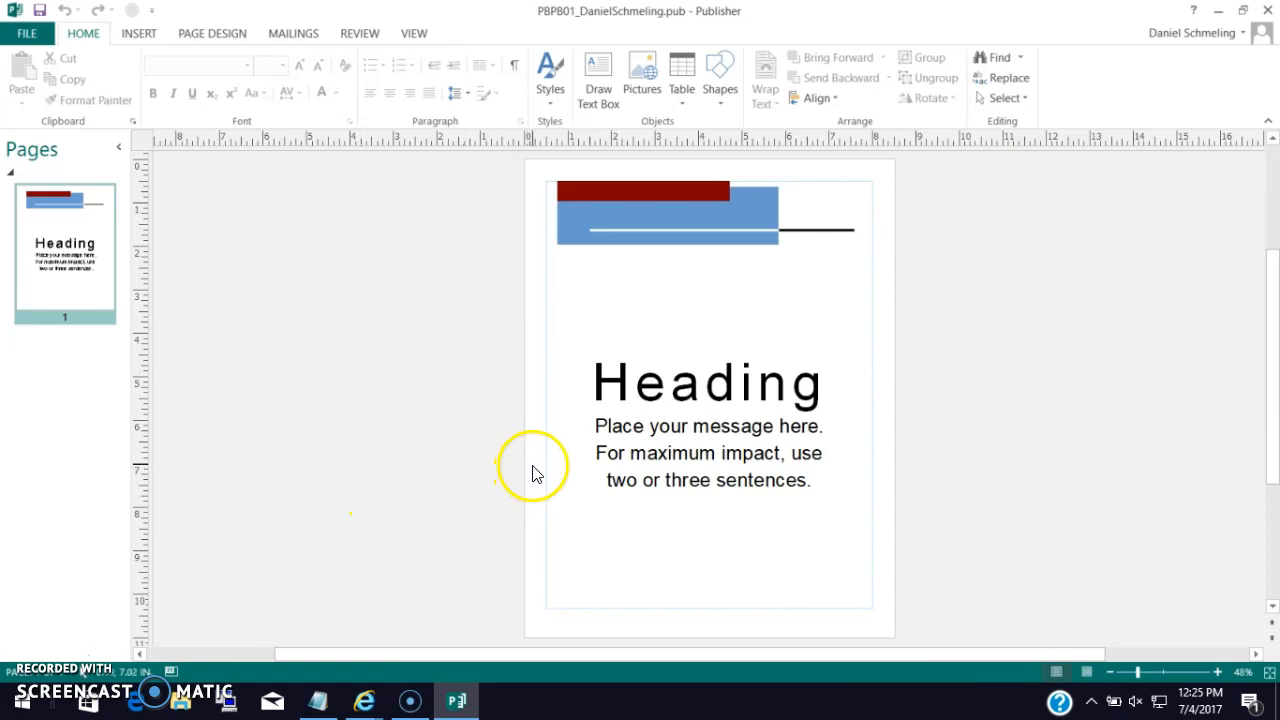
mouse_move(548, 464)
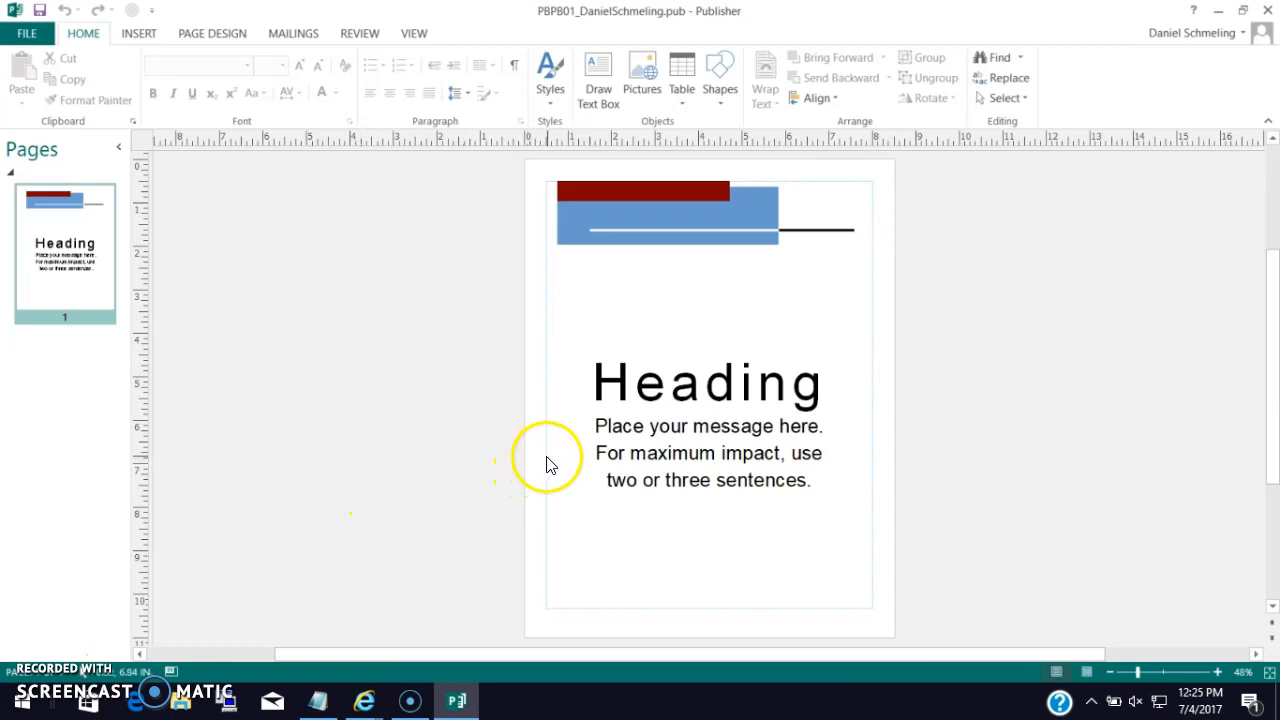
- Replace the Heading placeholder text with 'Pet Foster Homes Needed!'
left_click(630, 444)
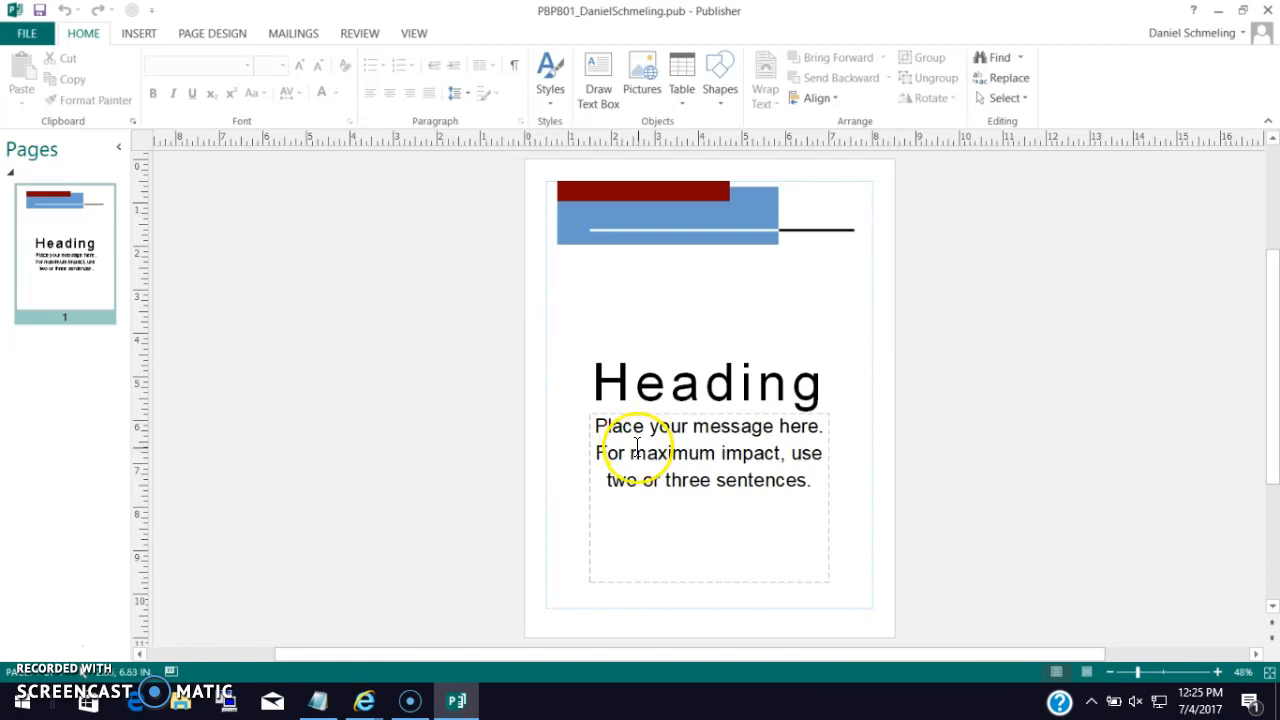
mouse_move(692, 476)
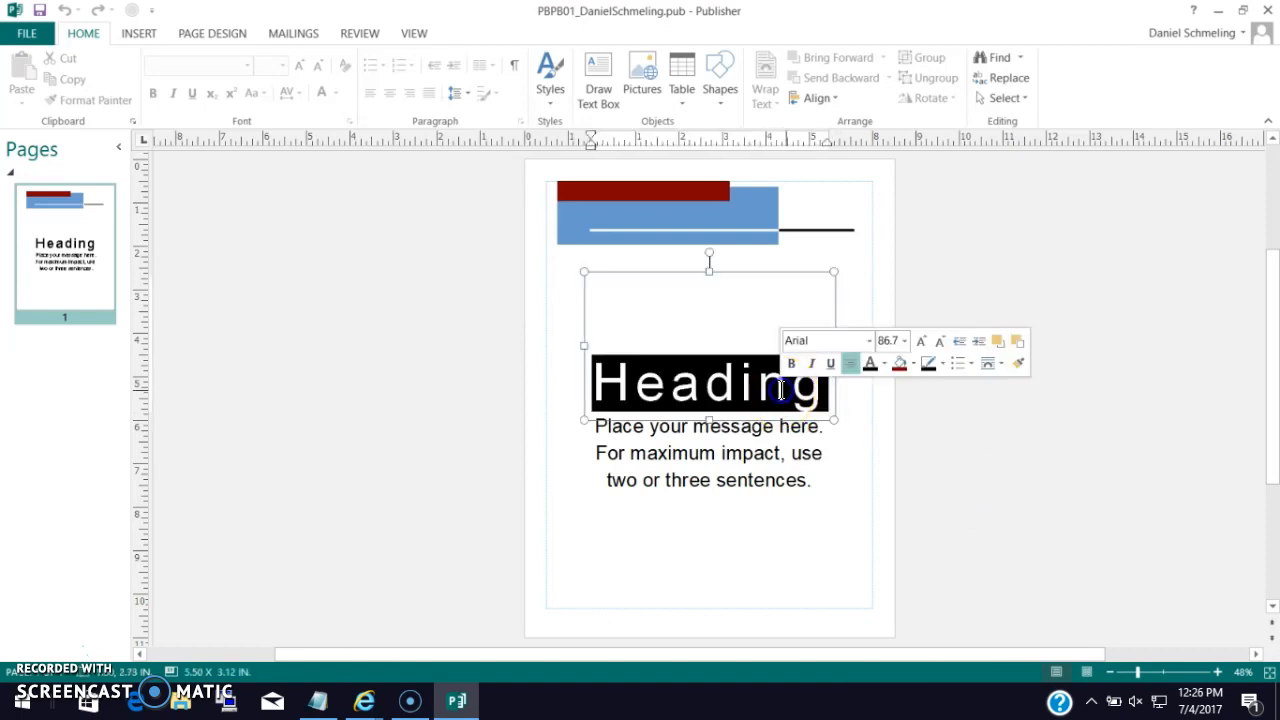
left_click(664, 384)
type("Pet Fo")
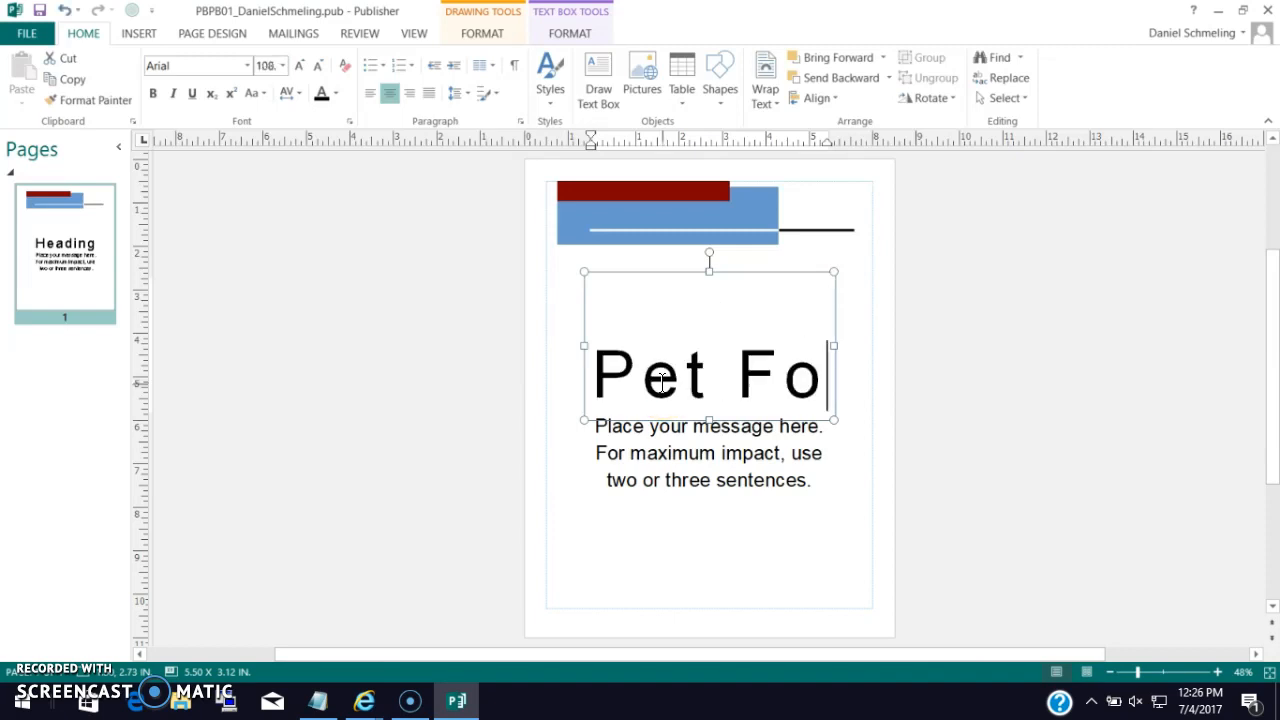
type("ster")
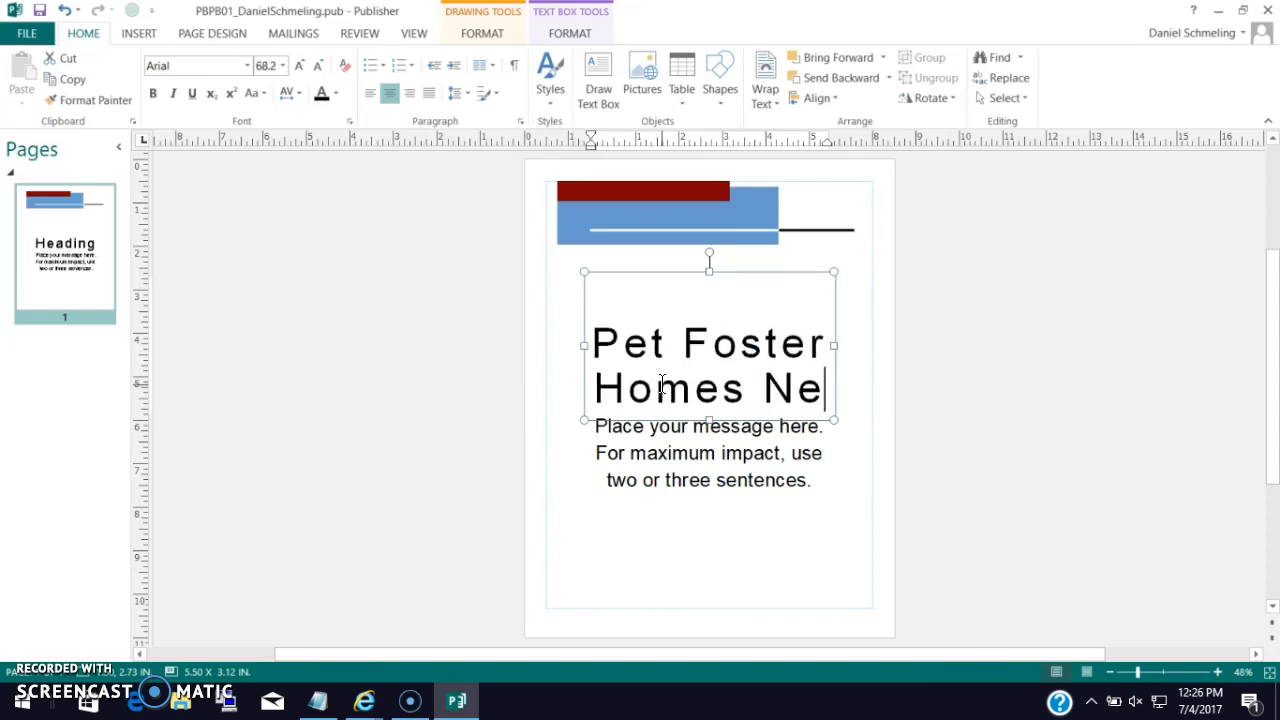
type("eded!")
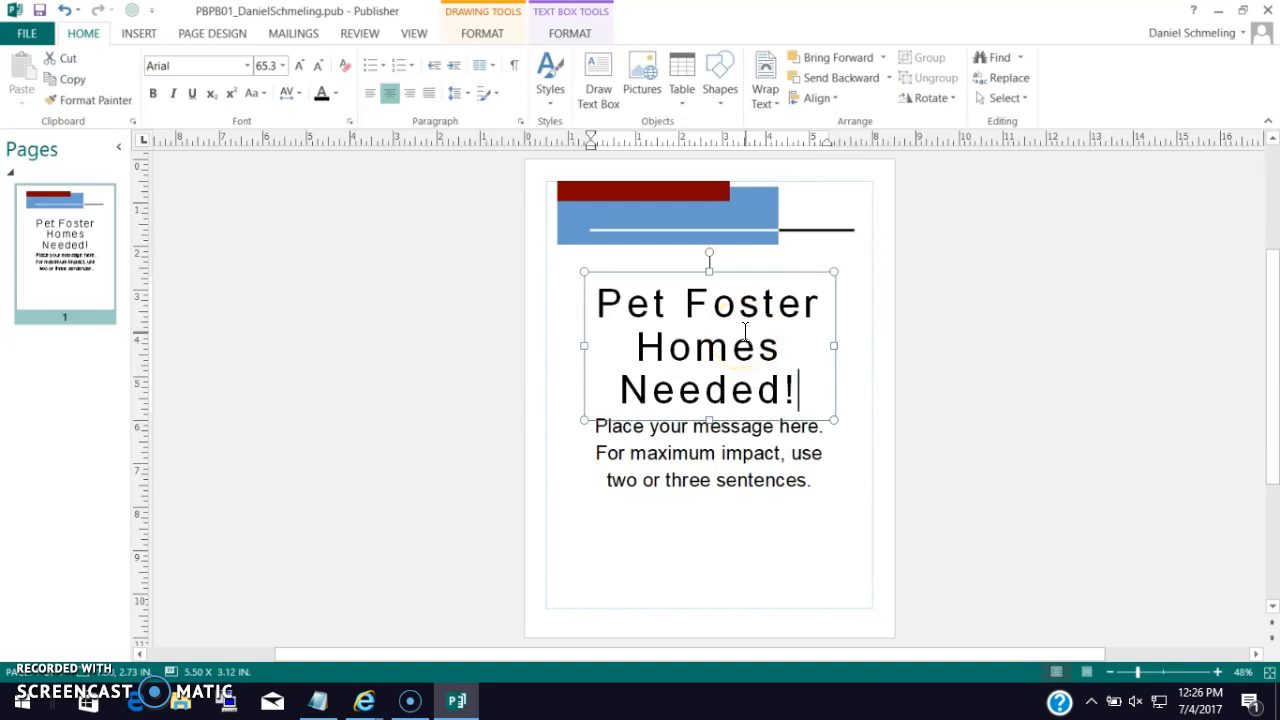
mouse_move(752, 328)
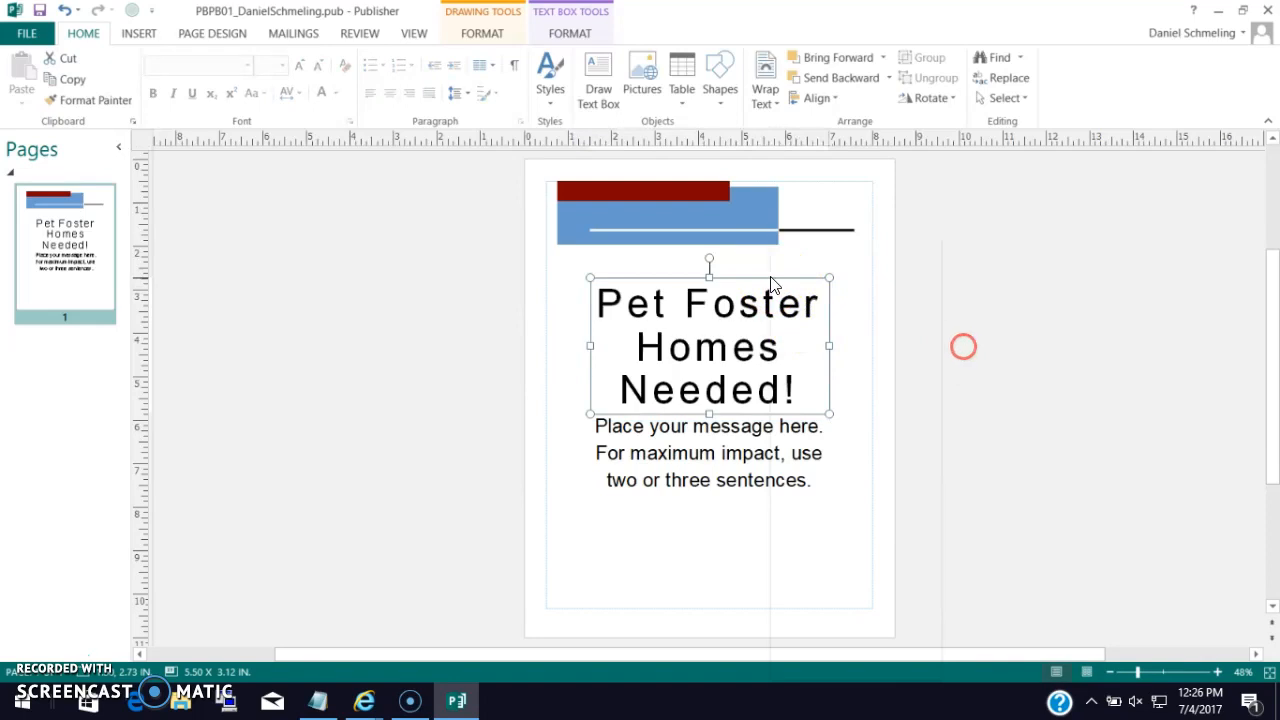
right_click(710, 300)
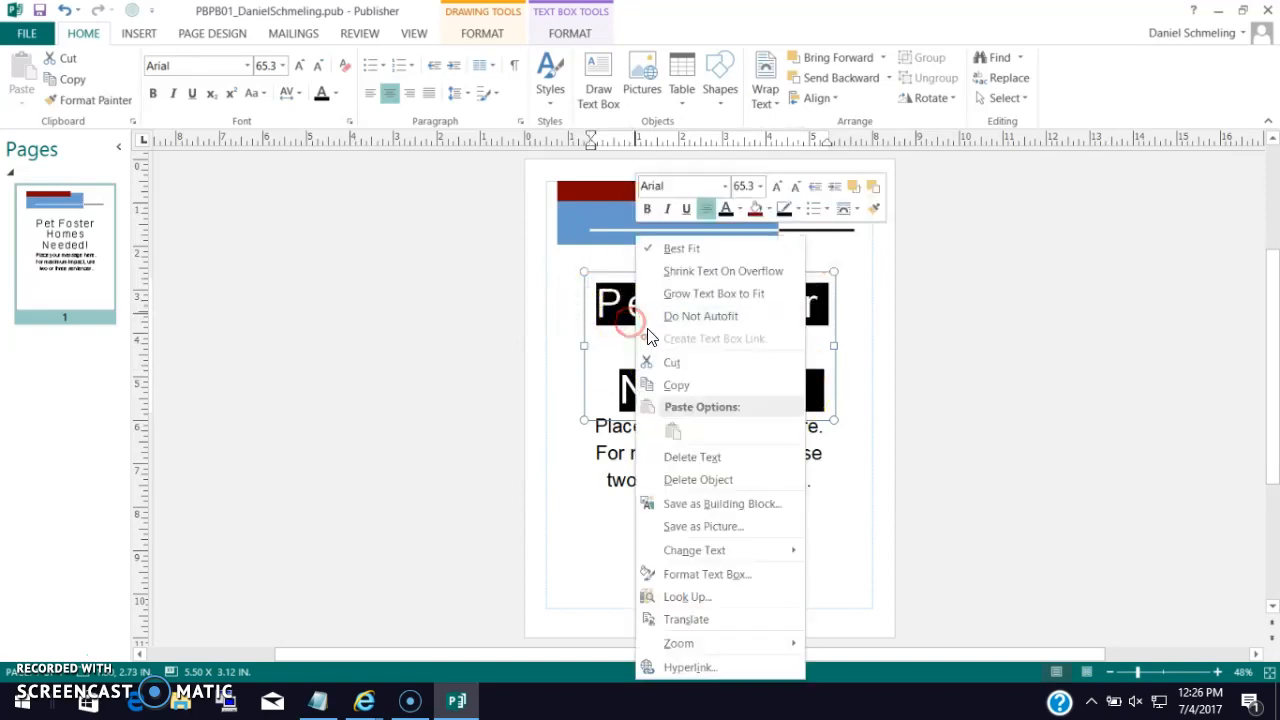
left_click(708, 574)
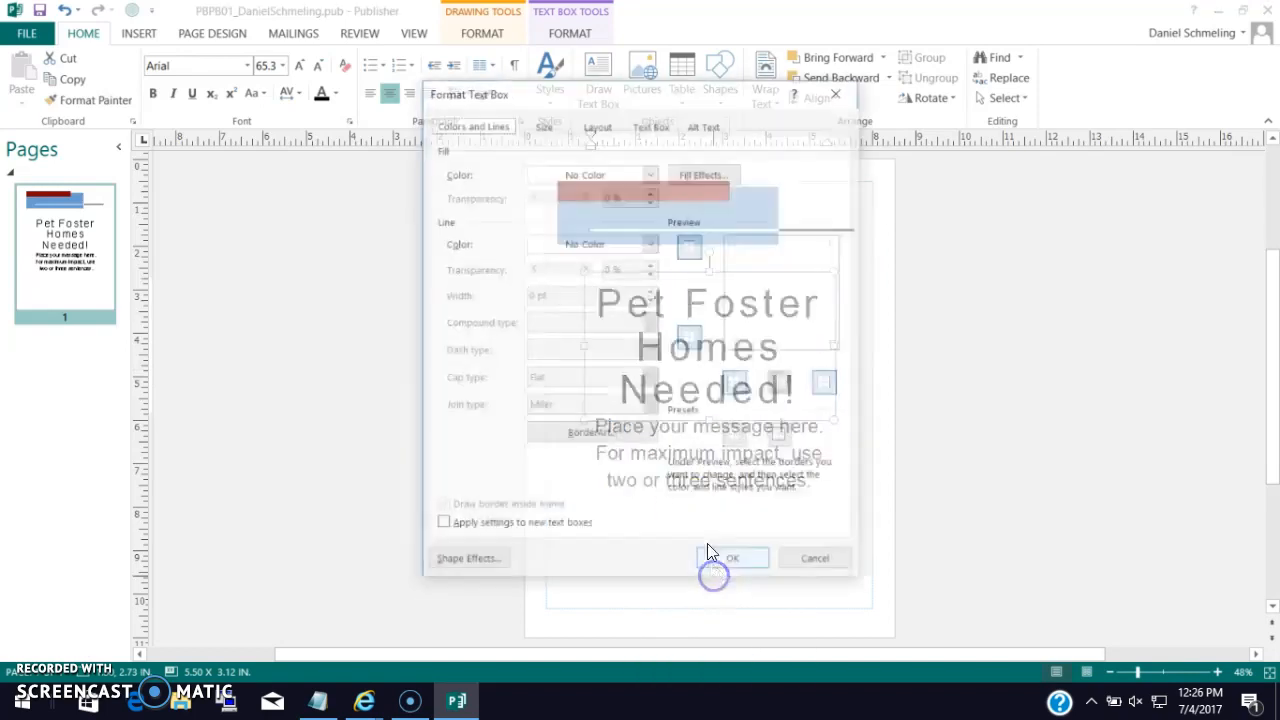
left_click(650, 122)
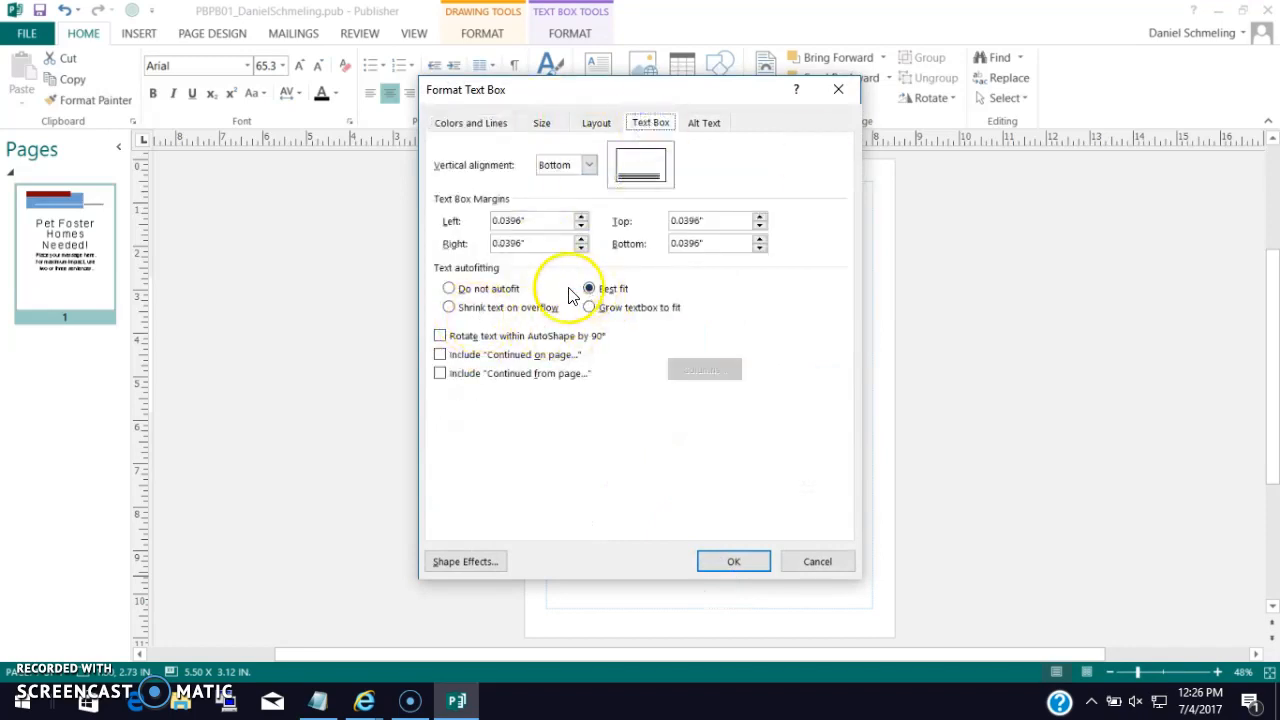
left_click(448, 288)
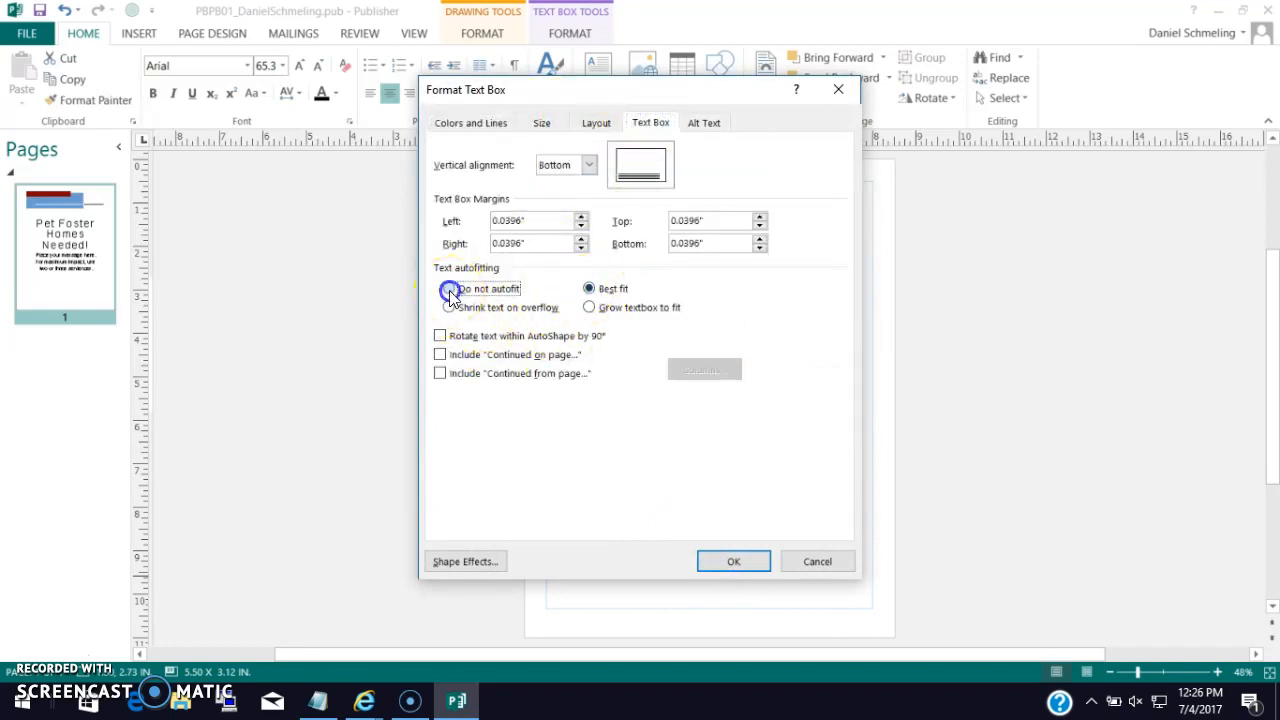
left_click(588, 288)
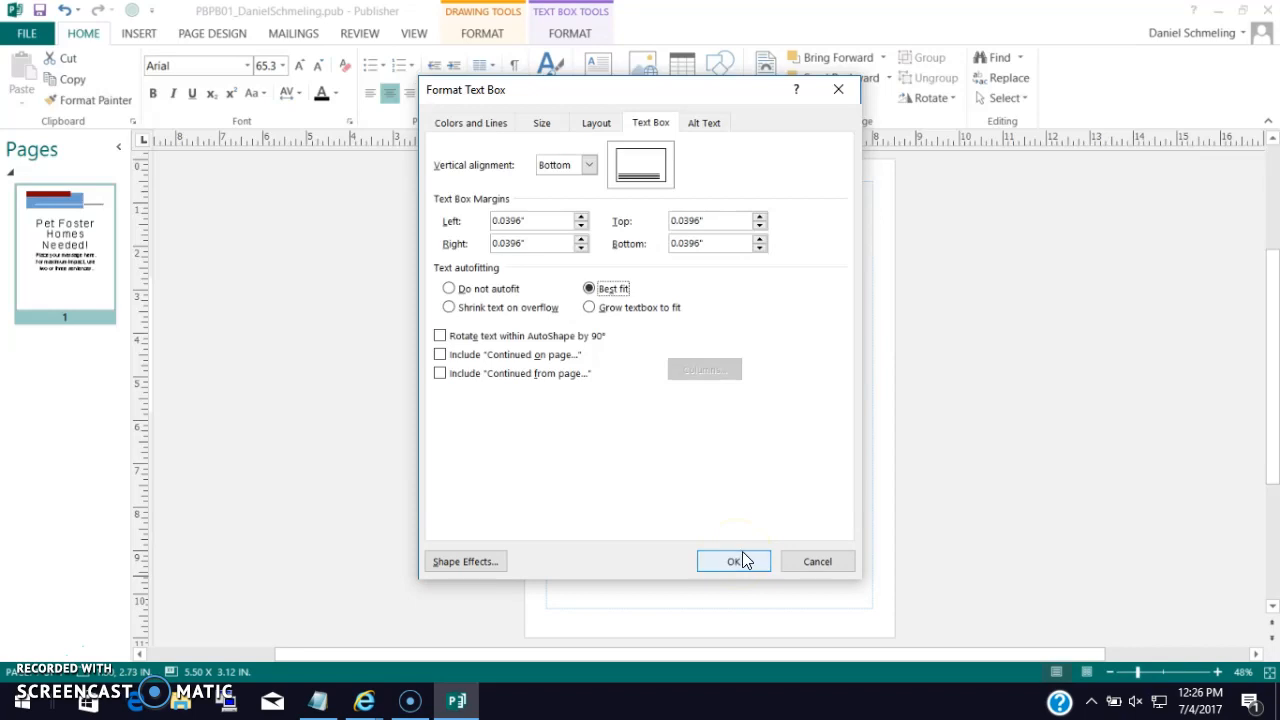
mouse_move(742, 564)
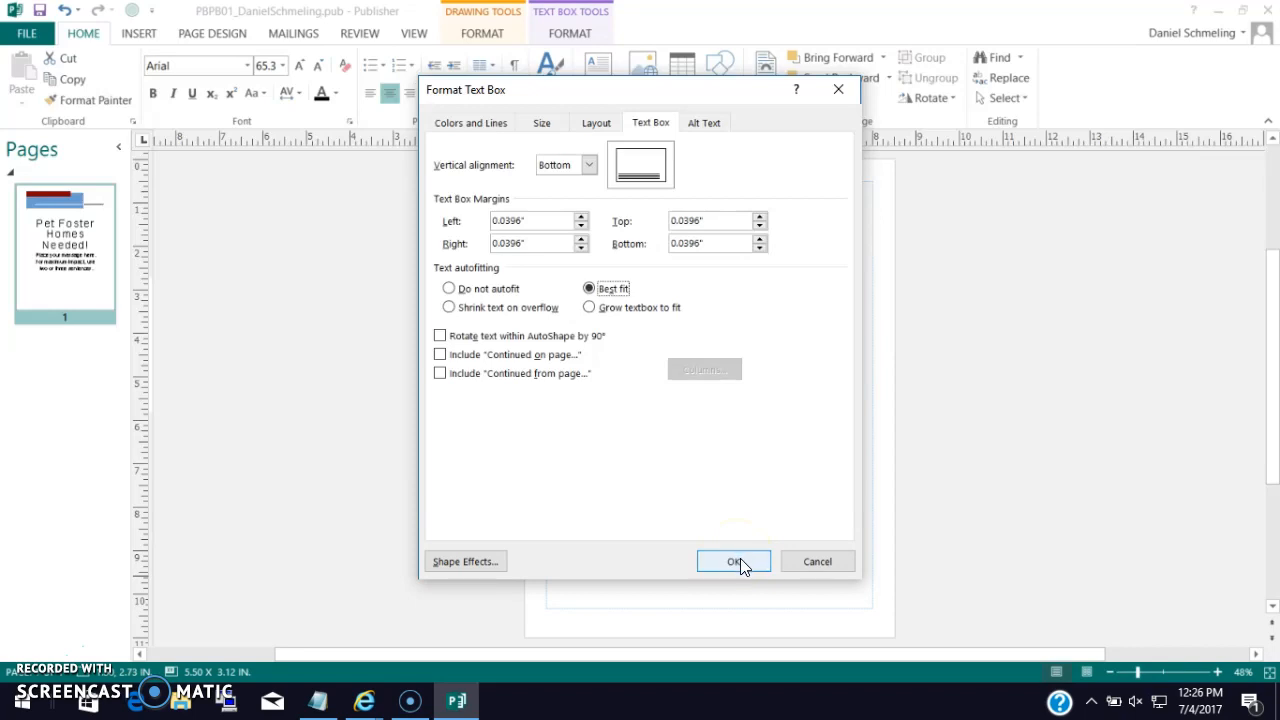
left_click(732, 560)
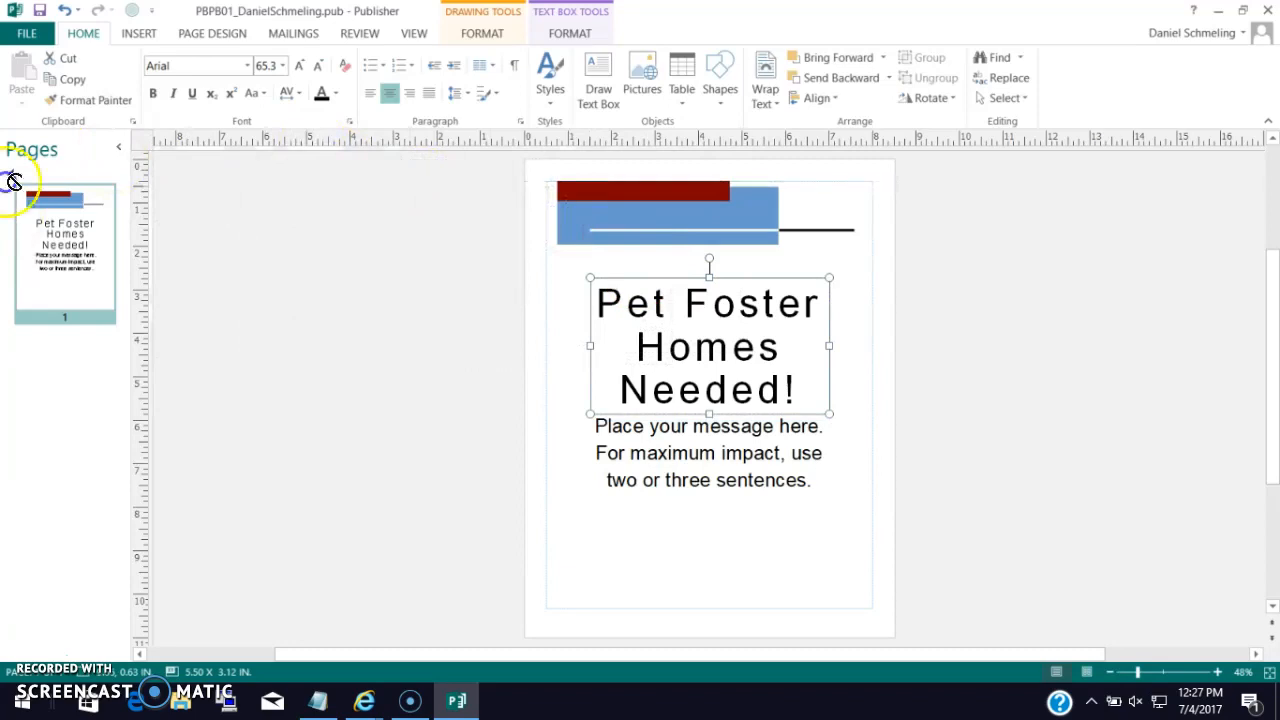
left_click_drag(708, 344, 368, 220)
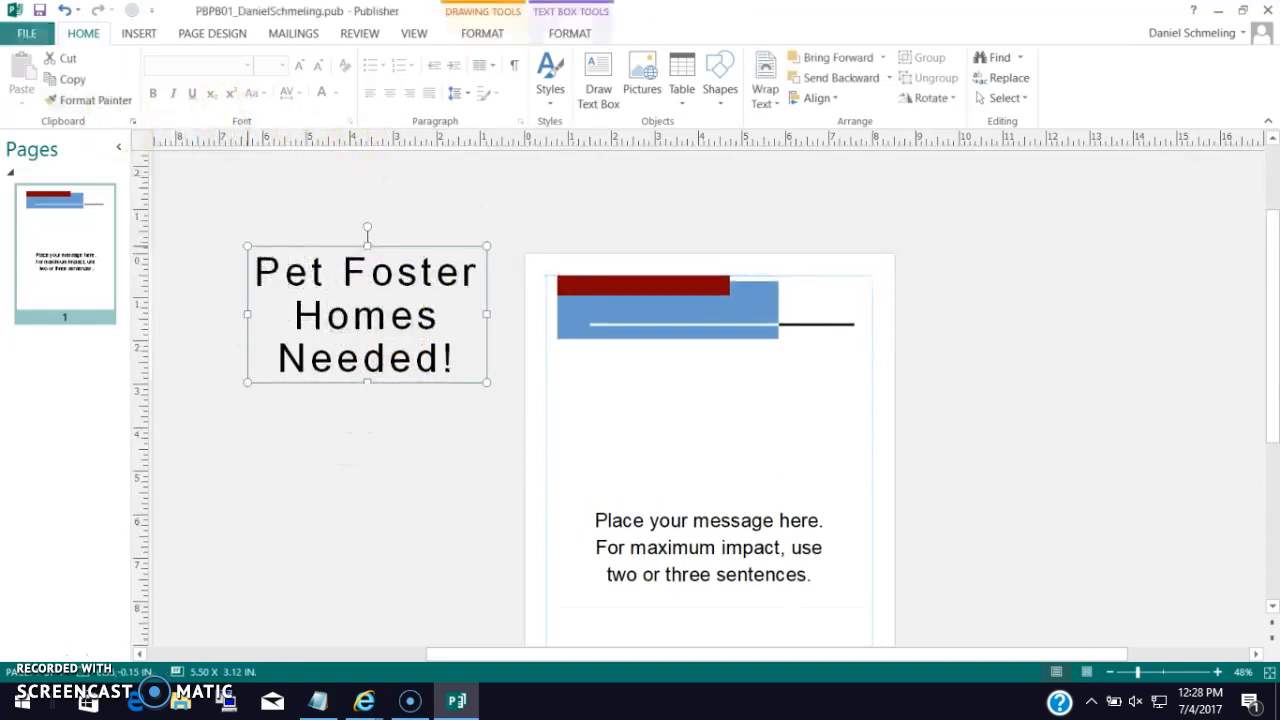
mouse_move(360, 140)
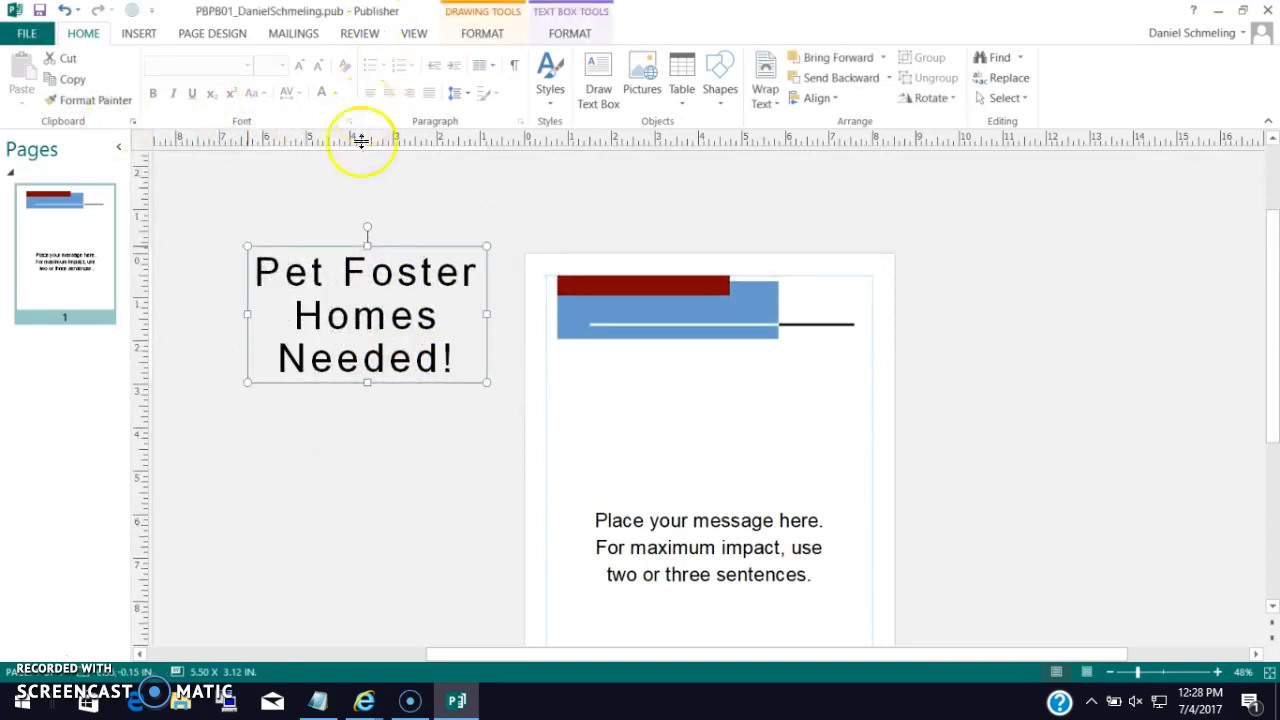
mouse_move(292, 248)
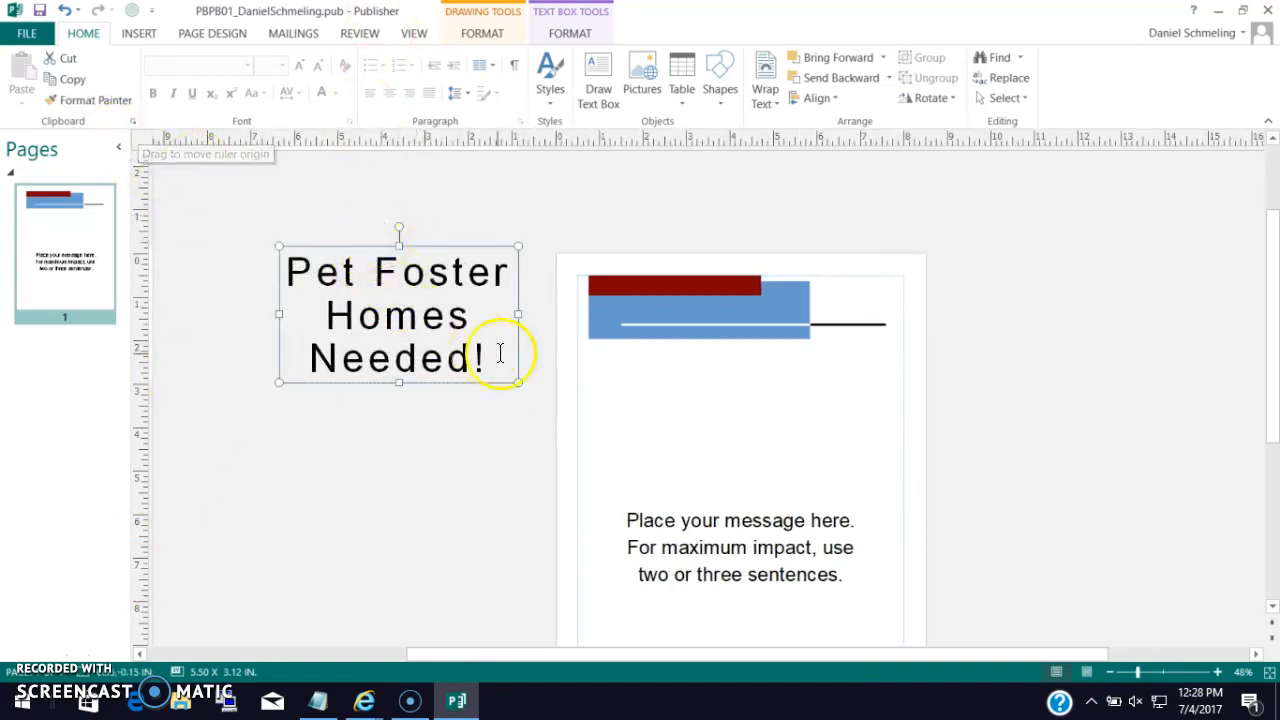
mouse_move(1216, 210)
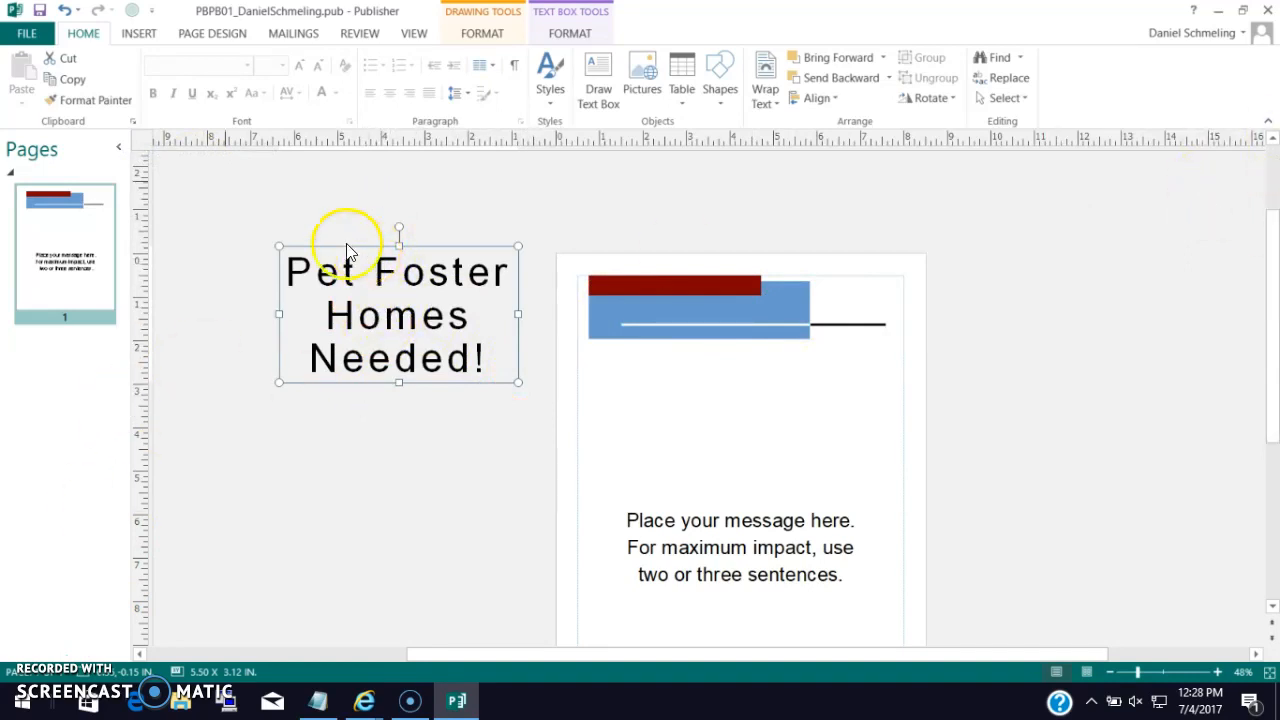
left_click_drag(398, 314, 740, 440)
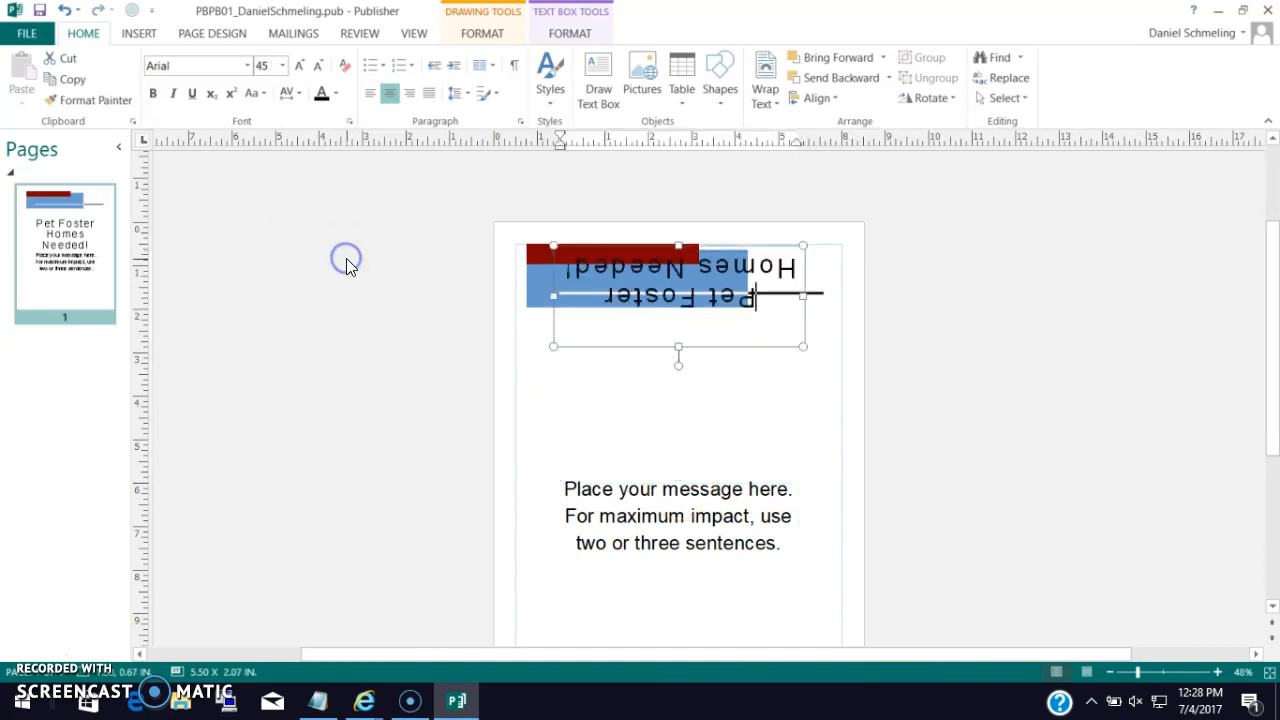
left_click(64, 12)
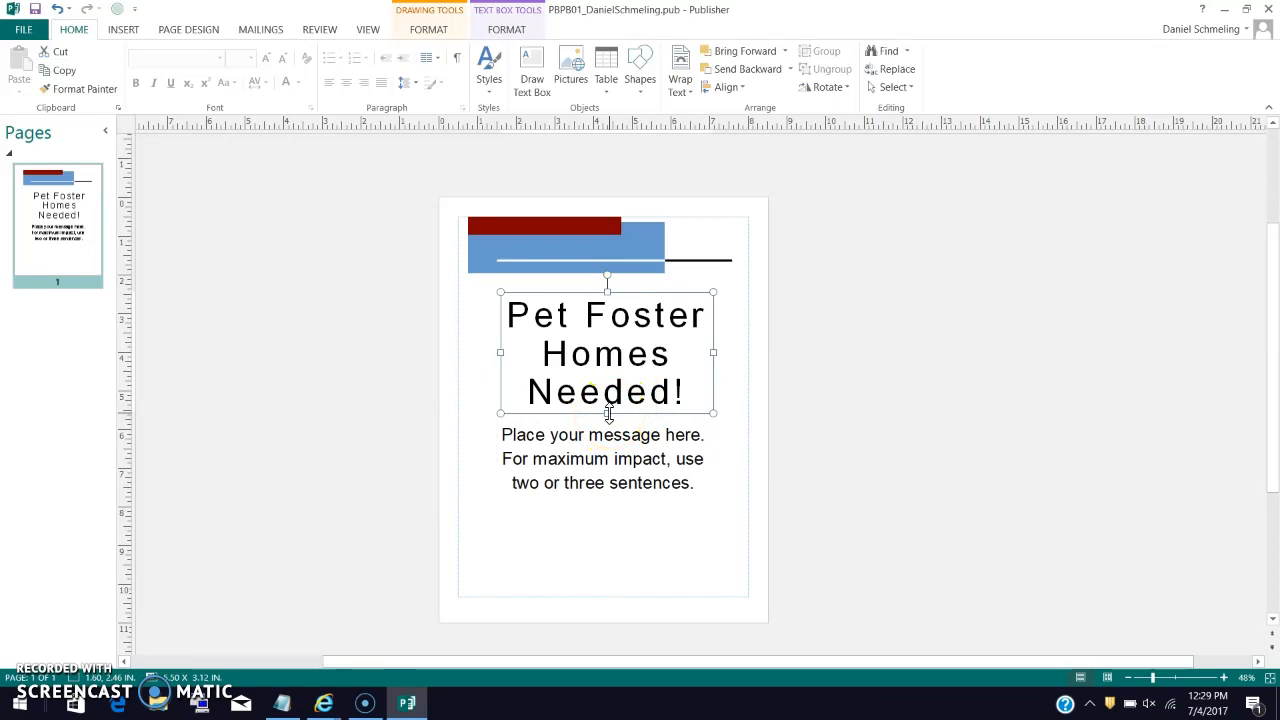
mouse_move(636, 392)
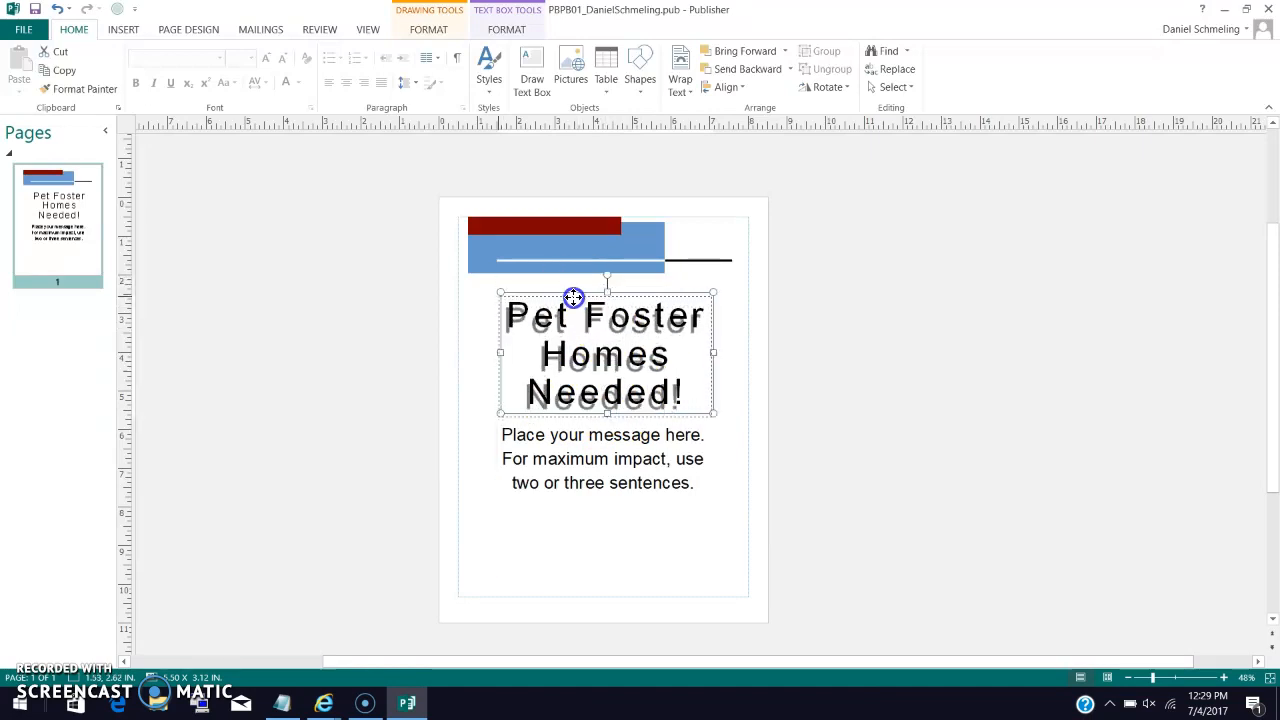
- Move the title box up under the banner and widen it so the heading reflows to two lines
left_click_drag(572, 296, 576, 288)
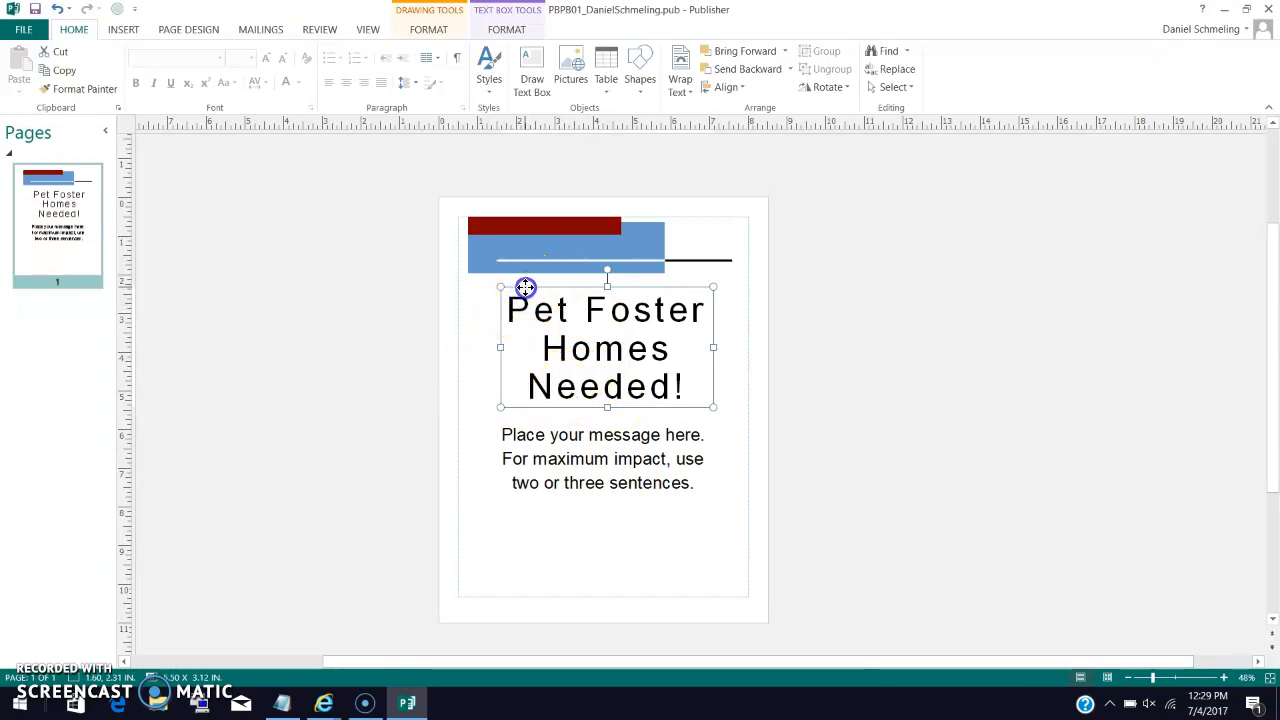
mouse_move(476, 296)
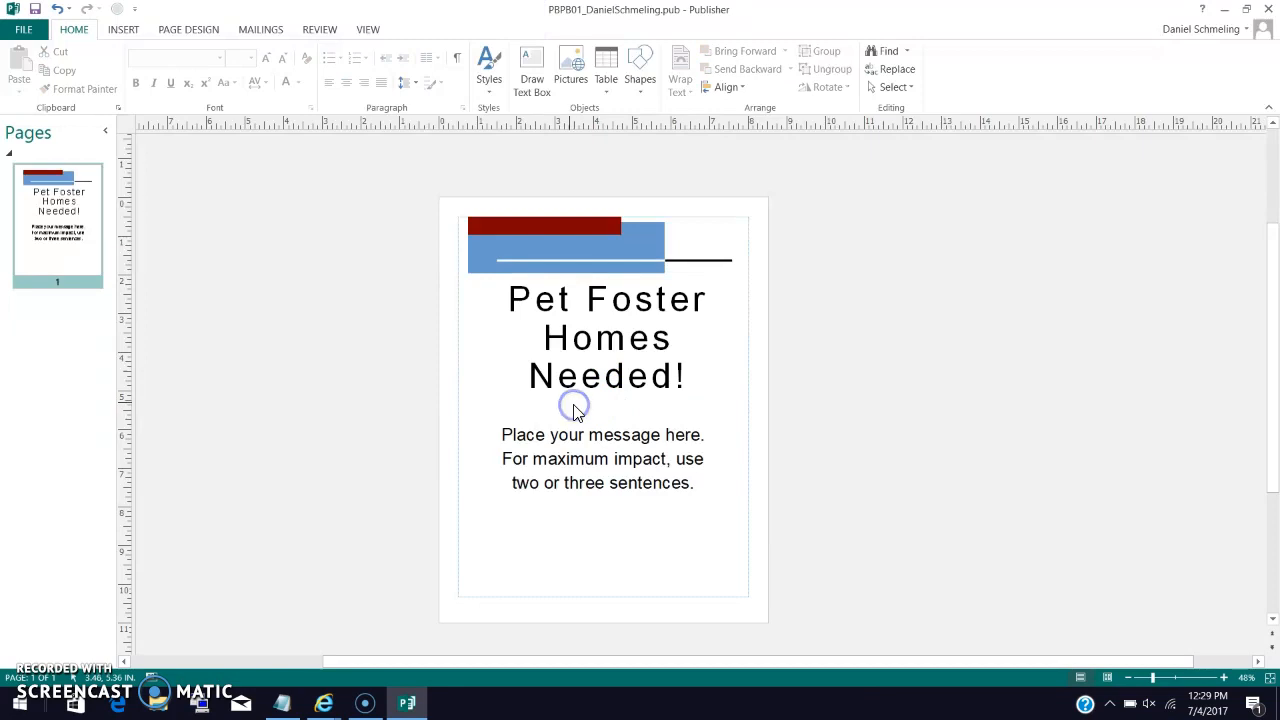
left_click(608, 336)
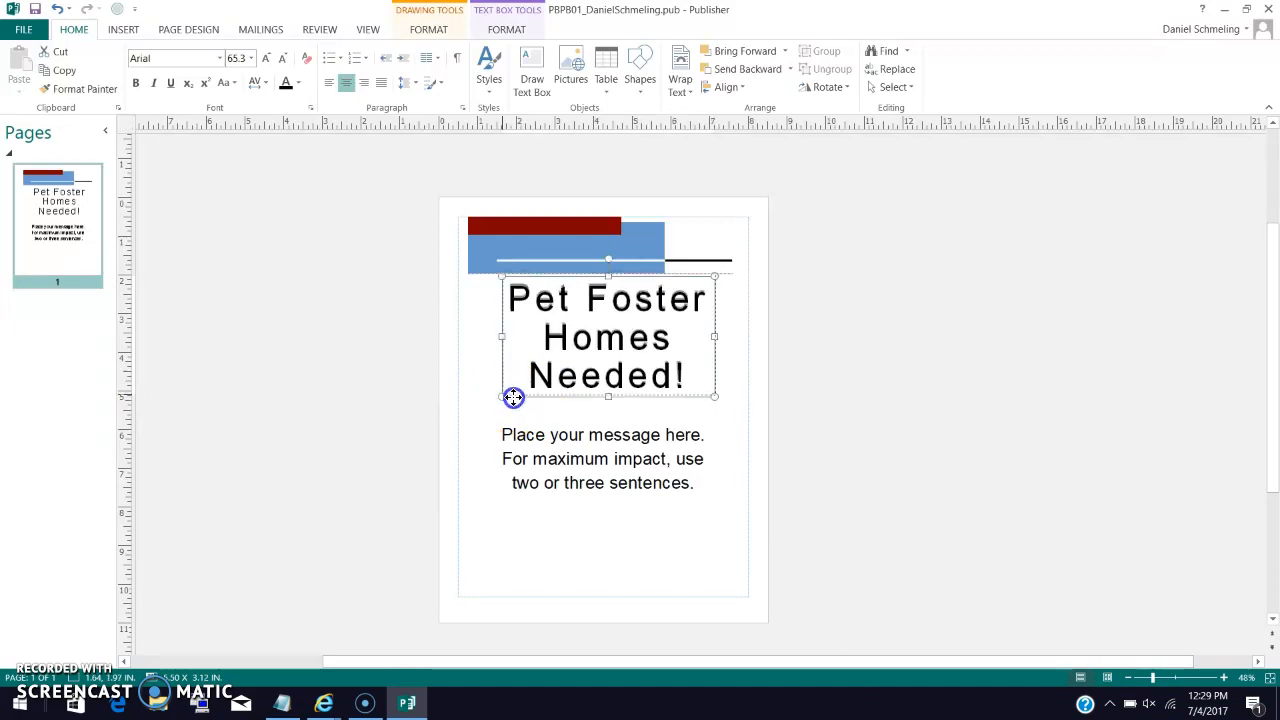
left_click_drag(512, 396, 512, 364)
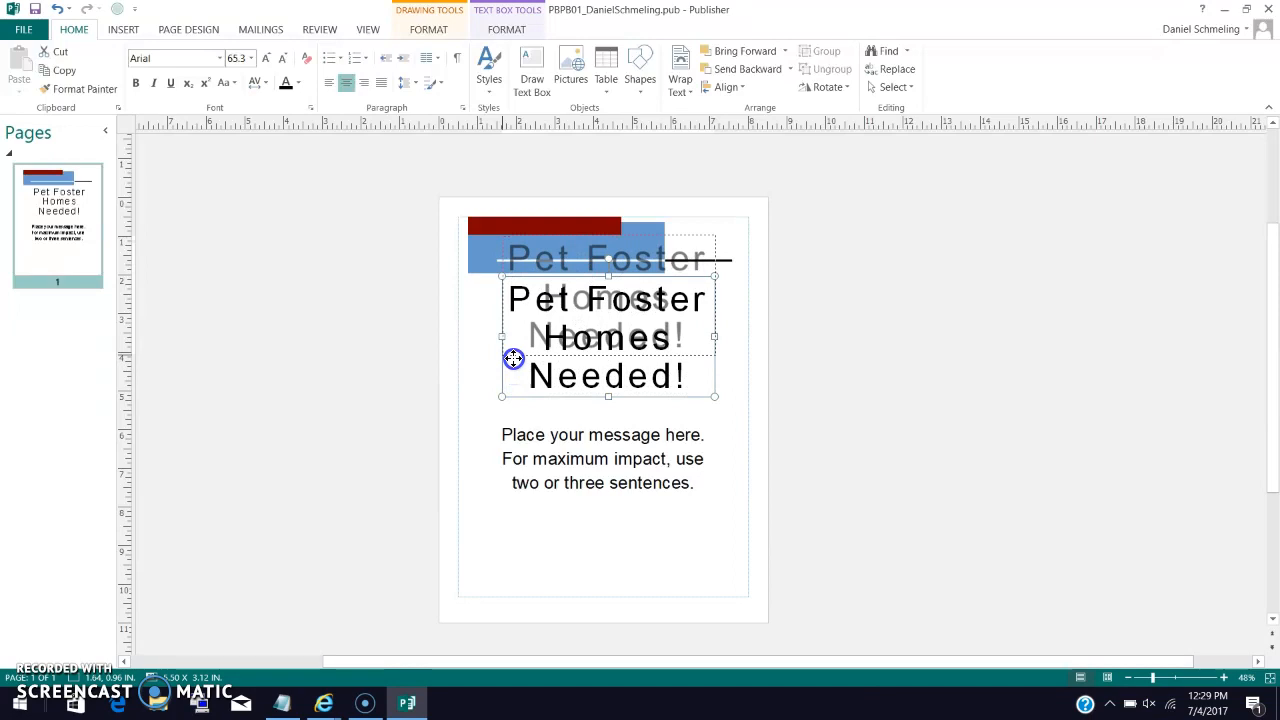
left_click_drag(512, 360, 616, 396)
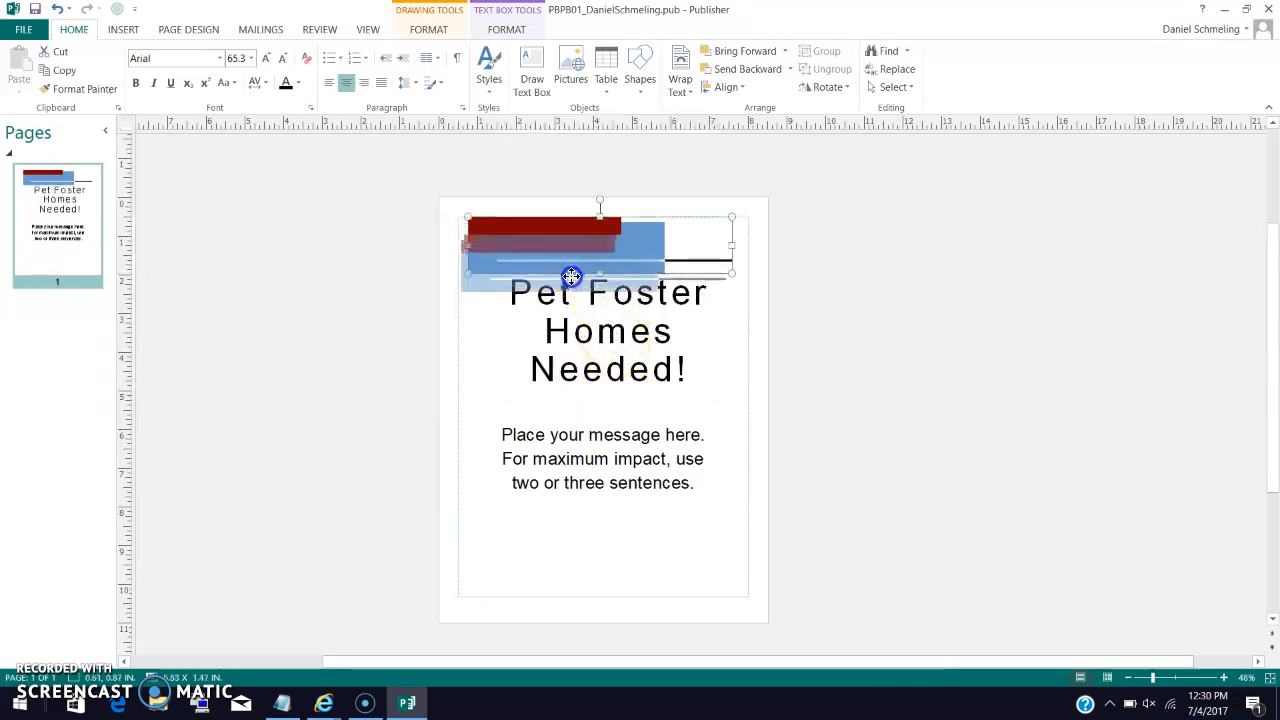
- Deselect to check the layout, then reselect the title box
left_click(608, 330)
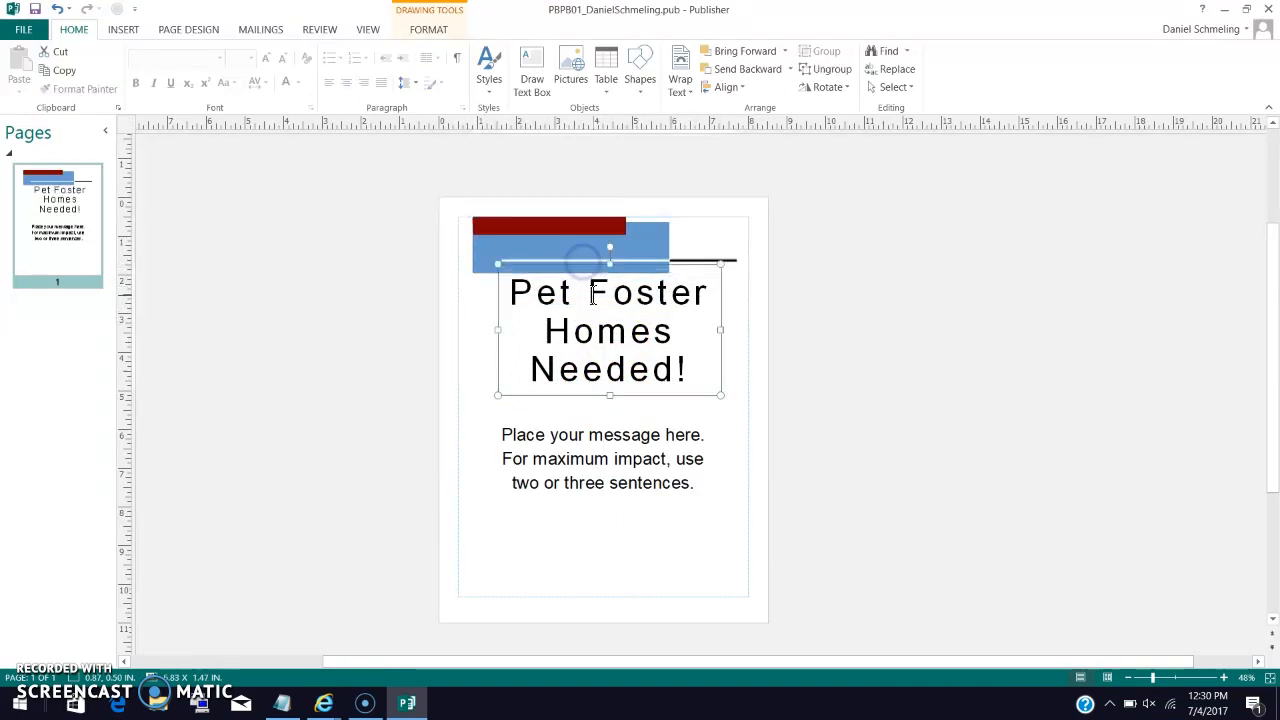
left_click(538, 264)
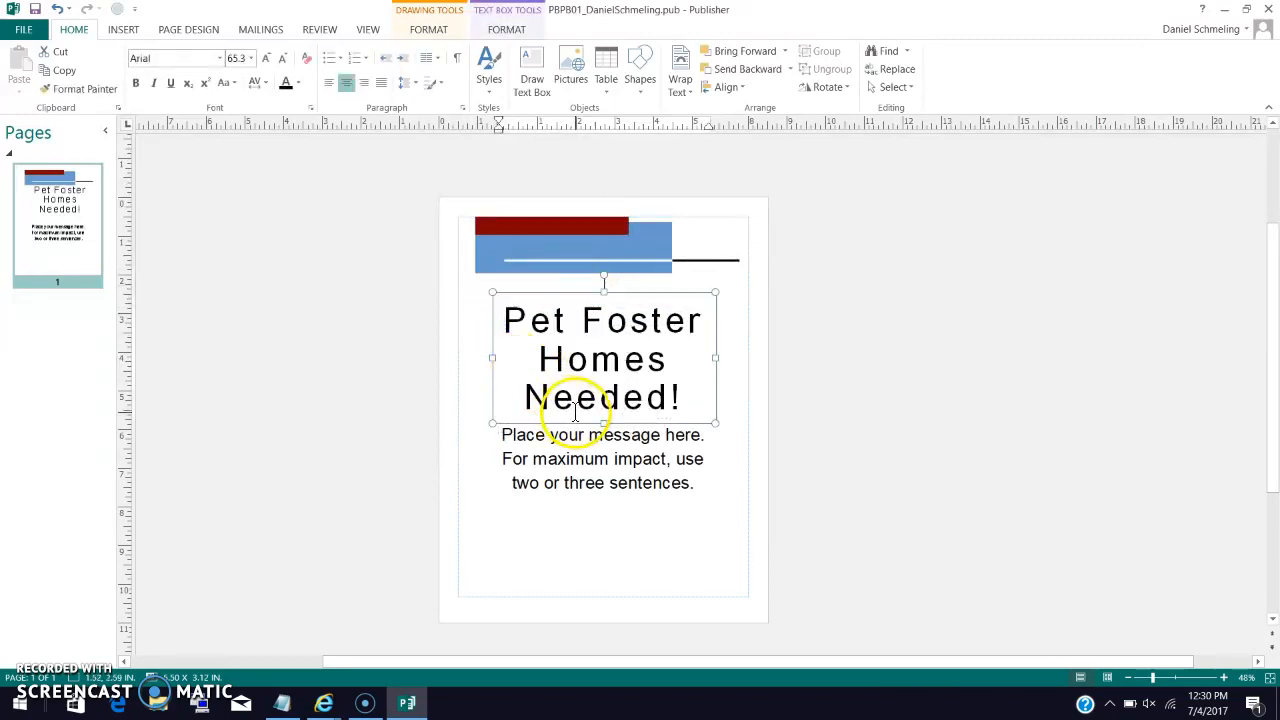
left_click(604, 424)
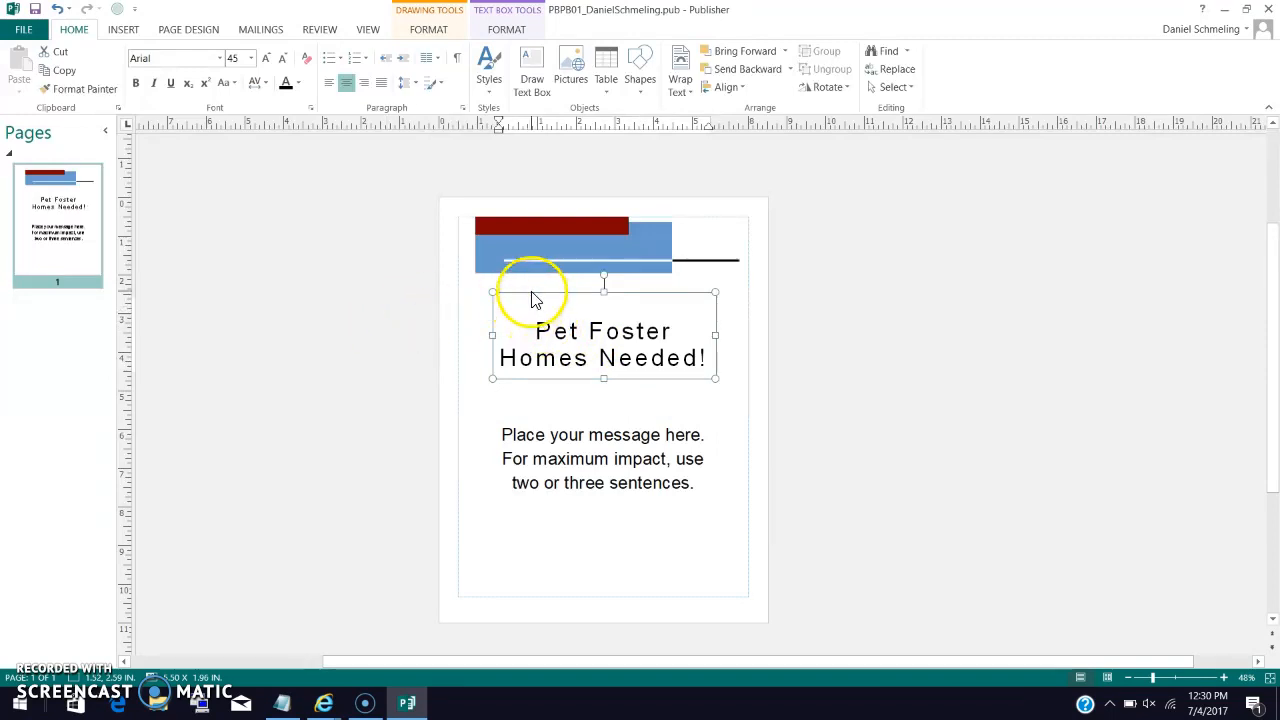
- Set the heading text box Height to 2" and Width to 5.5" via Format Text Box > Size
right_click(536, 300)
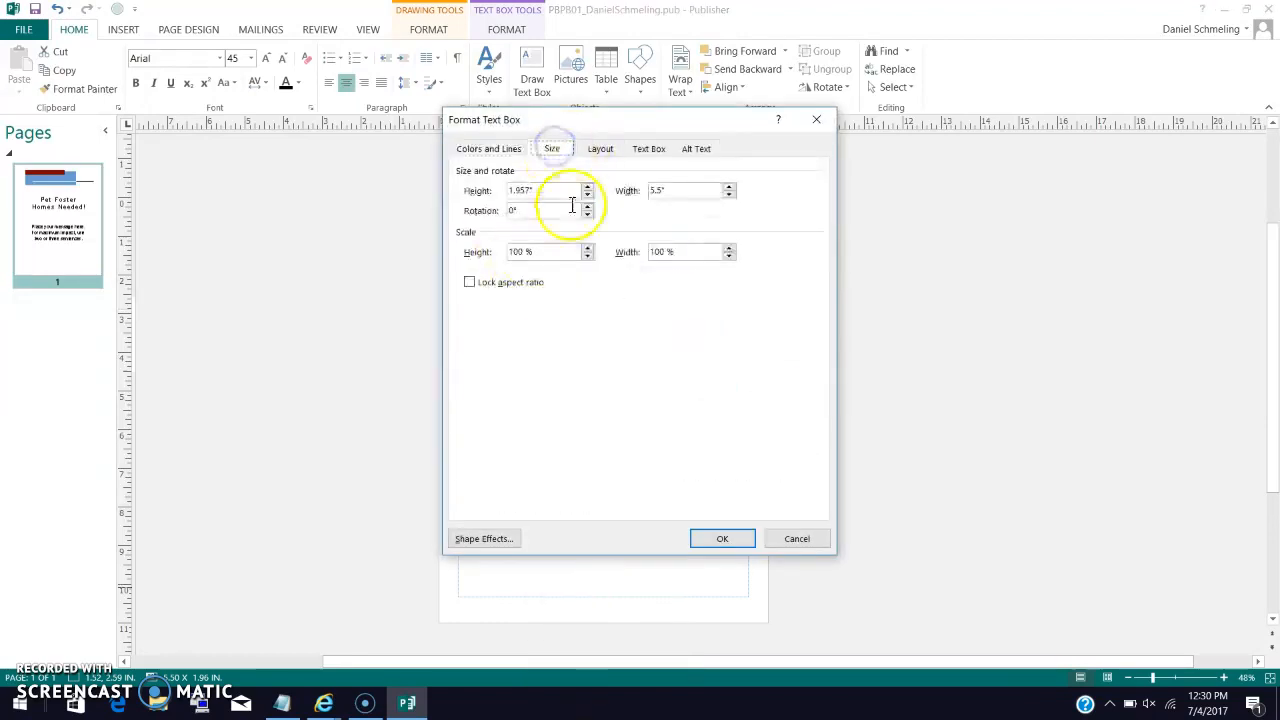
left_click(588, 188)
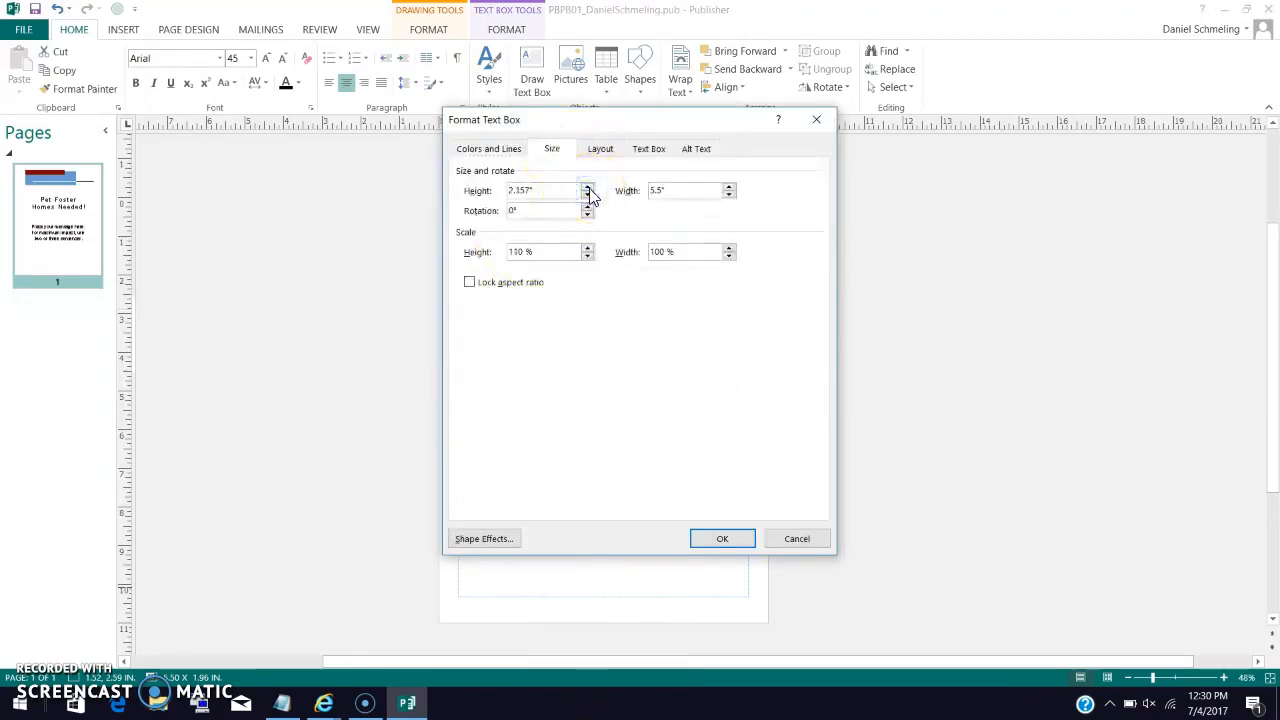
left_click(588, 194)
type("2.000")
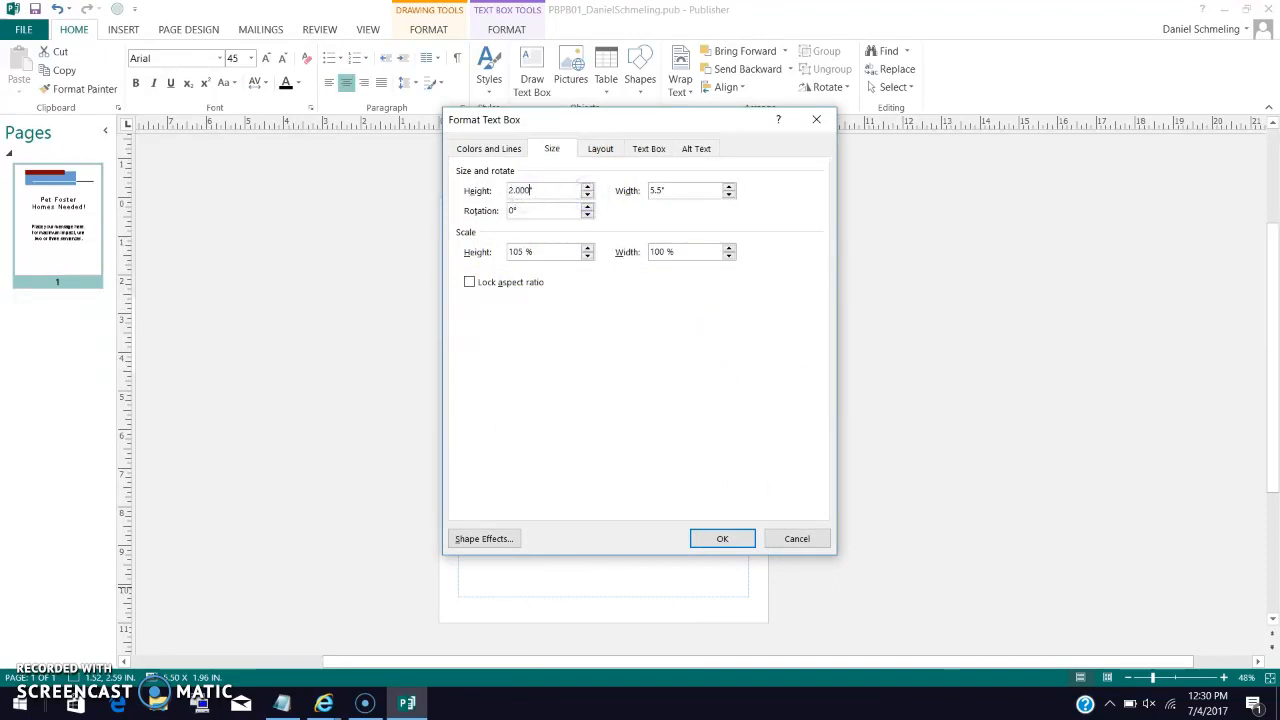
left_click(722, 538)
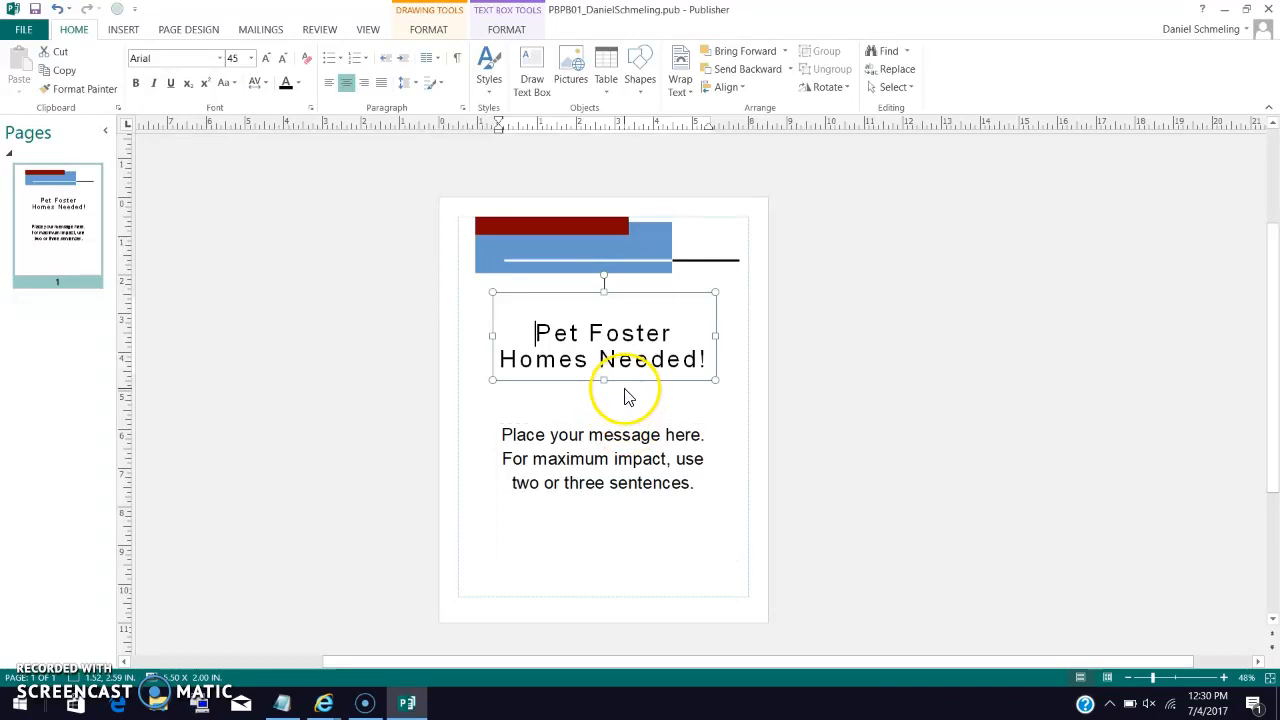
mouse_move(696, 410)
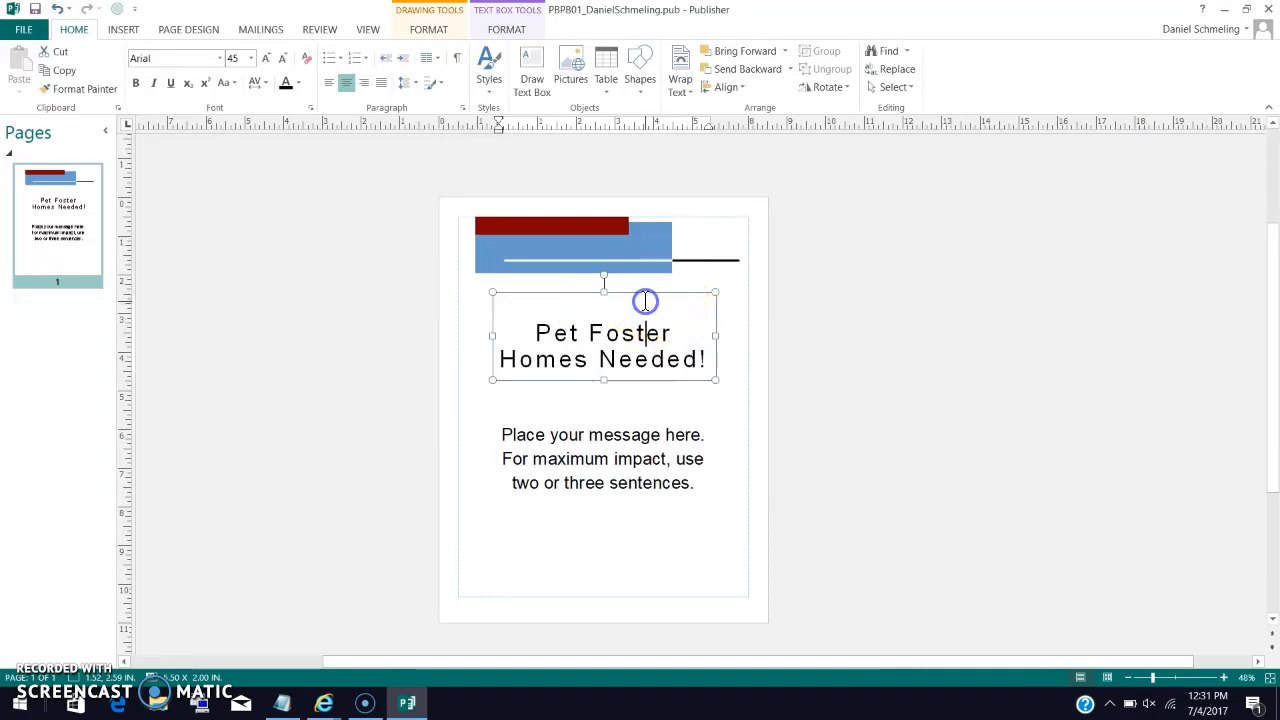
mouse_move(604, 380)
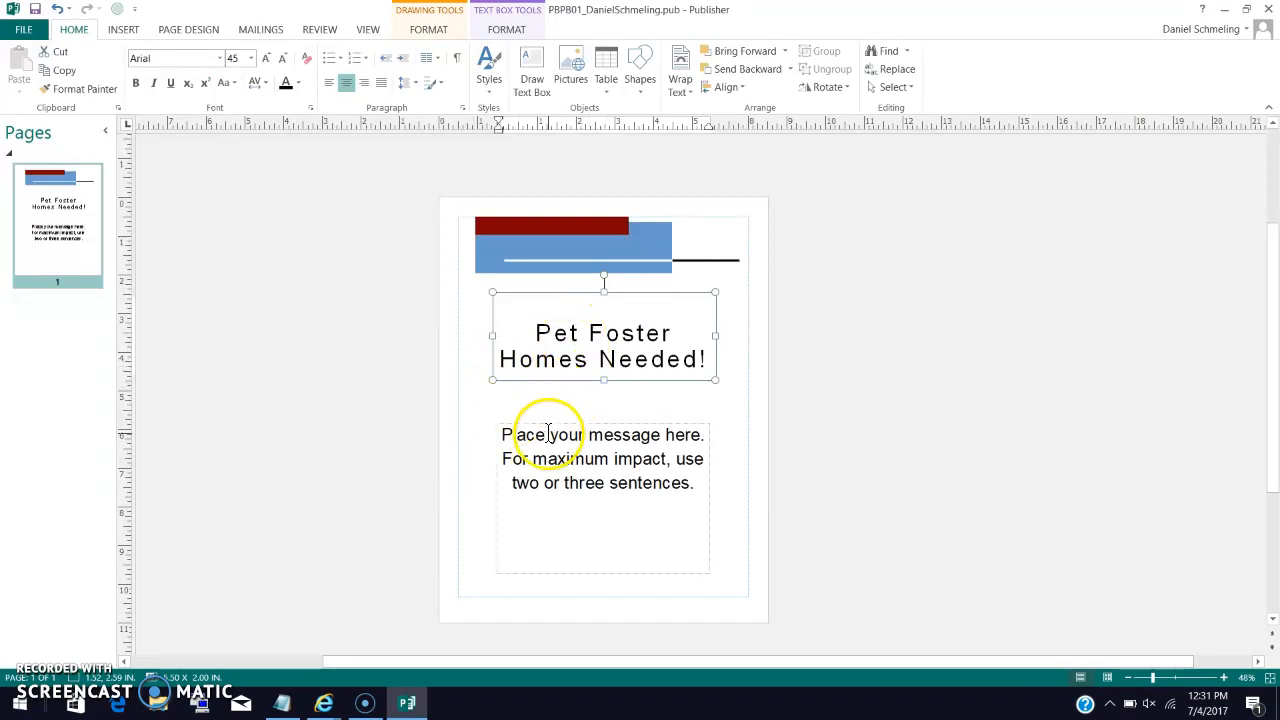
mouse_move(596, 440)
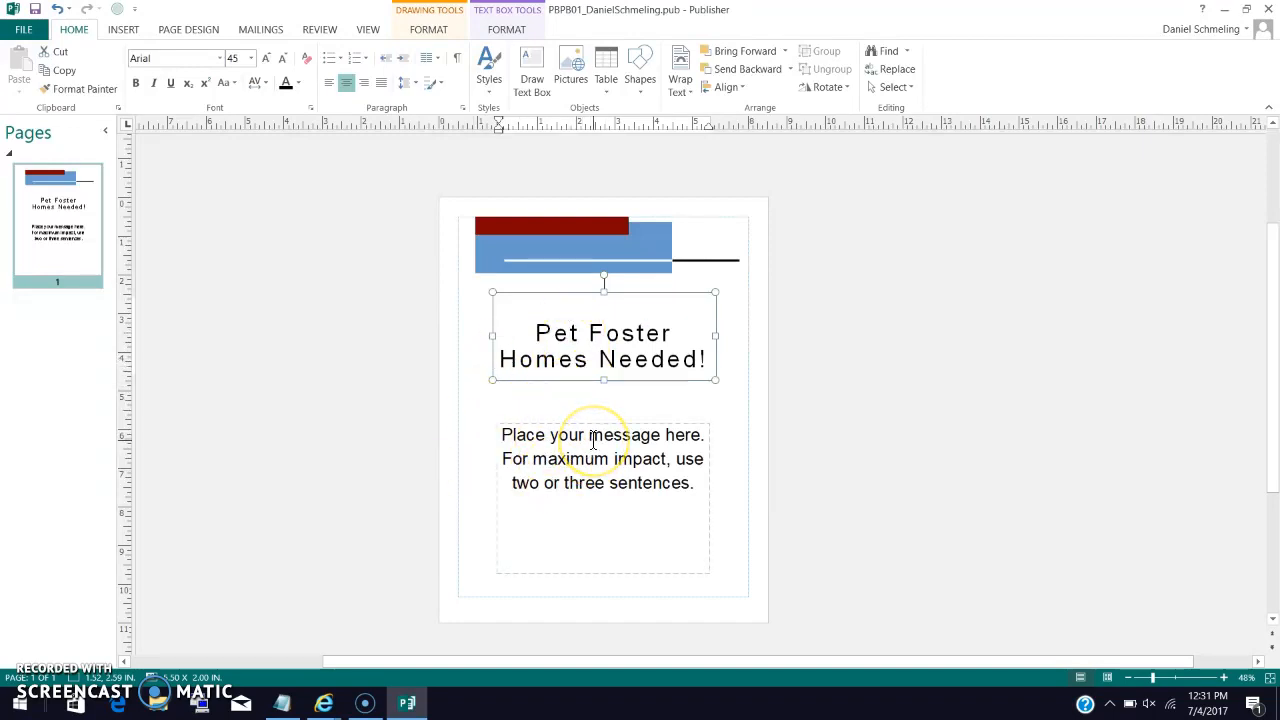
mouse_move(592, 440)
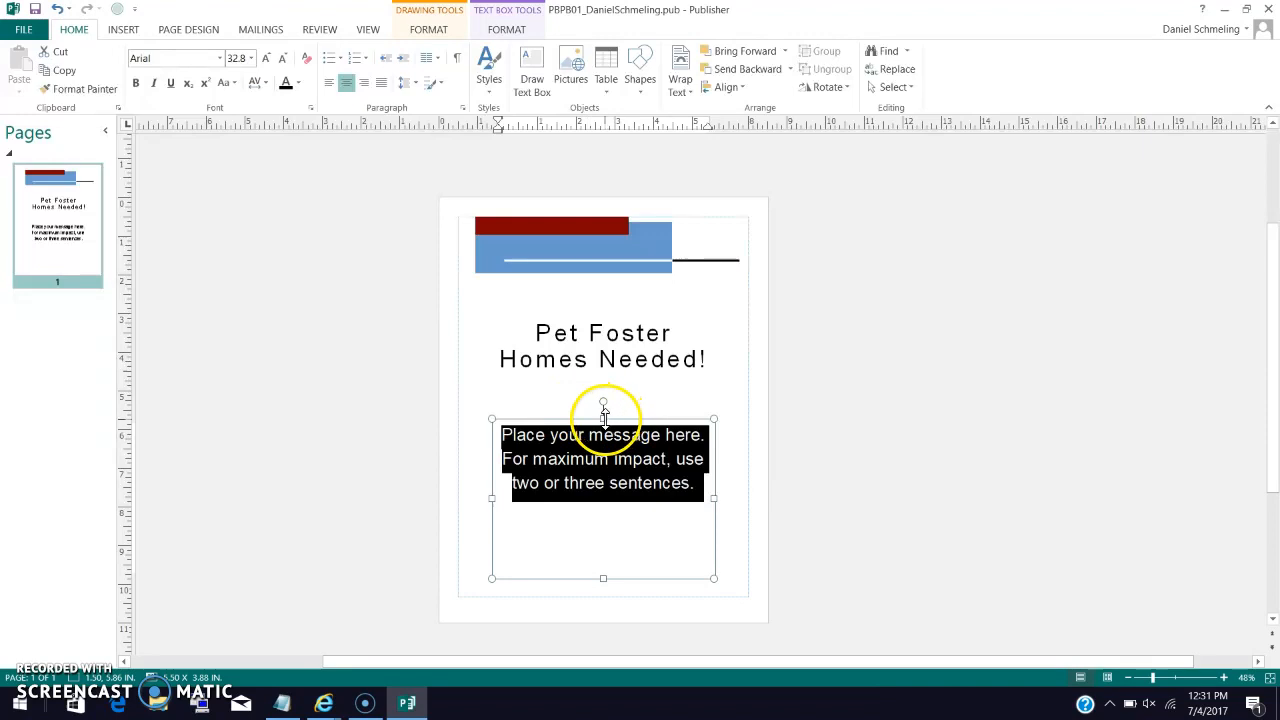
- Drag the message box's top handle up to just below the heading, then view the page at 100%
left_click_drag(604, 418, 604, 388)
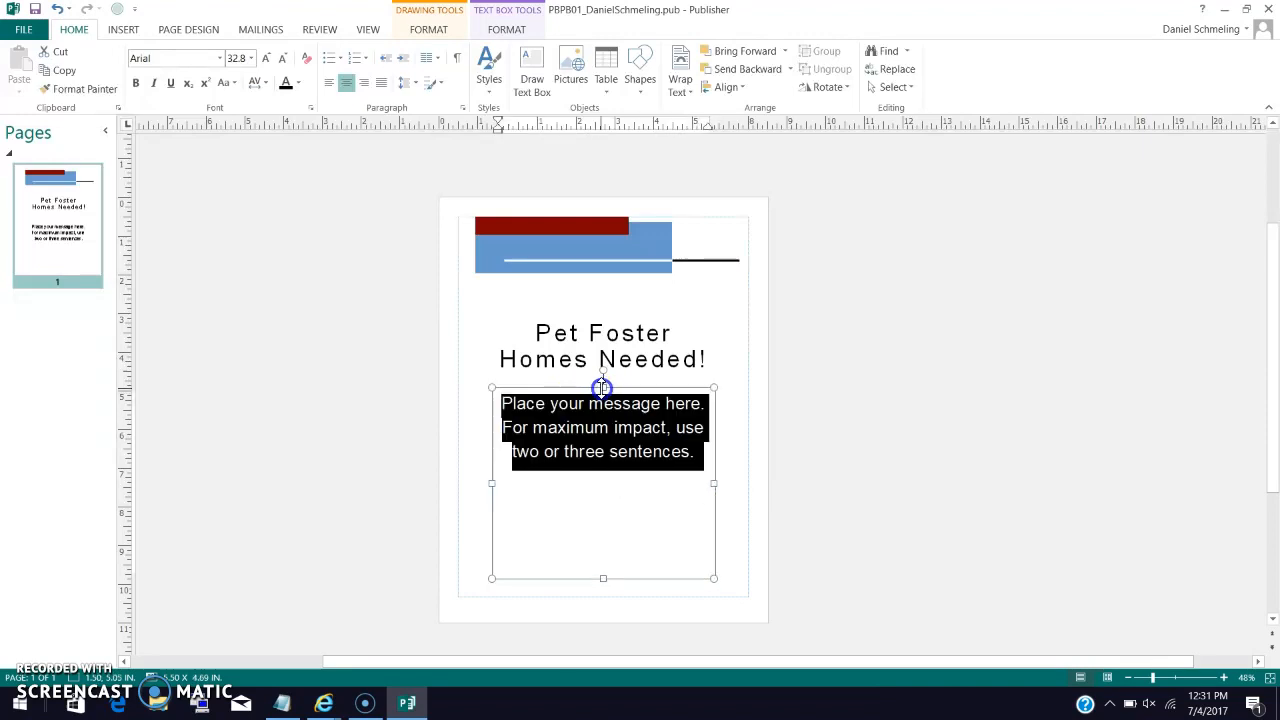
left_click(368, 28)
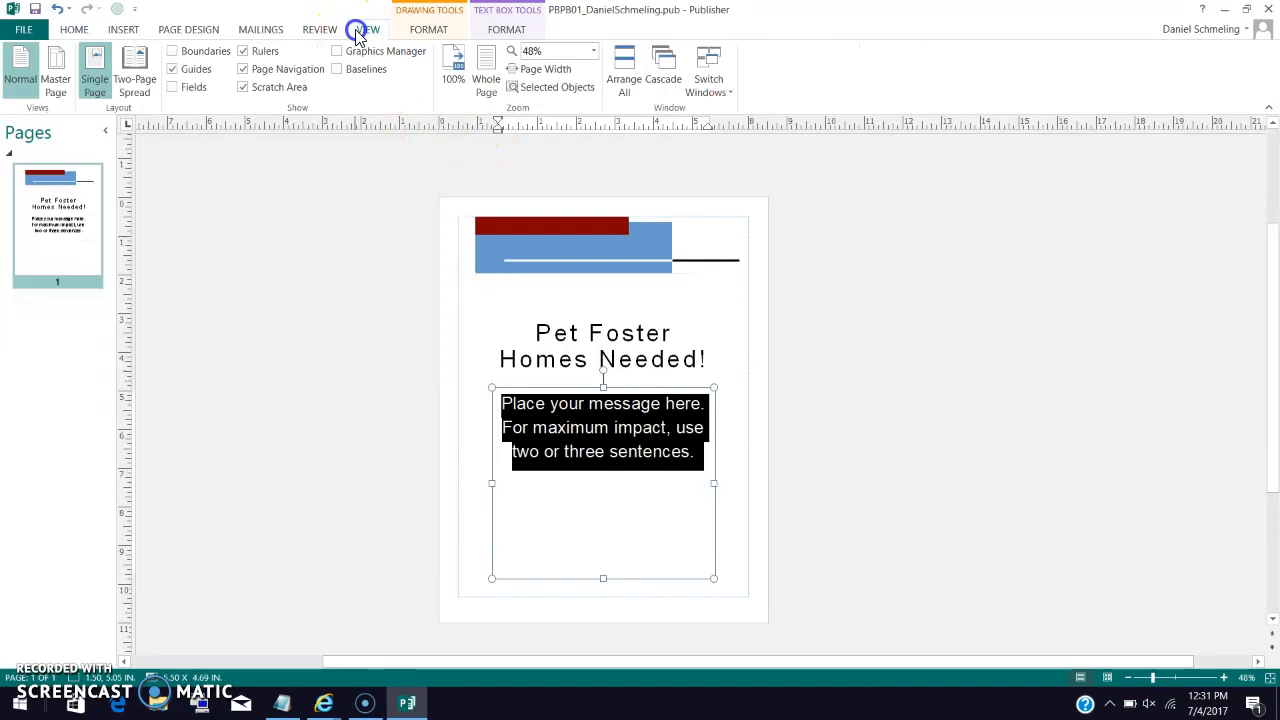
left_click(452, 78)
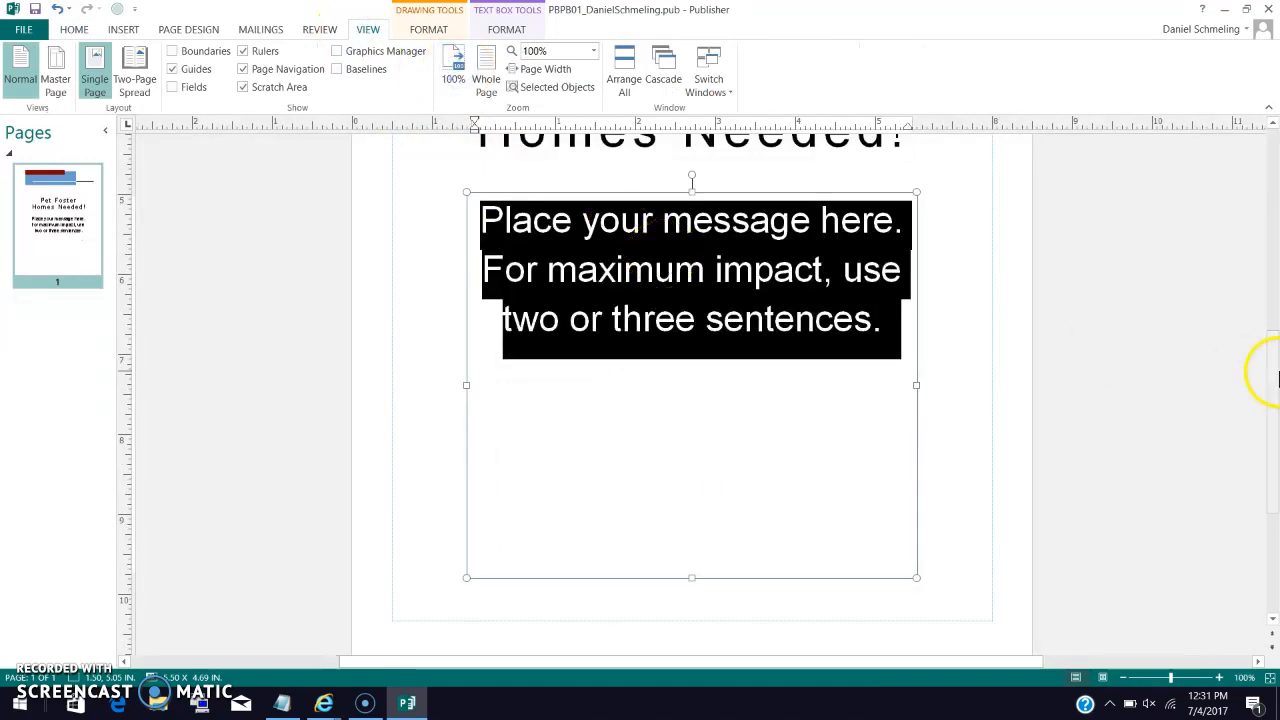
scroll("up", 3)
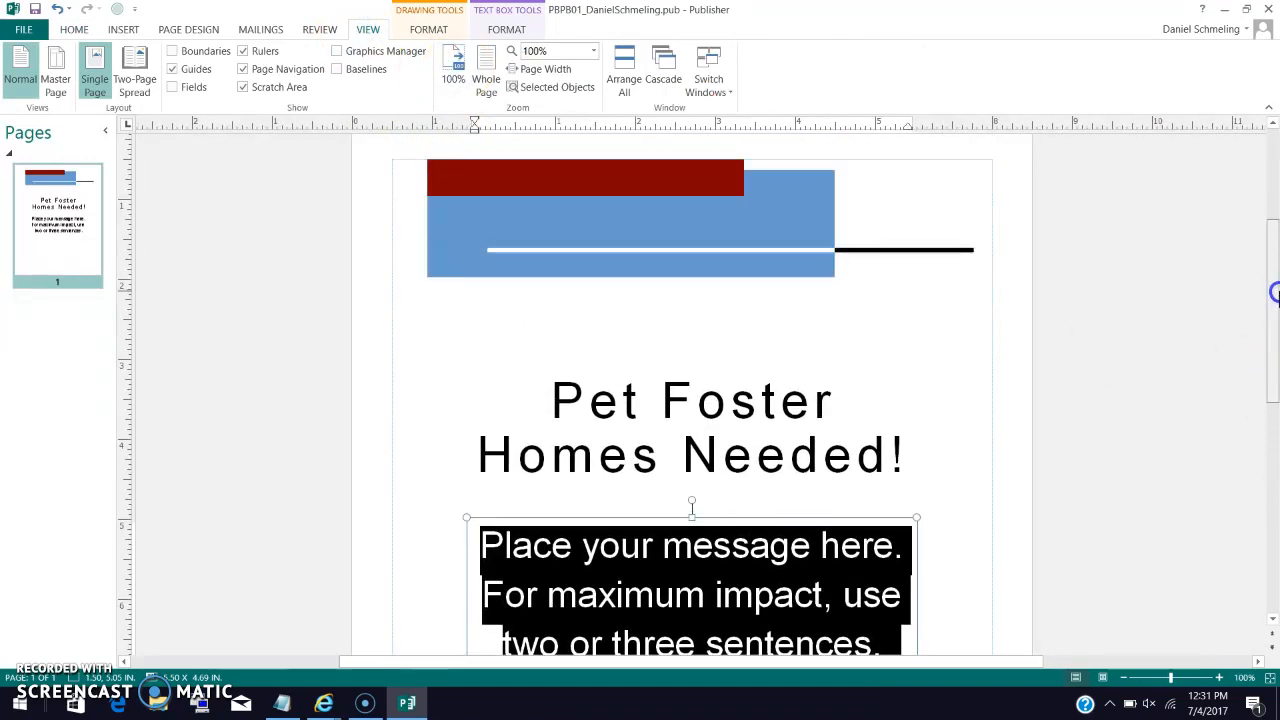
scroll("down", 3)
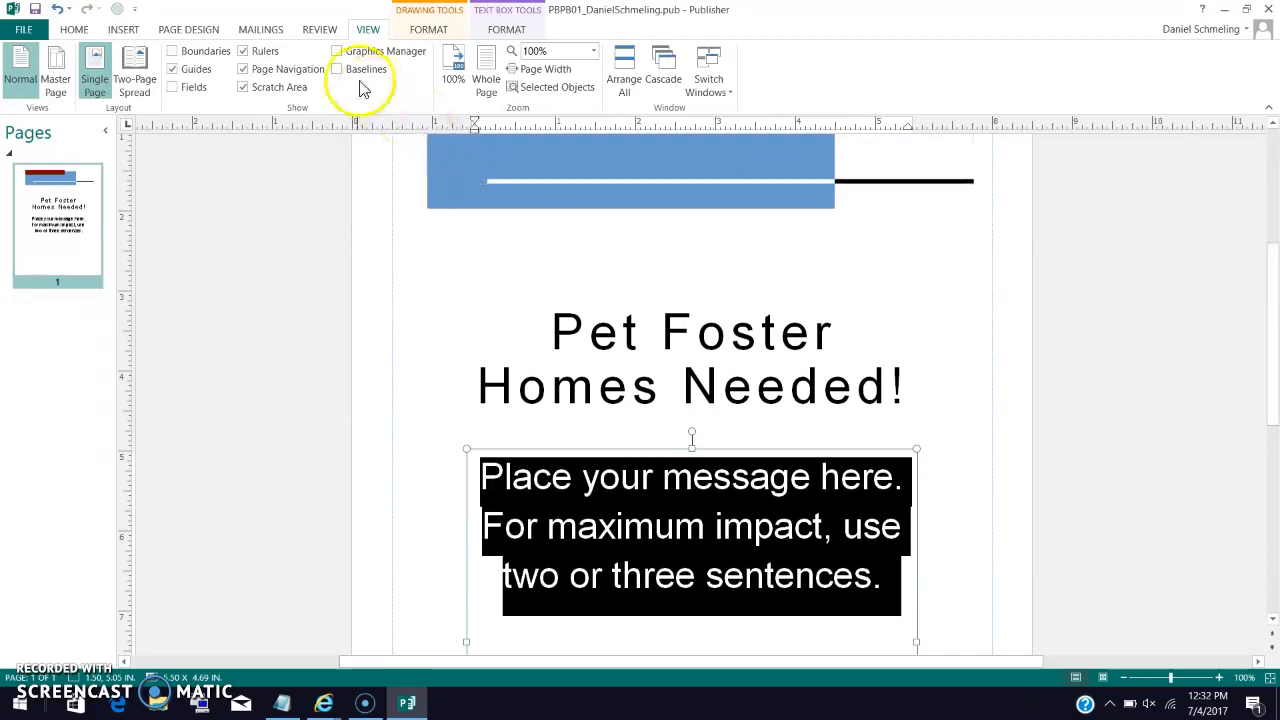
mouse_move(596, 530)
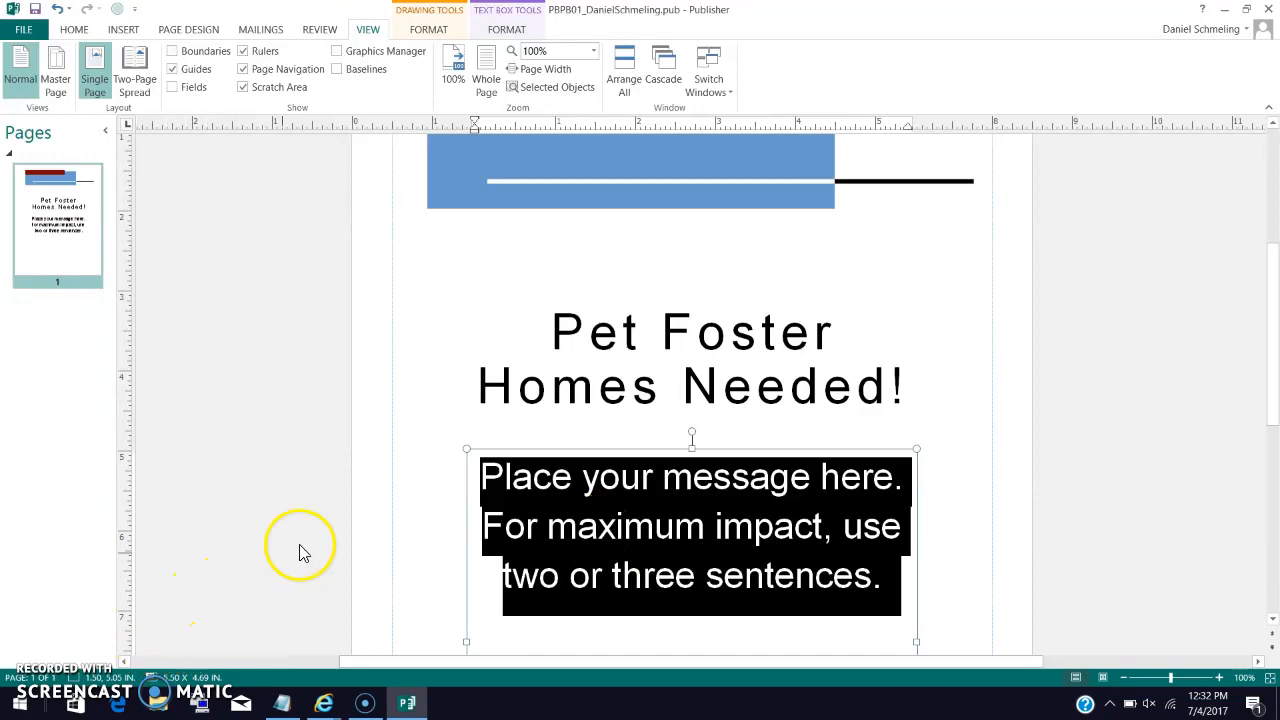
mouse_move(164, 660)
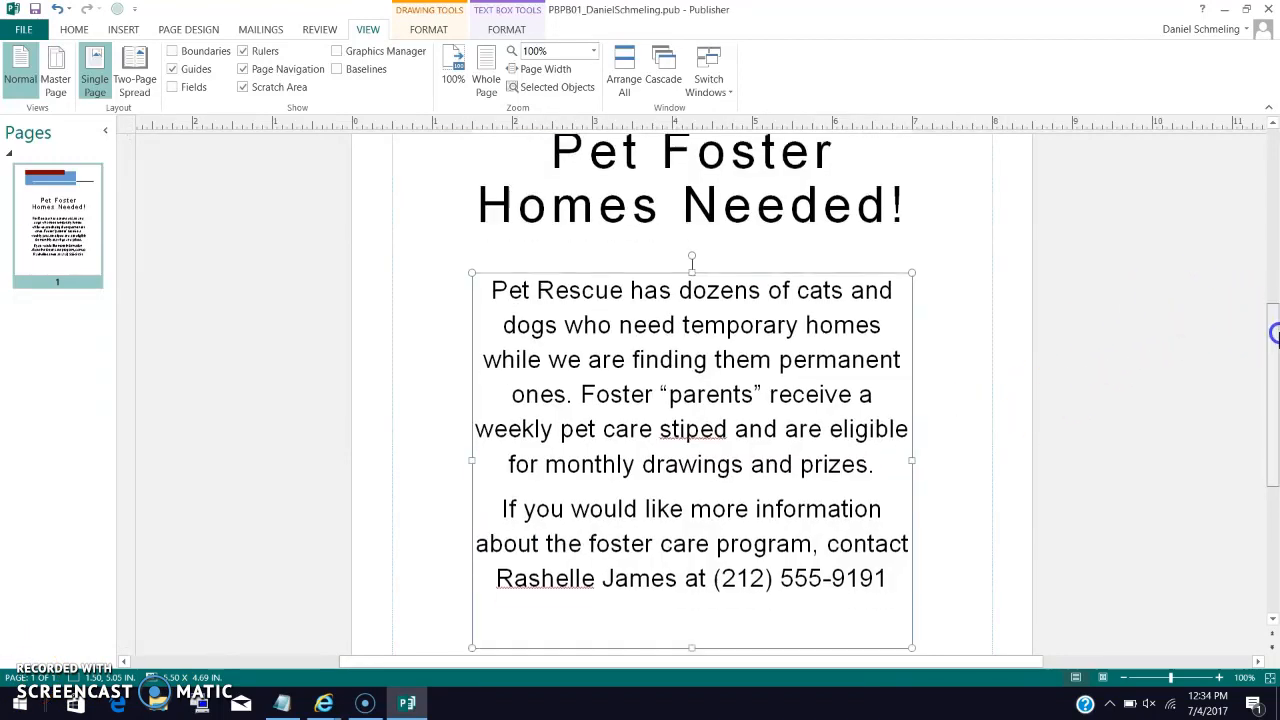
- Enter the Pet Rescue foster paragraphs in the message box and select the contact phone number
scroll("down", 3)
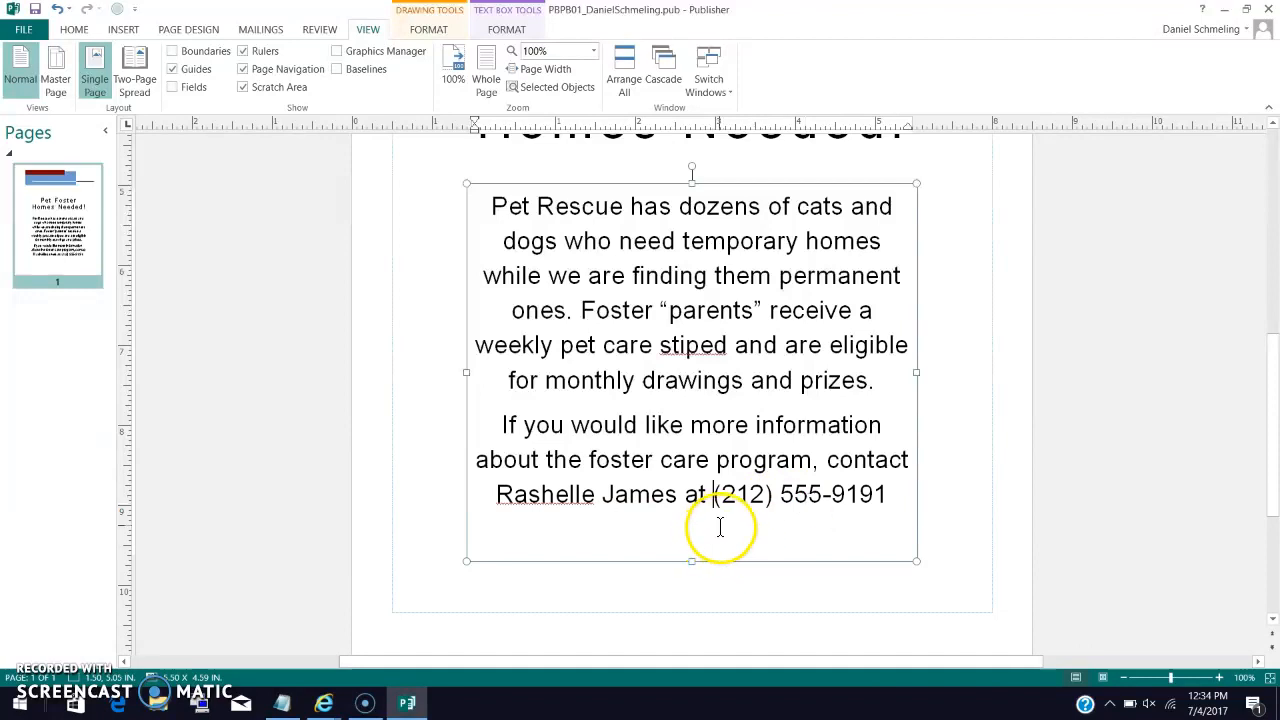
double_click(738, 494)
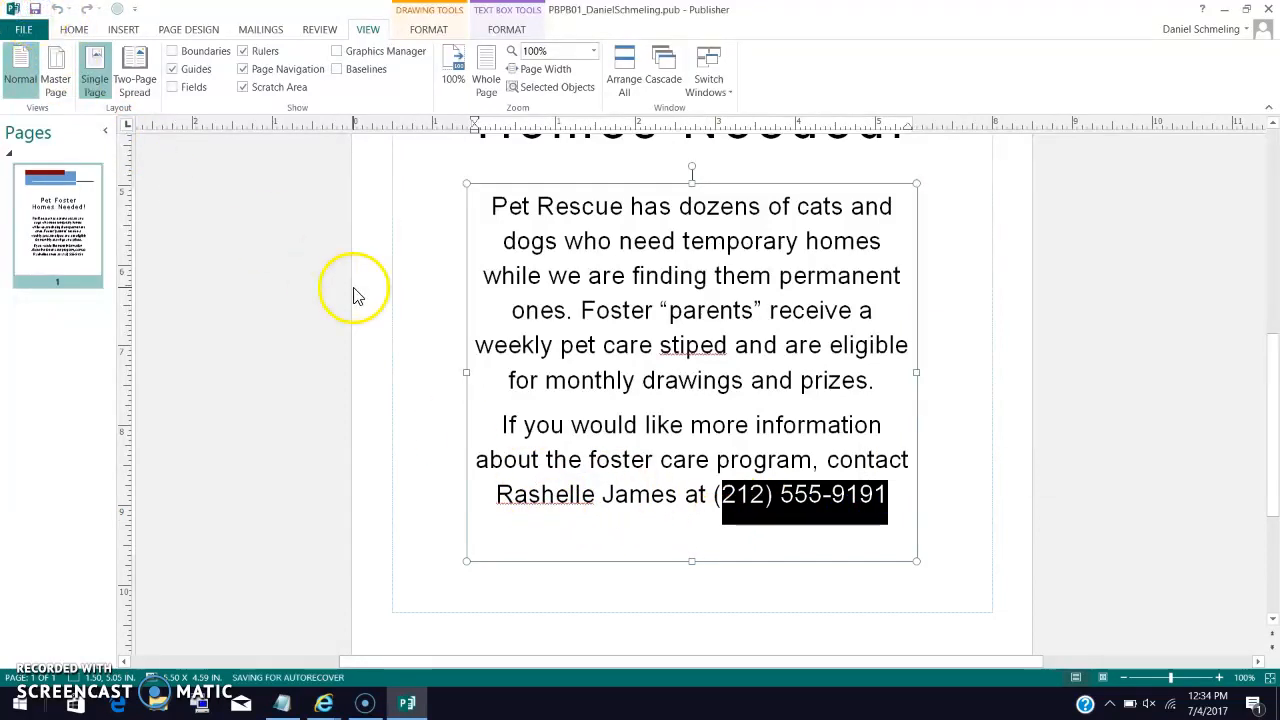
mouse_move(632, 490)
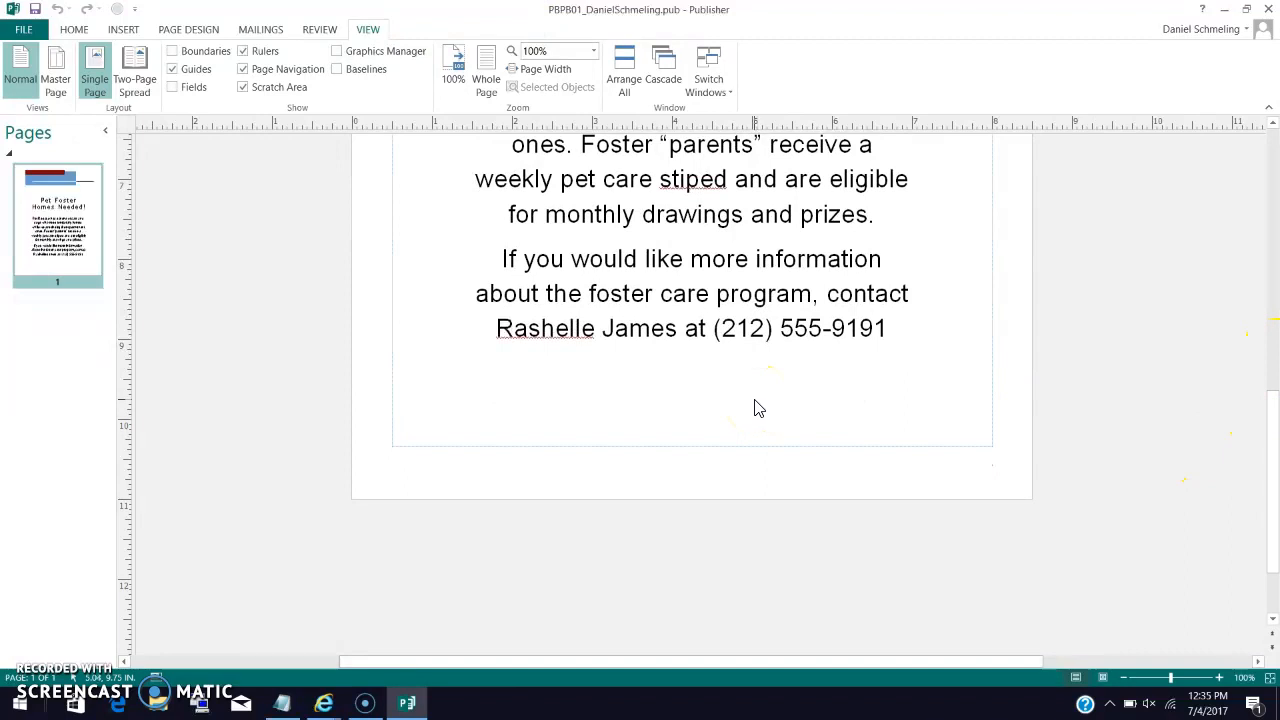
- Draw a new empty text box near the page bottom and stretch it across the page width
left_click(124, 30)
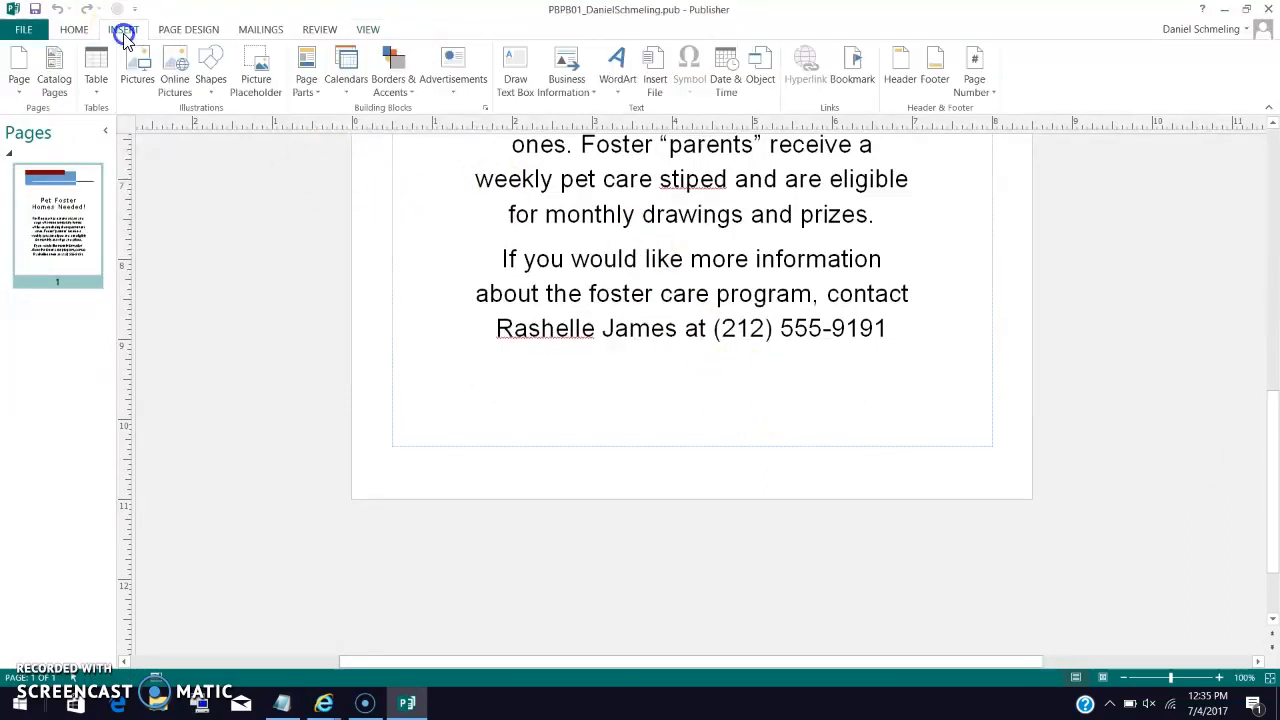
left_click(124, 30)
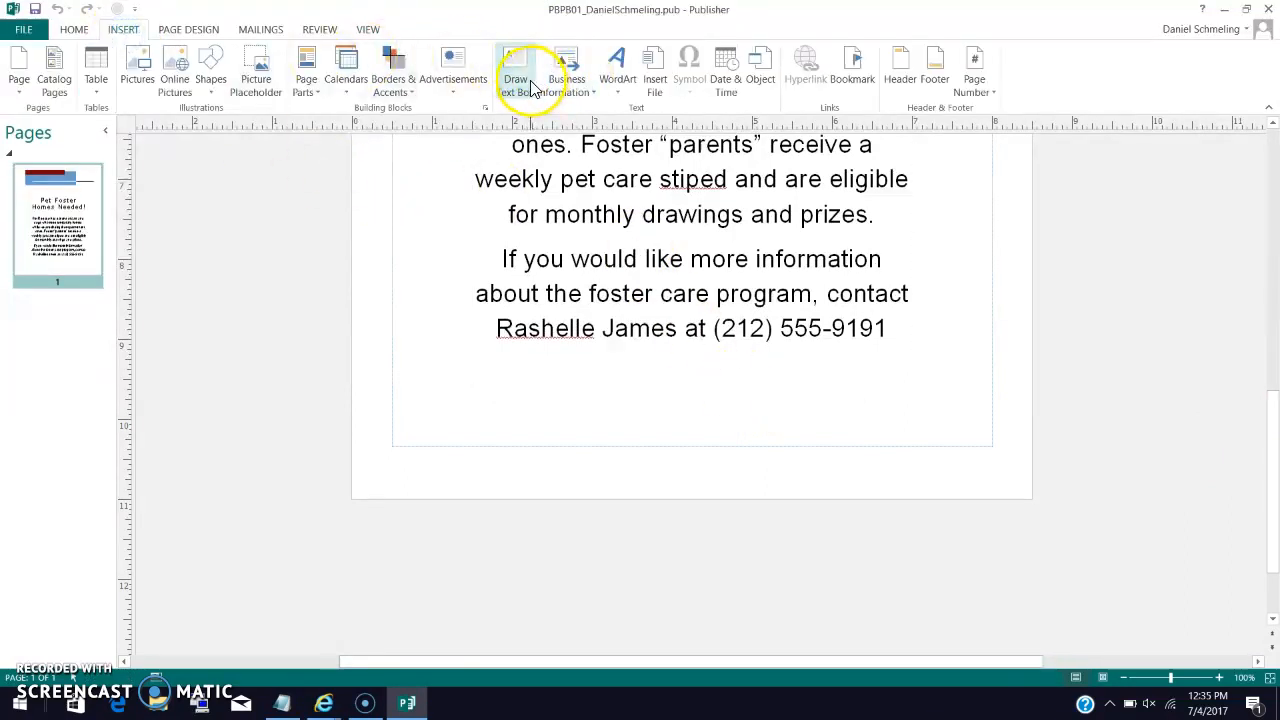
left_click(516, 70)
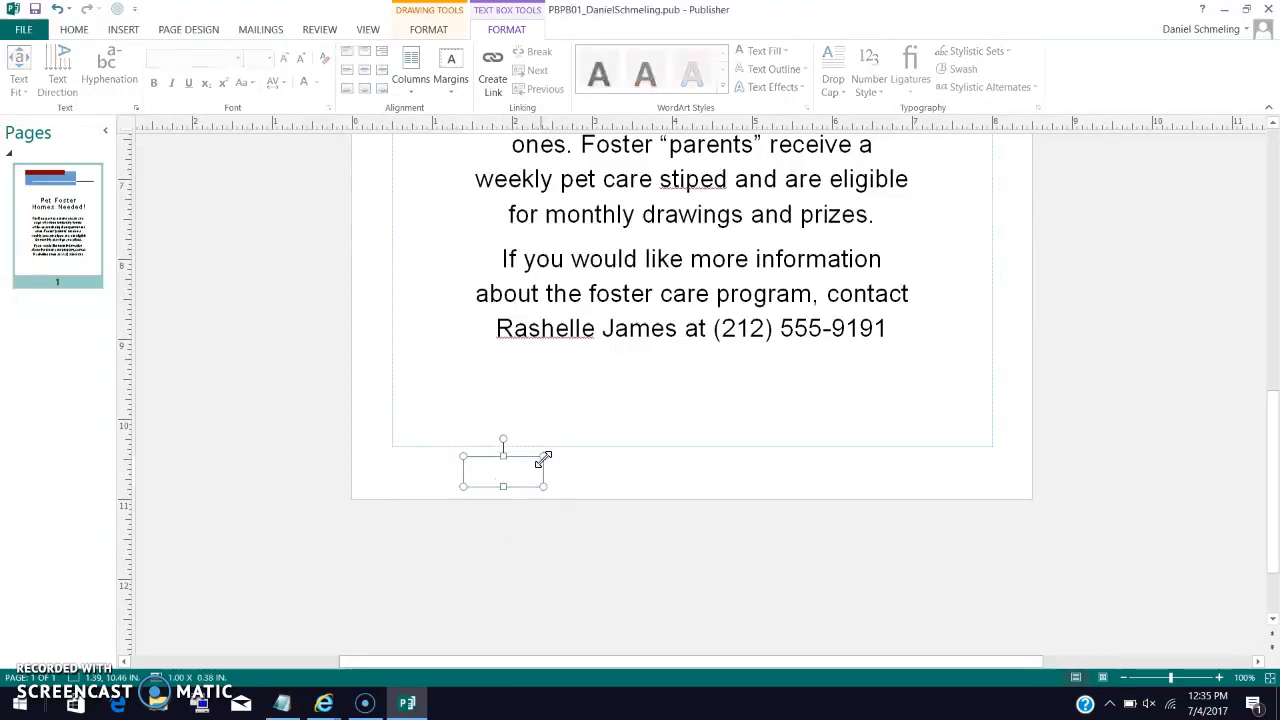
left_click_drag(544, 462, 948, 460)
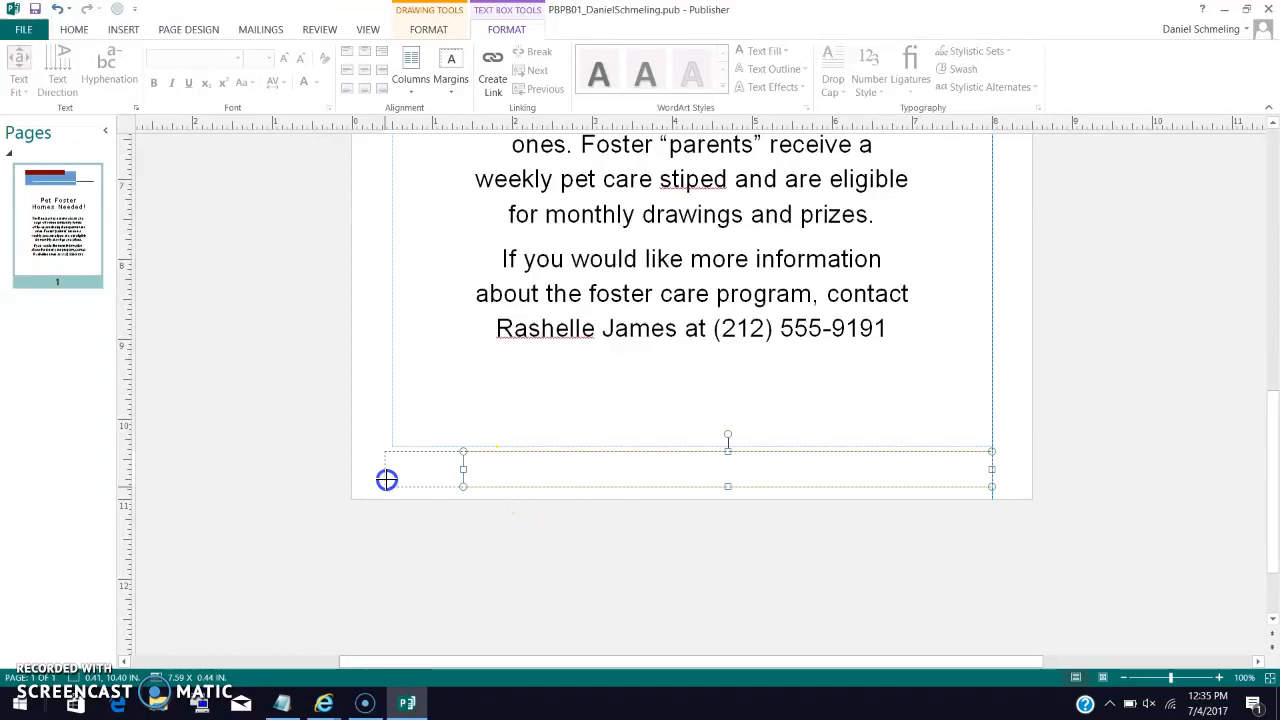
right_click(564, 476)
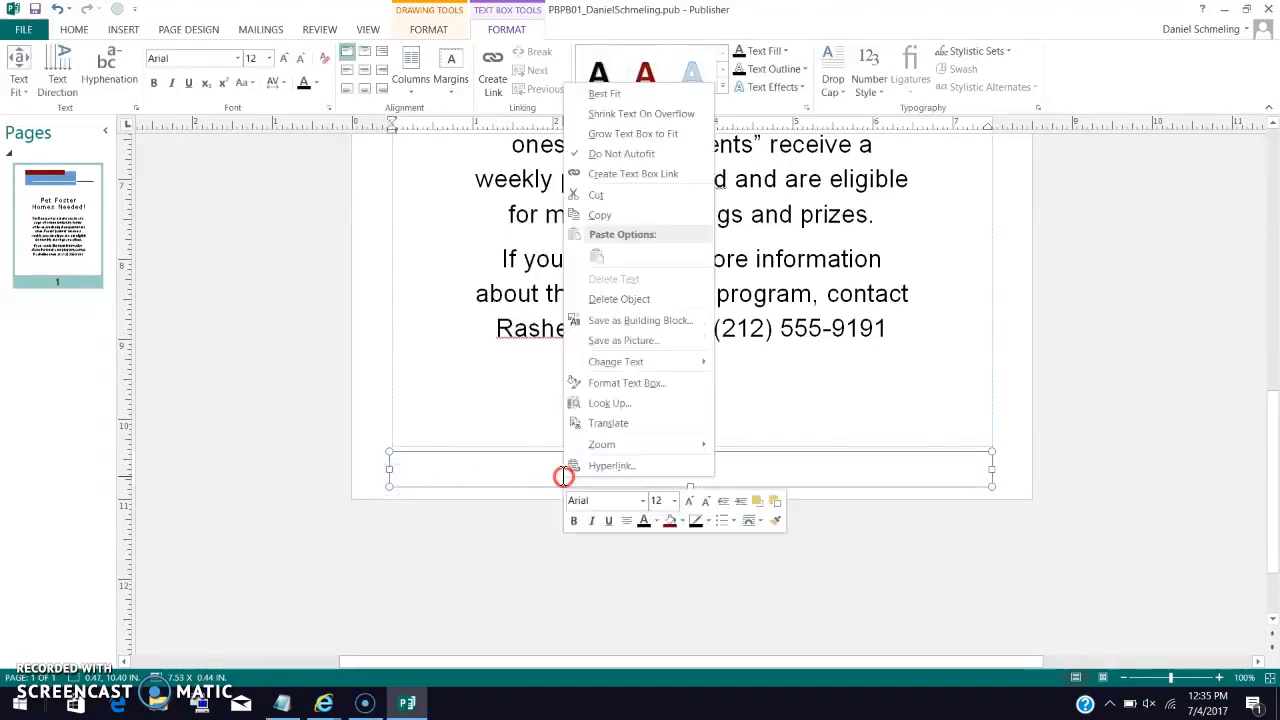
- Apply exact Height and Width values to the bottom text box through Format Text Box > Size
left_click(616, 360)
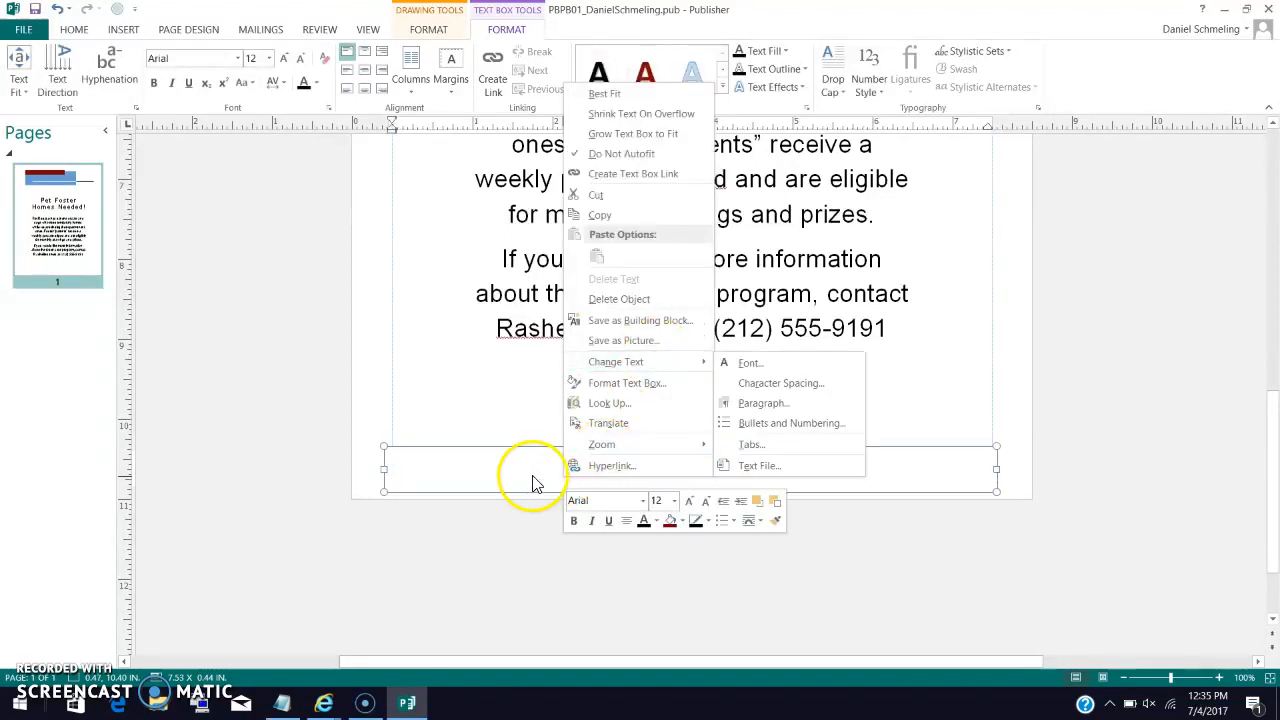
mouse_move(640, 384)
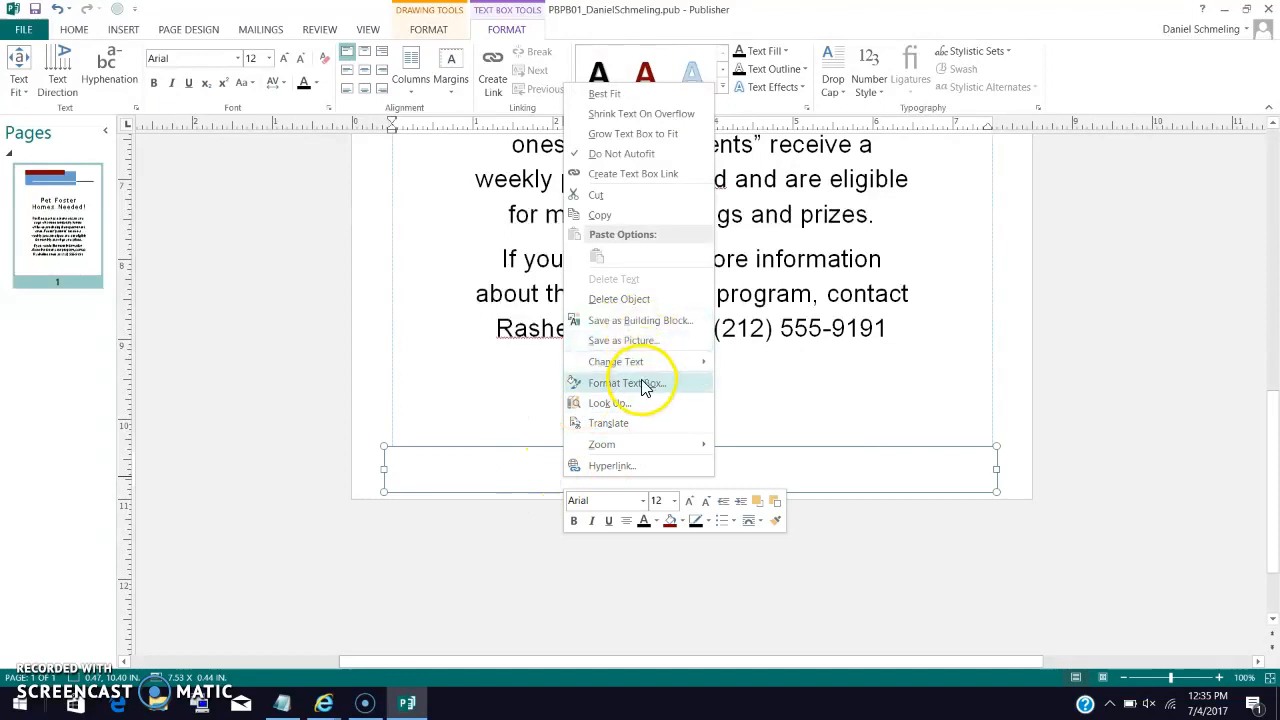
left_click(624, 384)
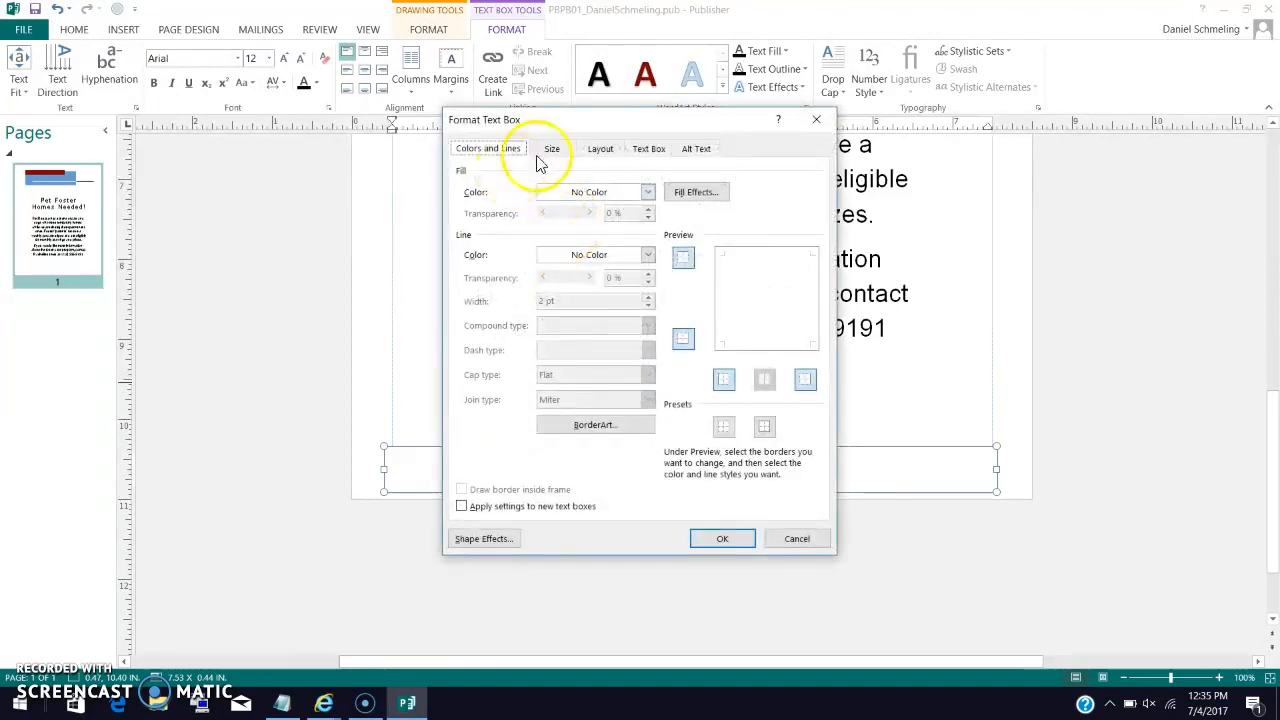
left_click(552, 148)
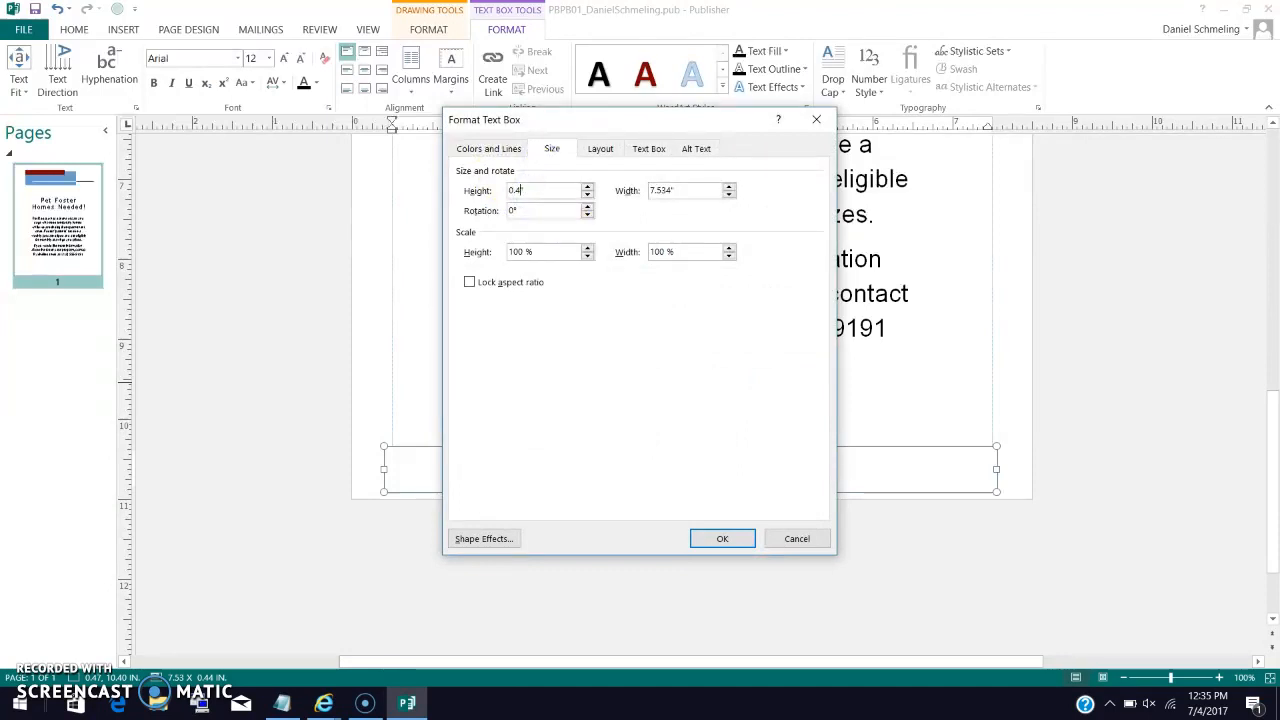
mouse_move(670, 478)
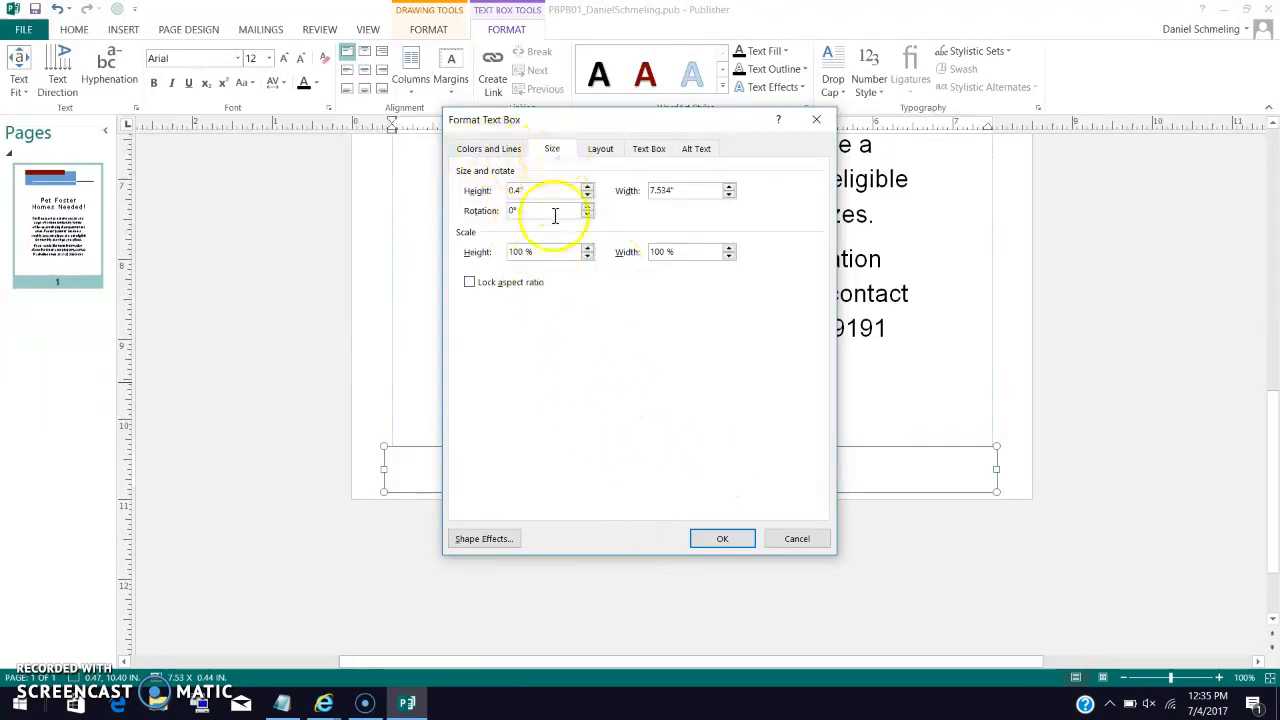
left_click(722, 538)
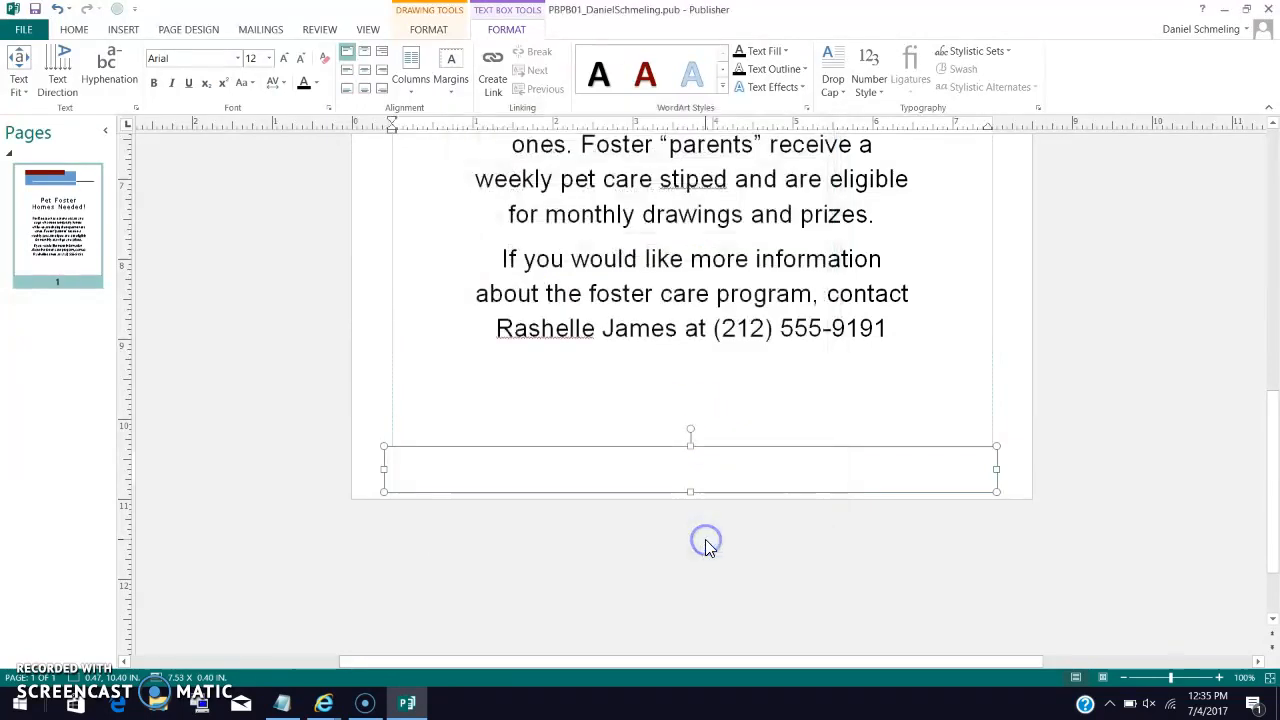
- Enable Shrink text on overflow autofitting for the bottom text box and confirm
left_click(580, 470)
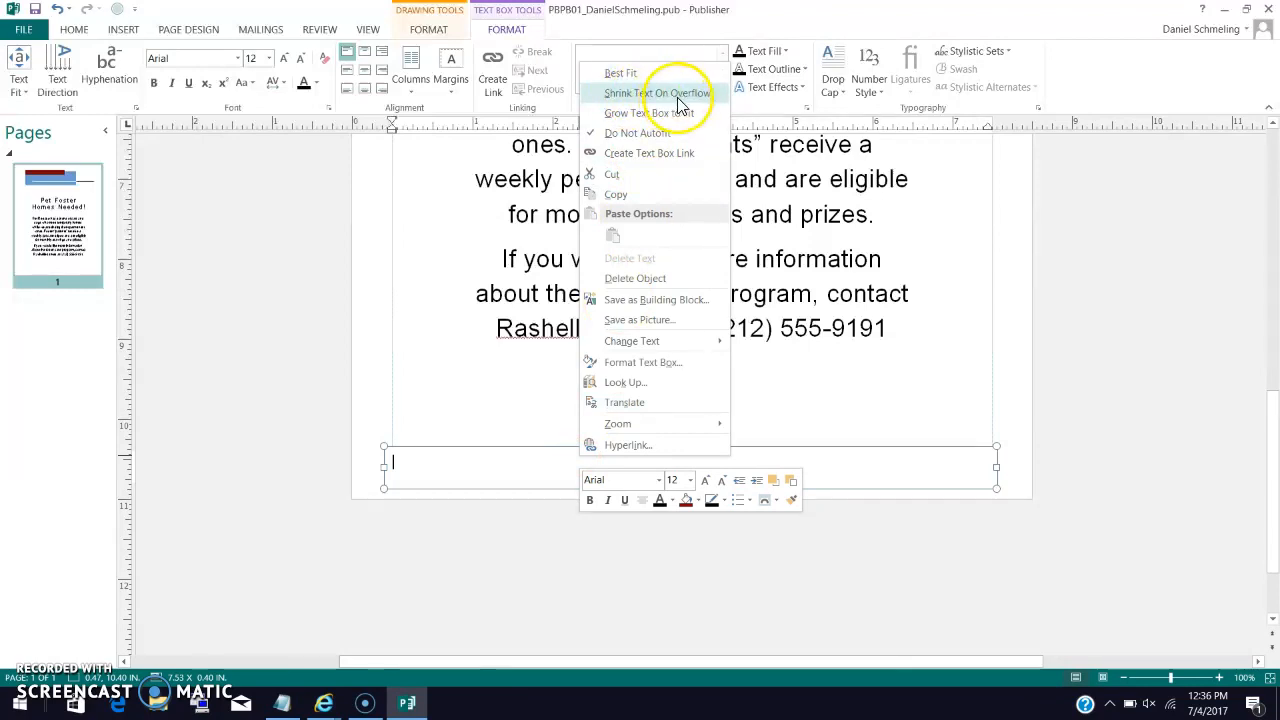
mouse_move(690, 72)
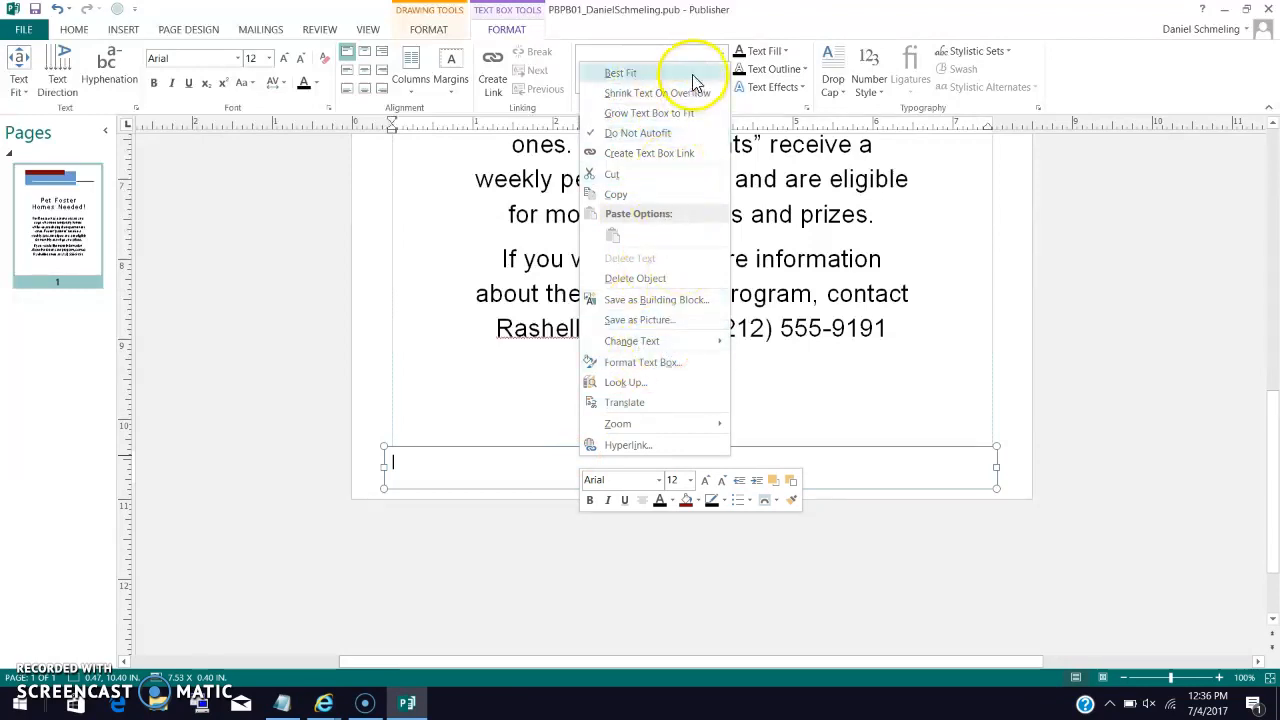
mouse_move(640, 320)
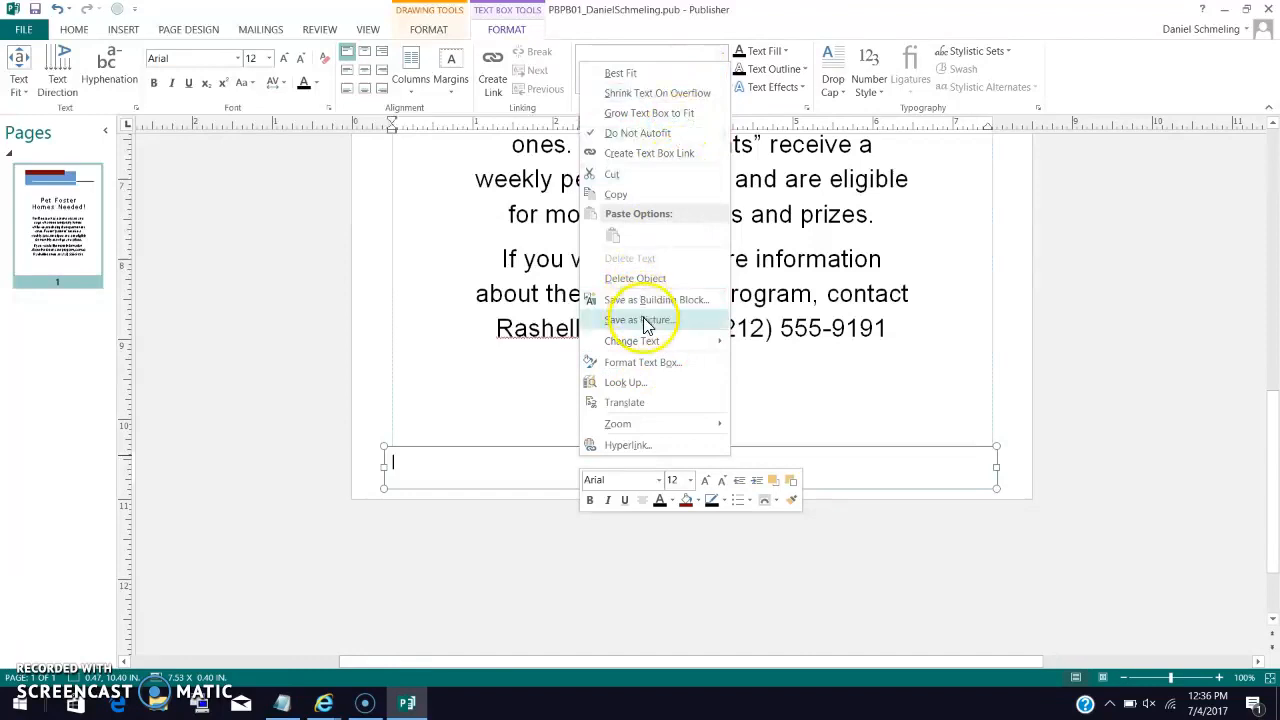
left_click(642, 362)
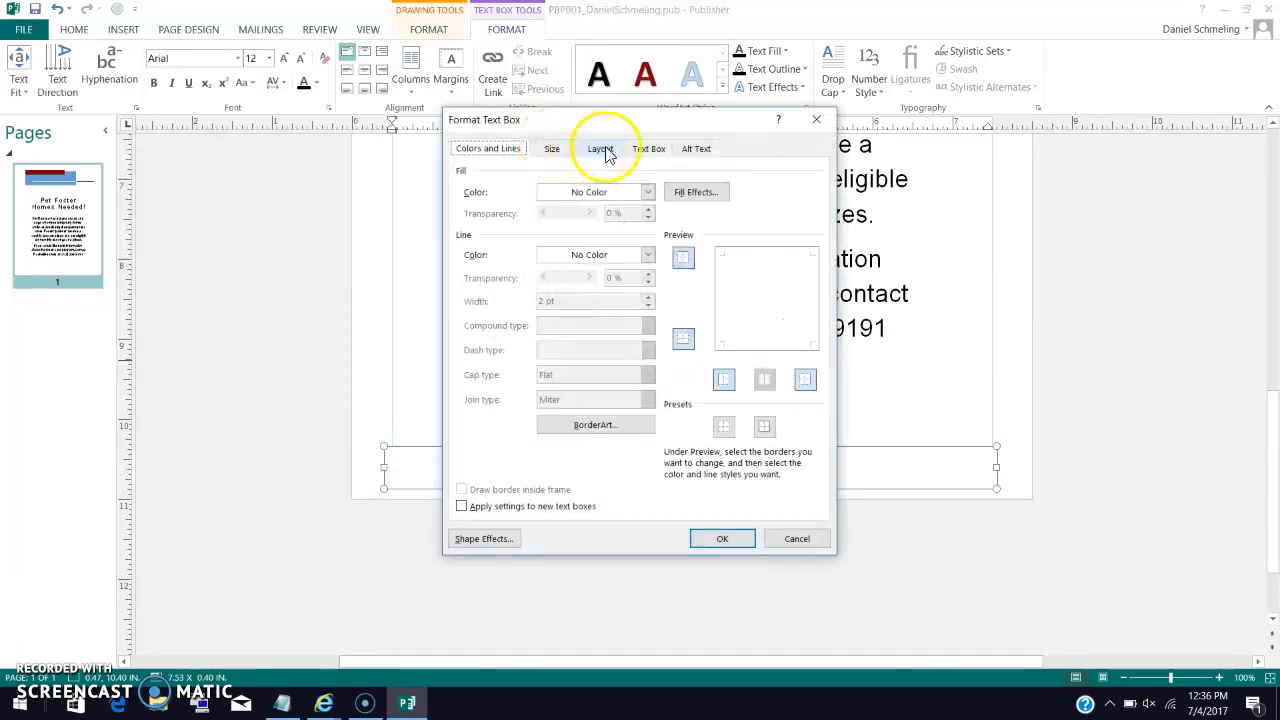
left_click(648, 148)
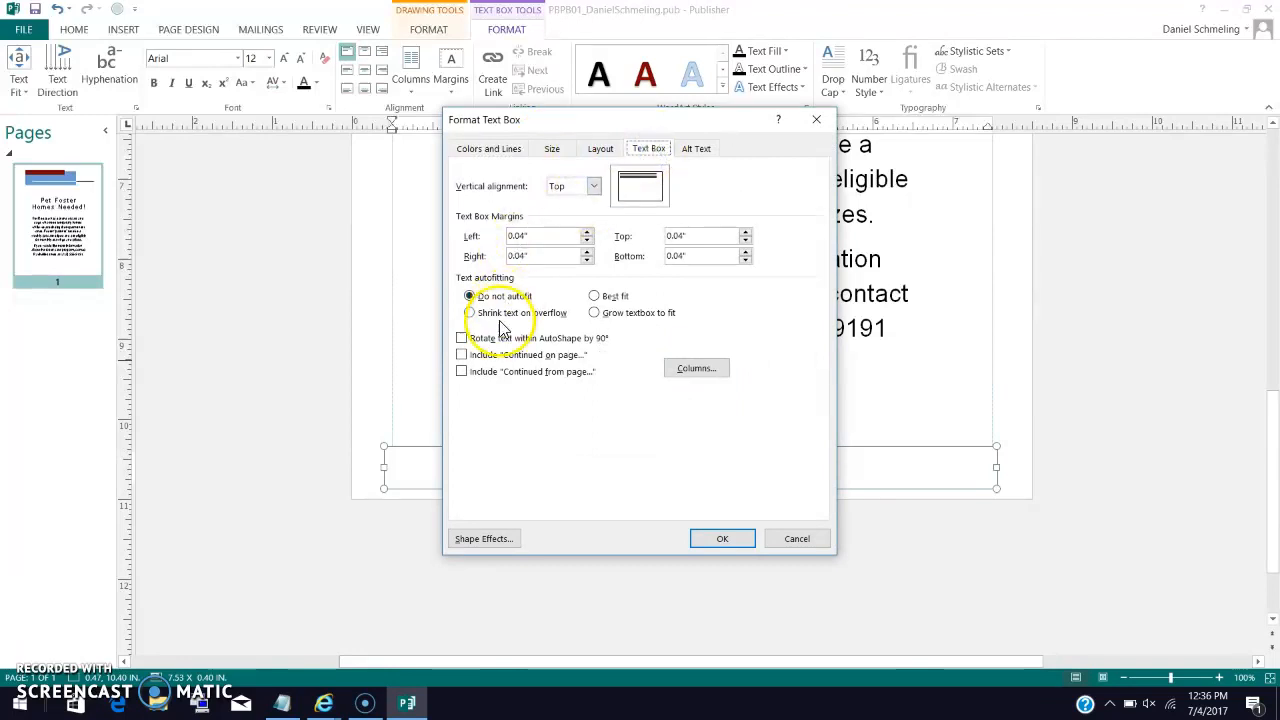
left_click(468, 312)
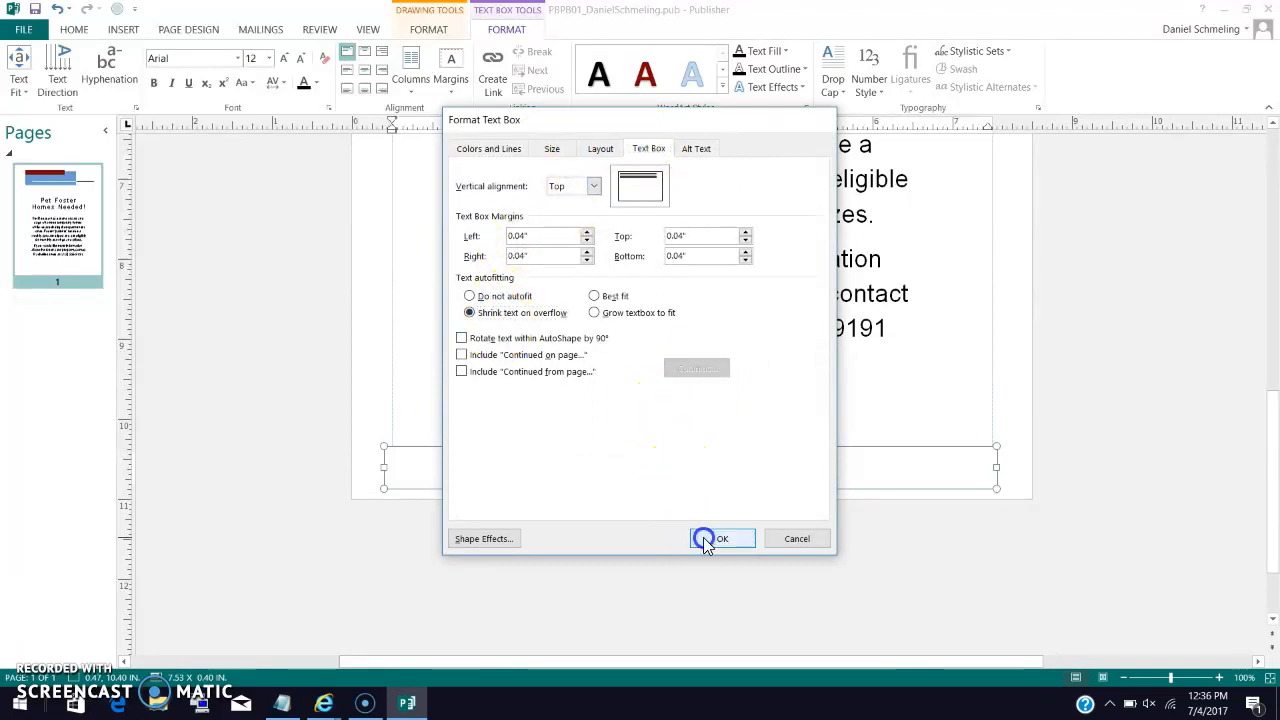
left_click(722, 538)
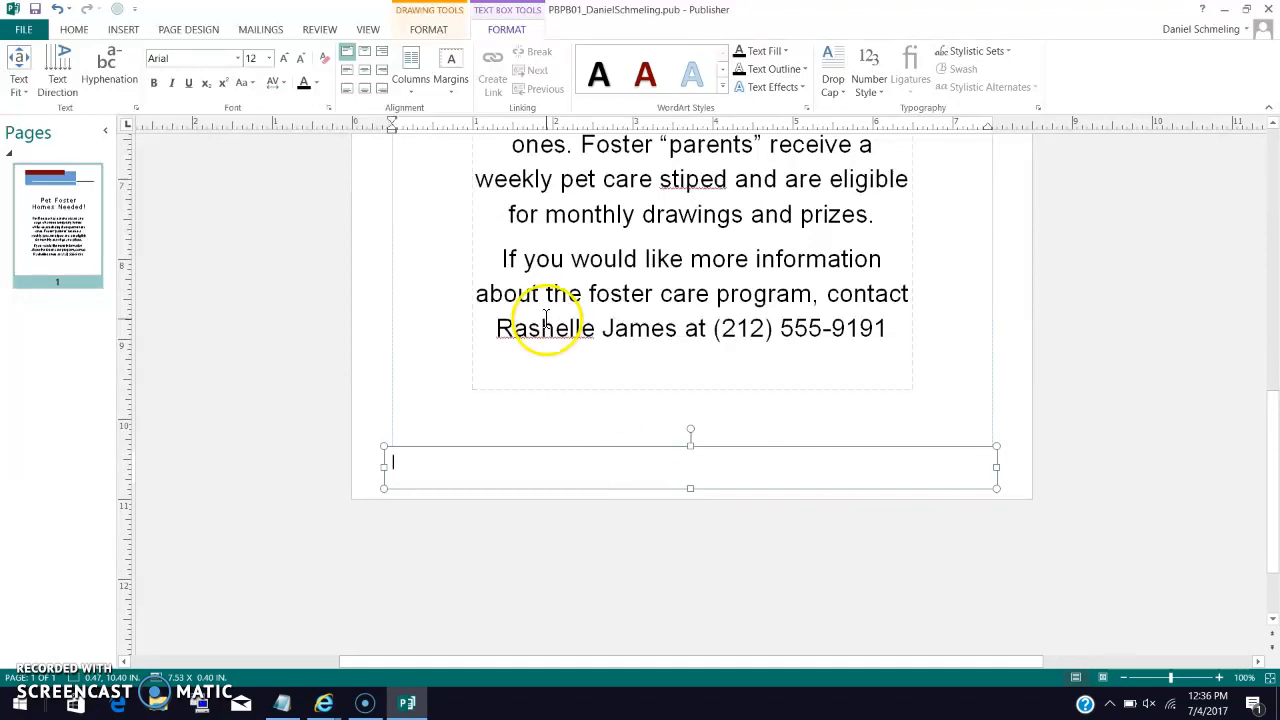
- Insert the Organization name 'Pet Rescue' from Business Information into the bottom box
left_click(122, 28)
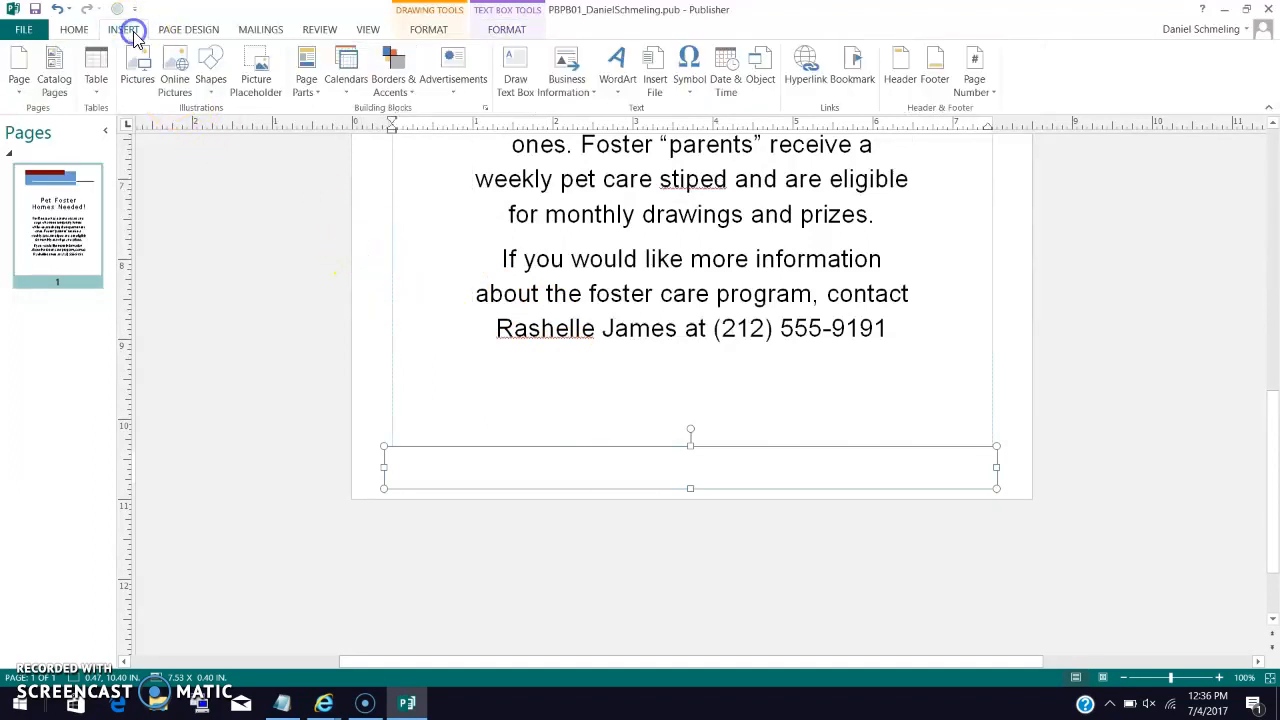
mouse_move(568, 80)
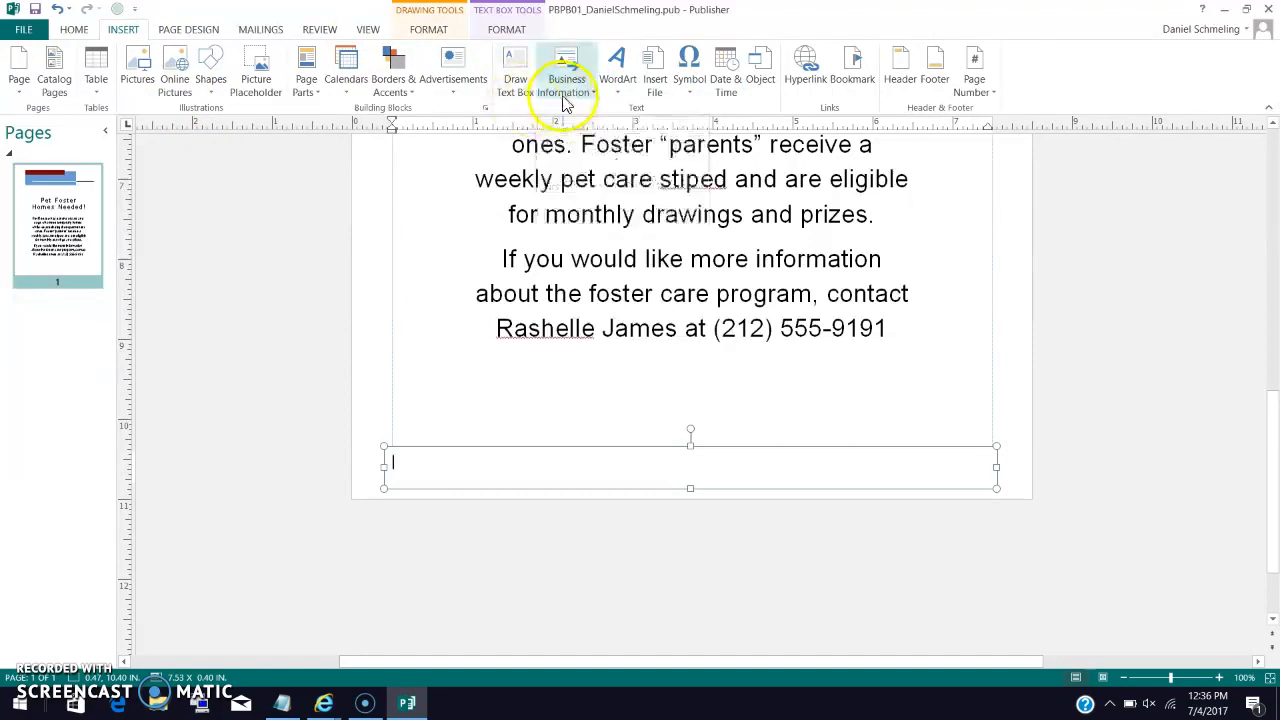
mouse_move(566, 78)
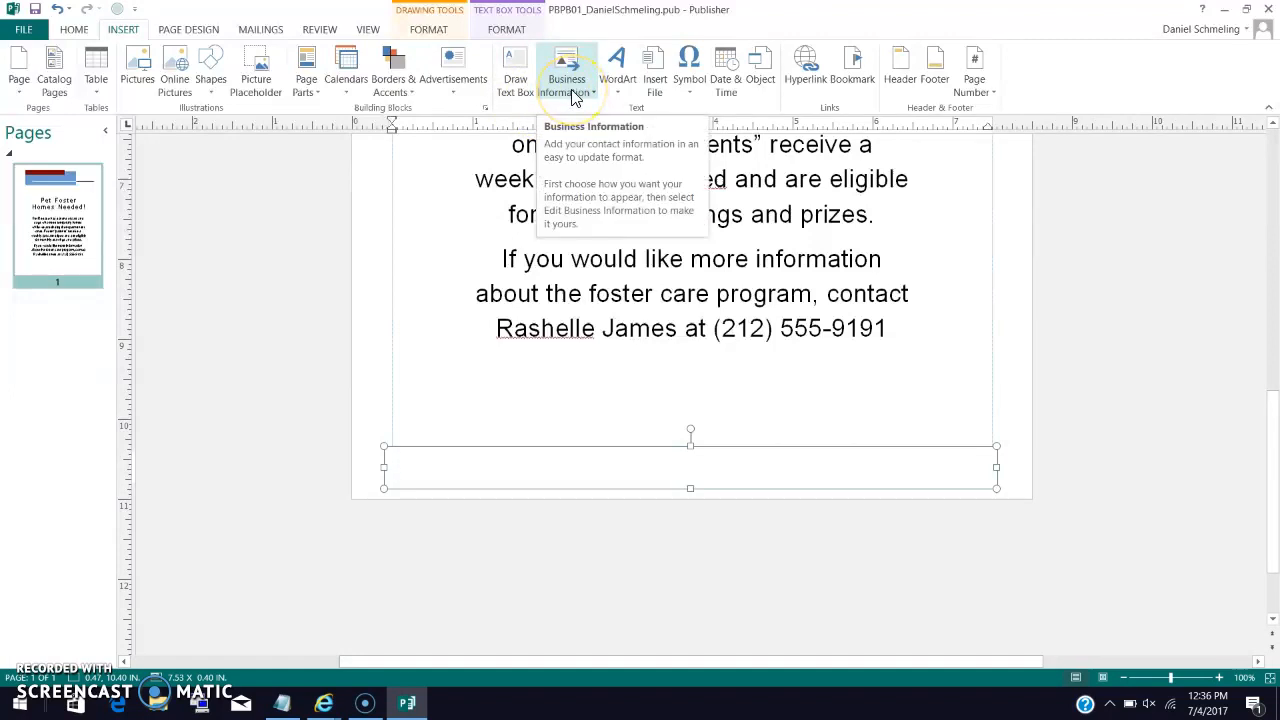
left_click(568, 78)
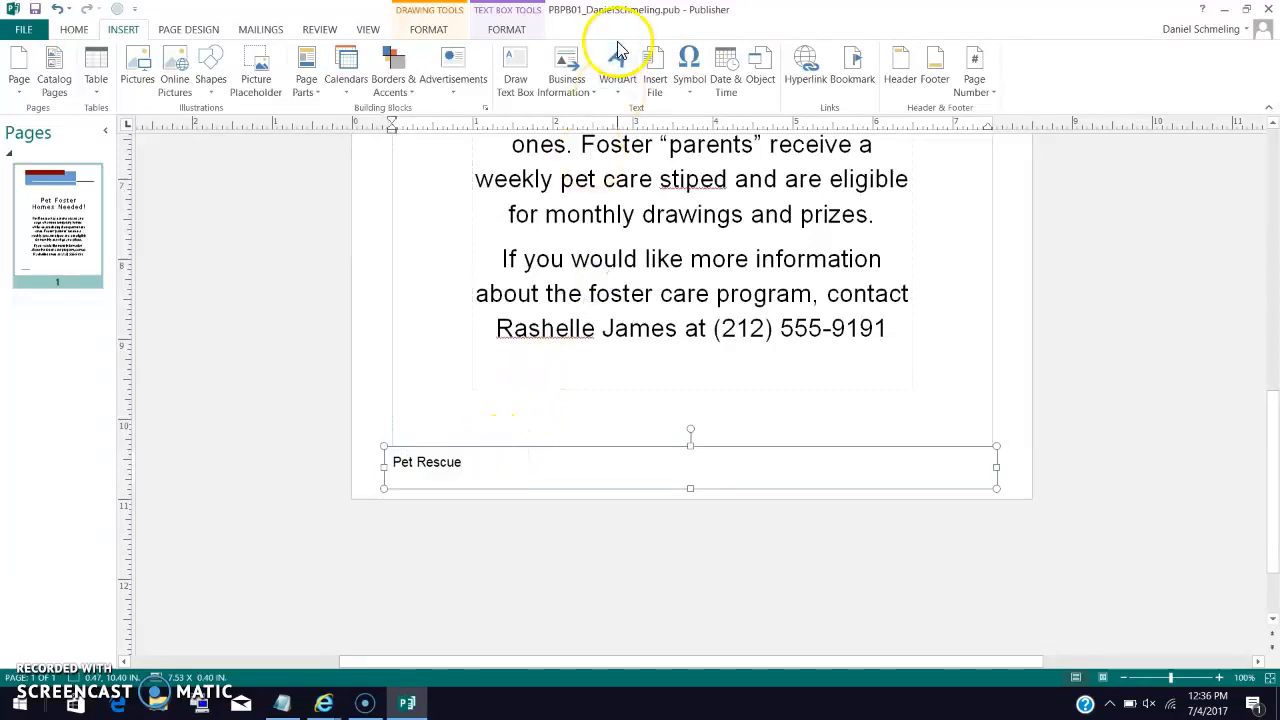
left_click(566, 70)
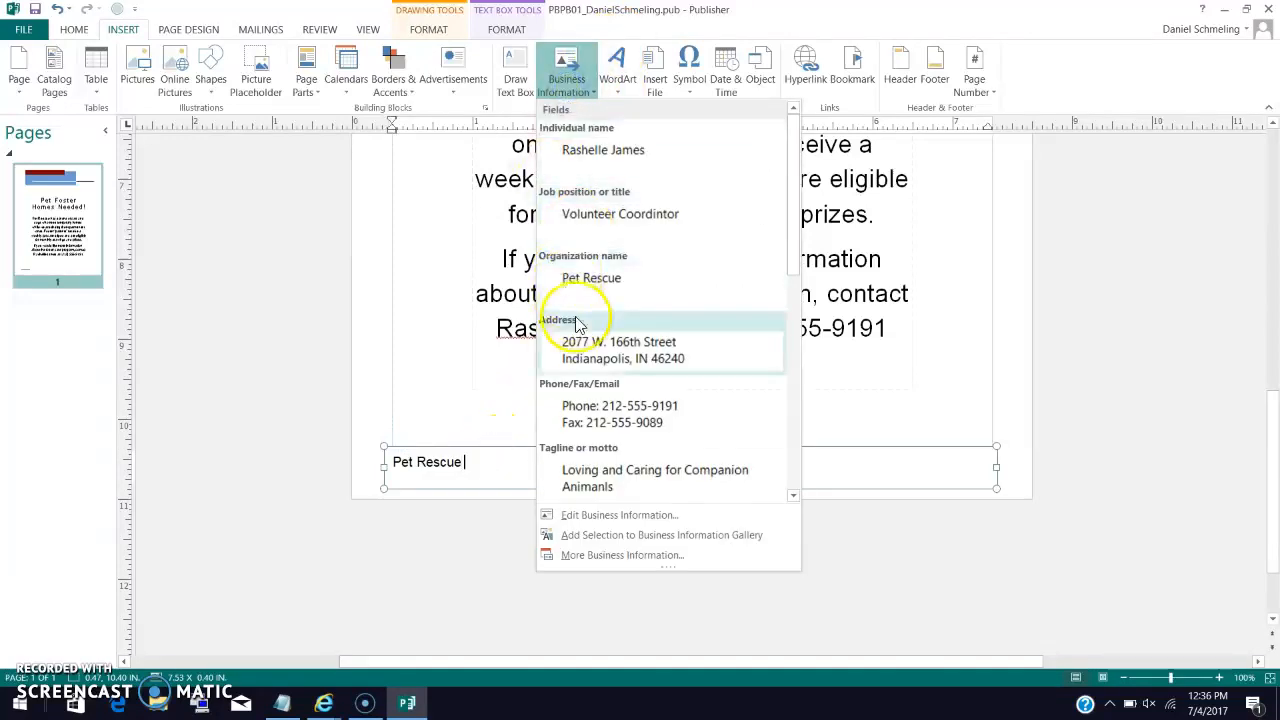
- Insert the Address and Phone/Fax/Email fields after Pet Rescue, spacing the items apart
left_click(618, 350)
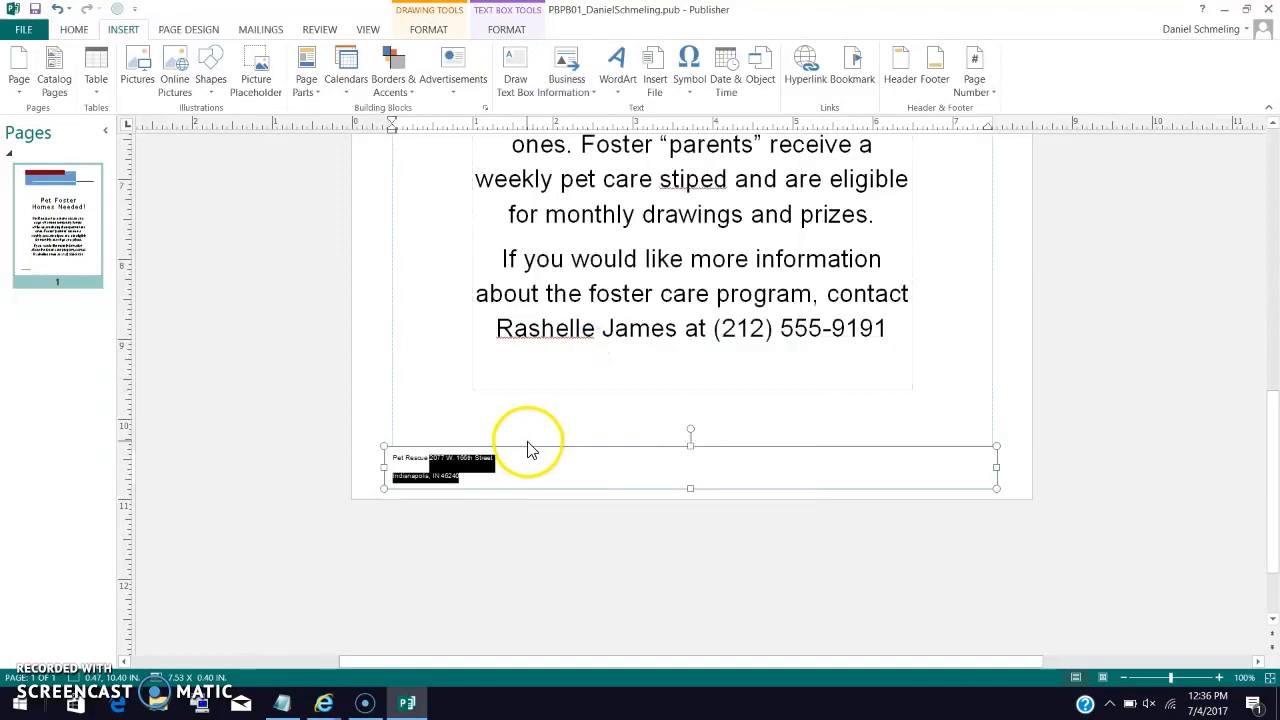
left_click(508, 460)
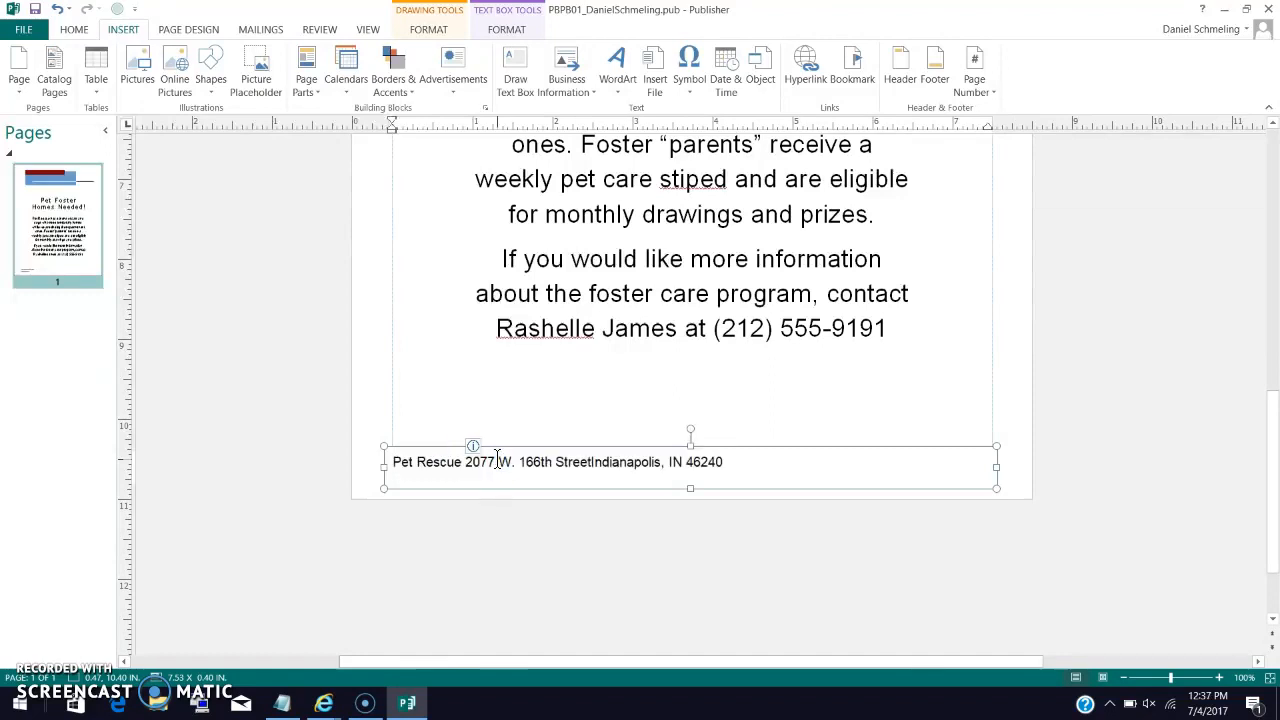
mouse_move(718, 460)
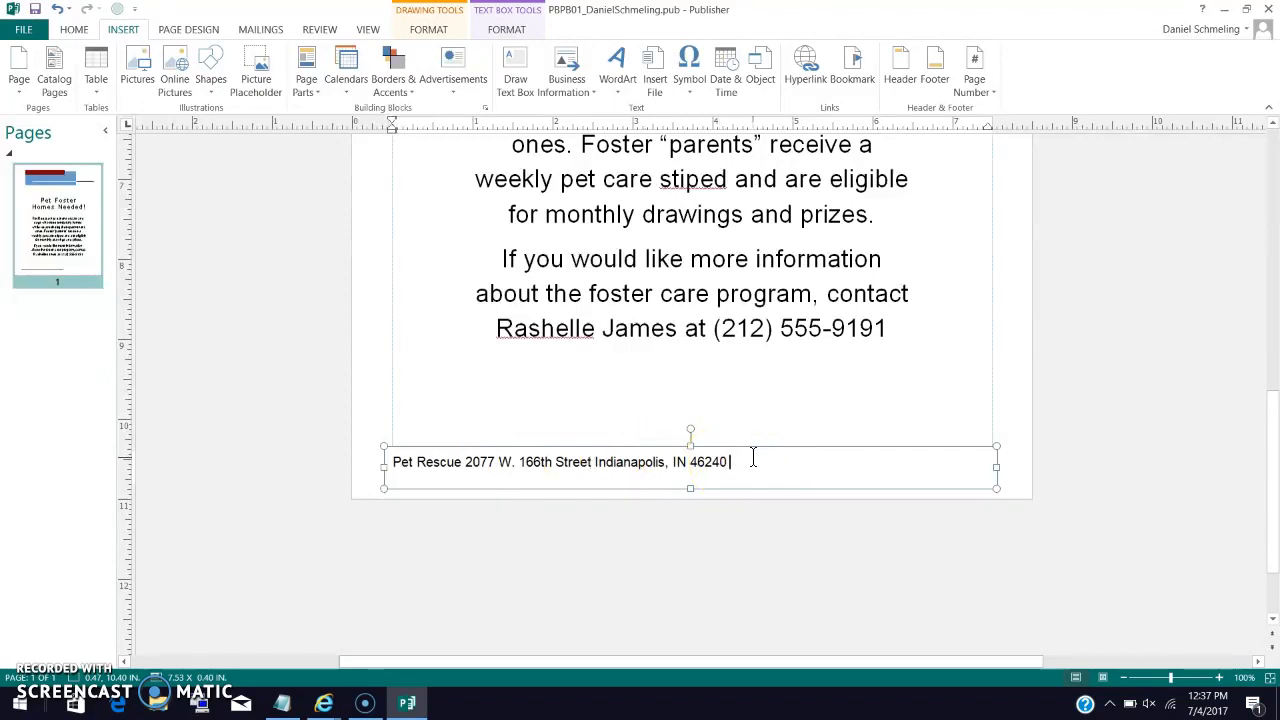
left_click(566, 70)
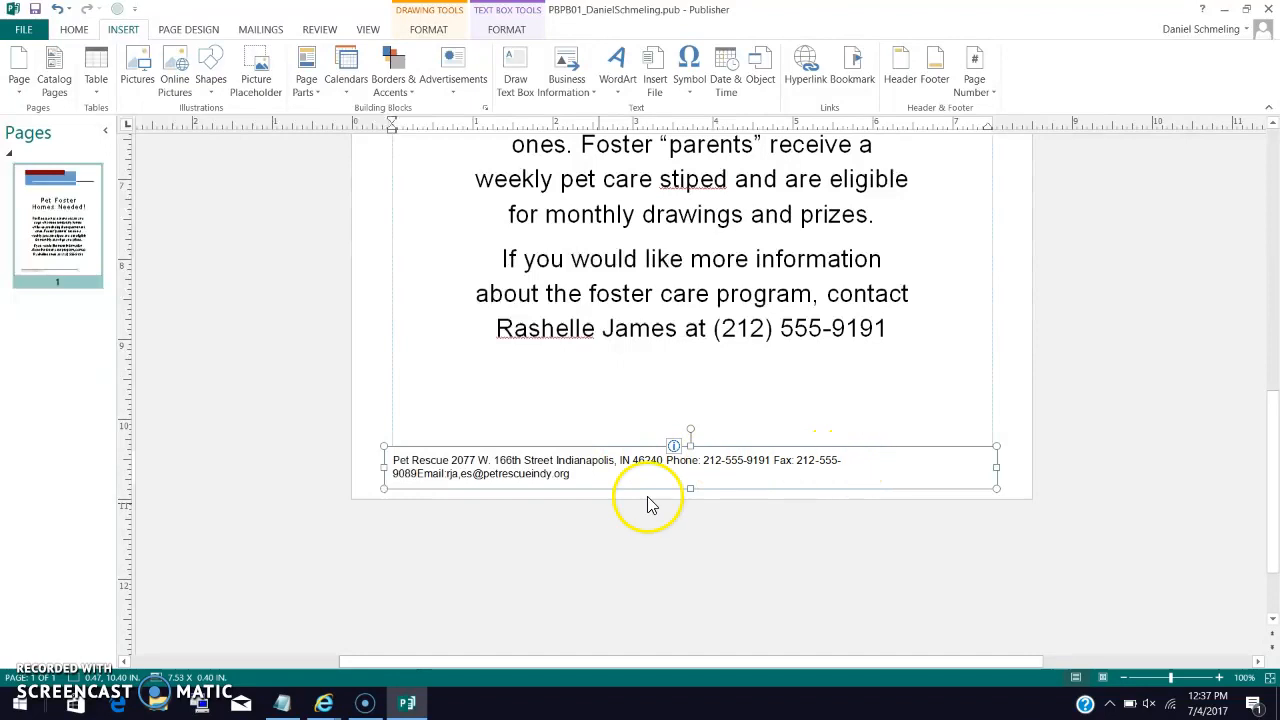
left_click(850, 460)
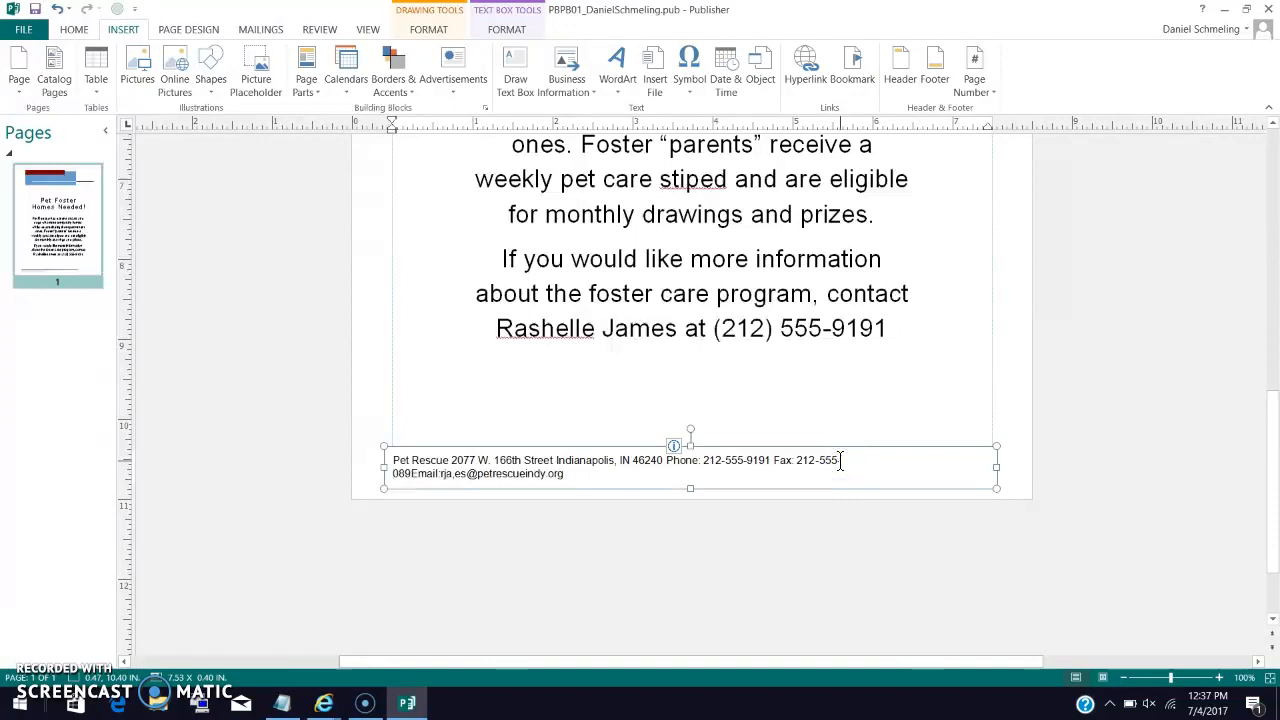
left_click(856, 464)
type("9")
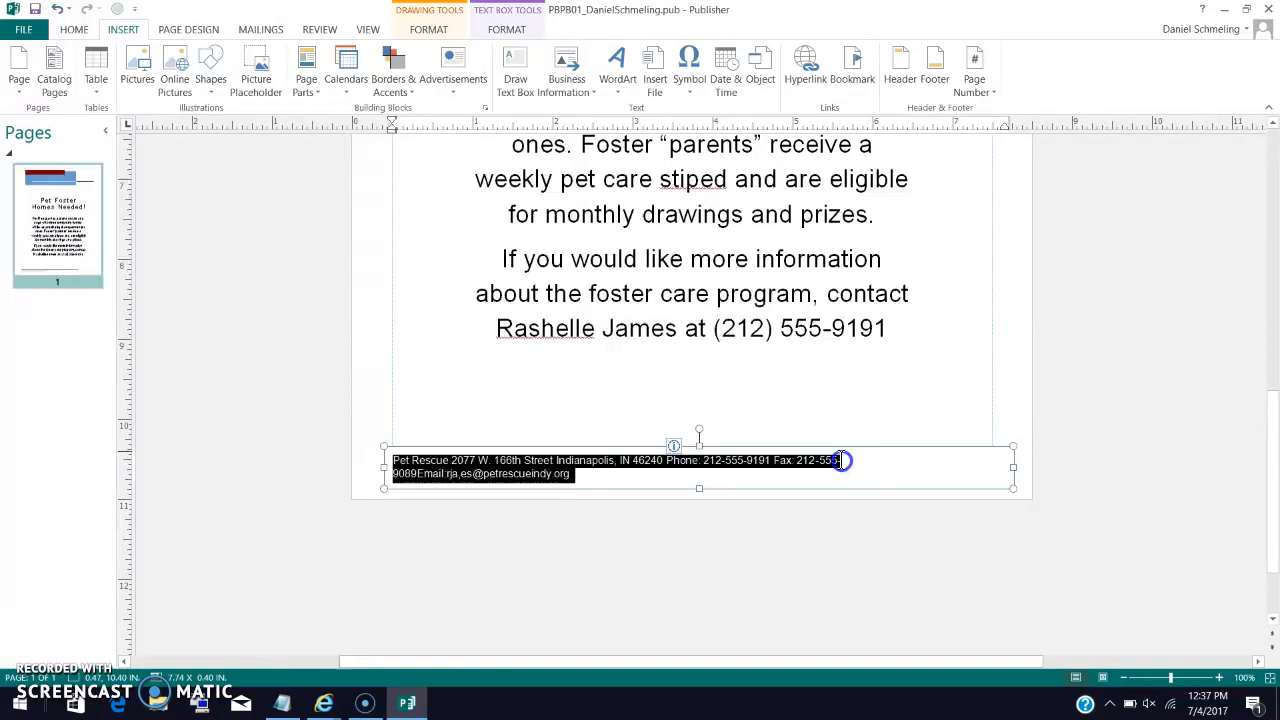
left_click(842, 460)
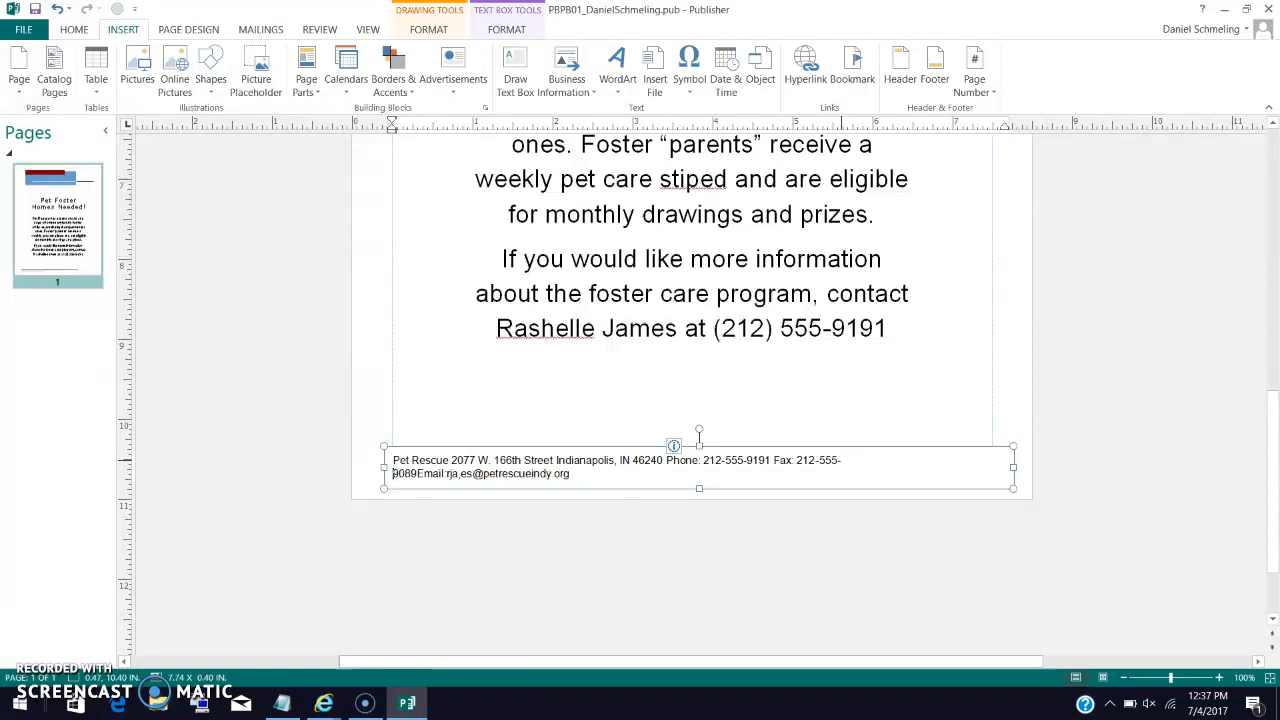
- Give the bottom text box a larger Width so the contact details fit on one line
left_click(676, 446)
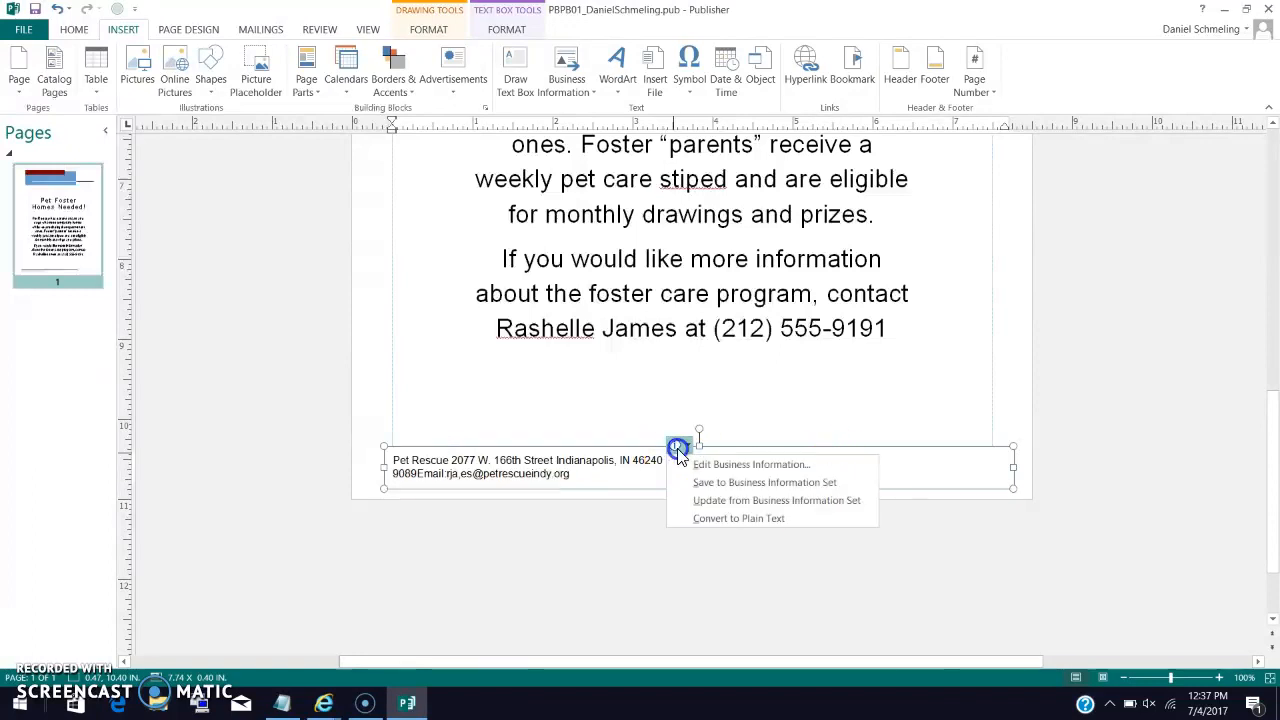
mouse_move(708, 482)
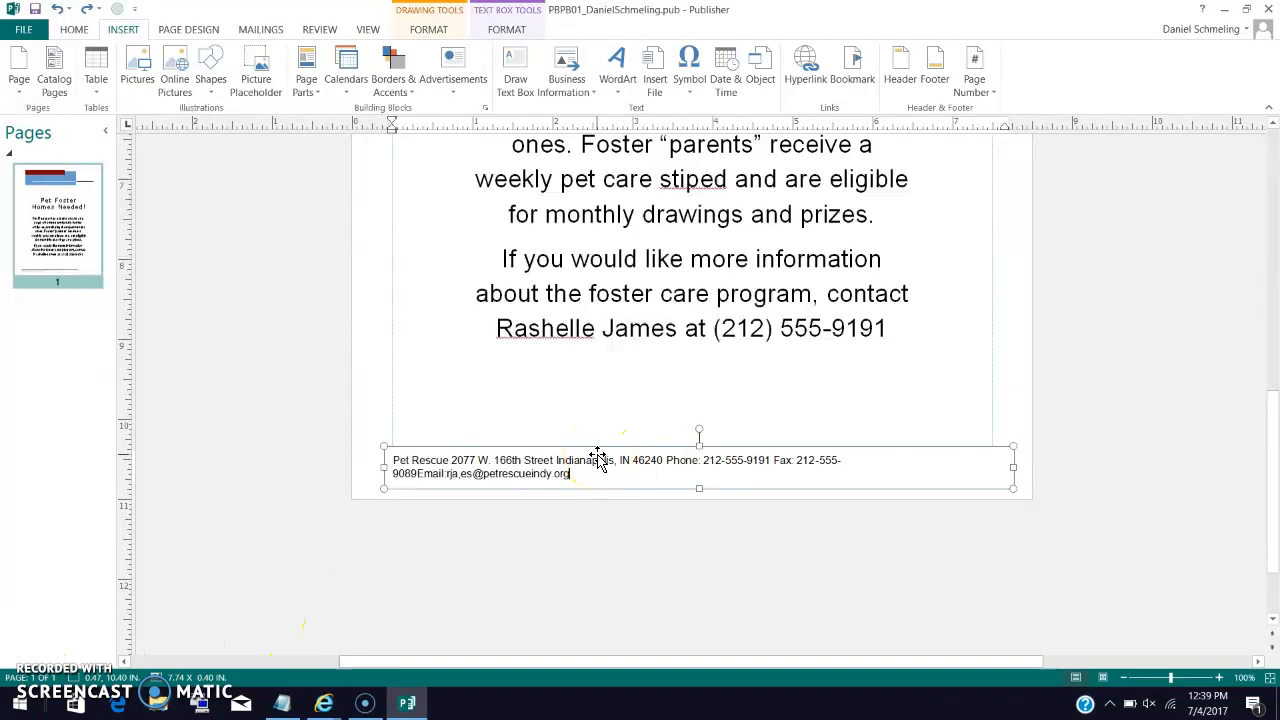
right_click(598, 460)
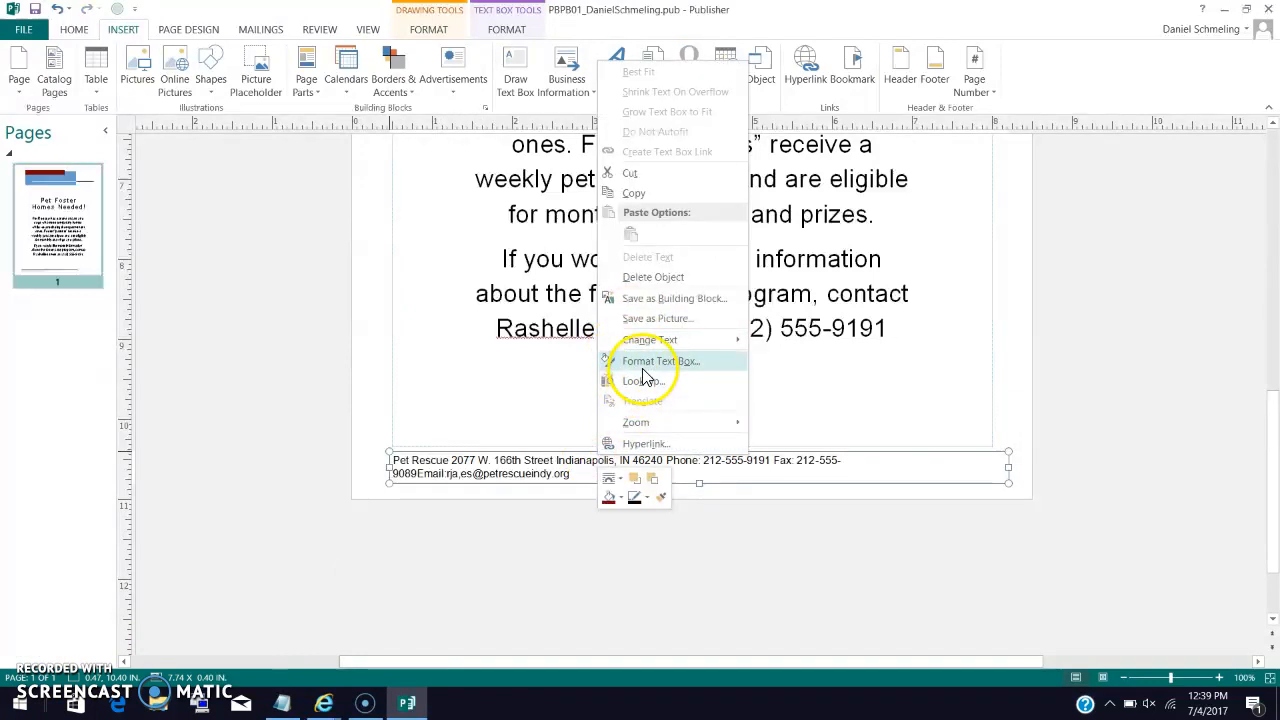
left_click(660, 360)
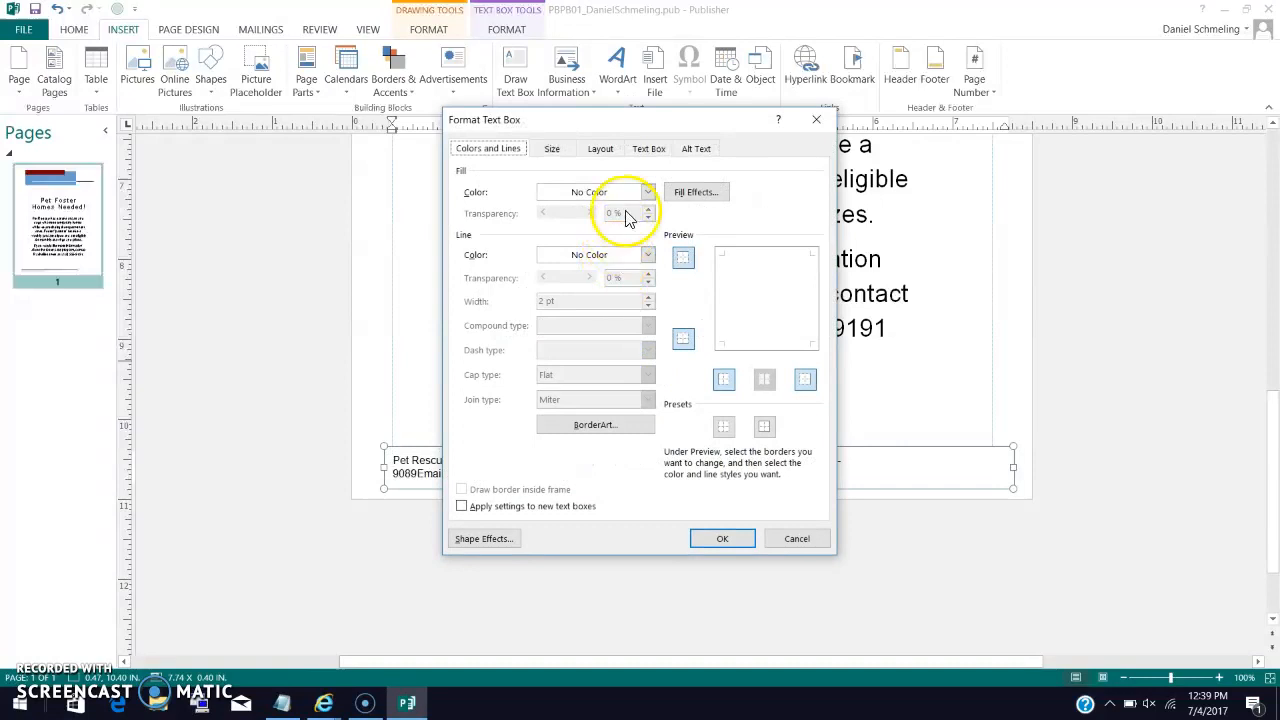
left_click(552, 148)
type("8.5\"")
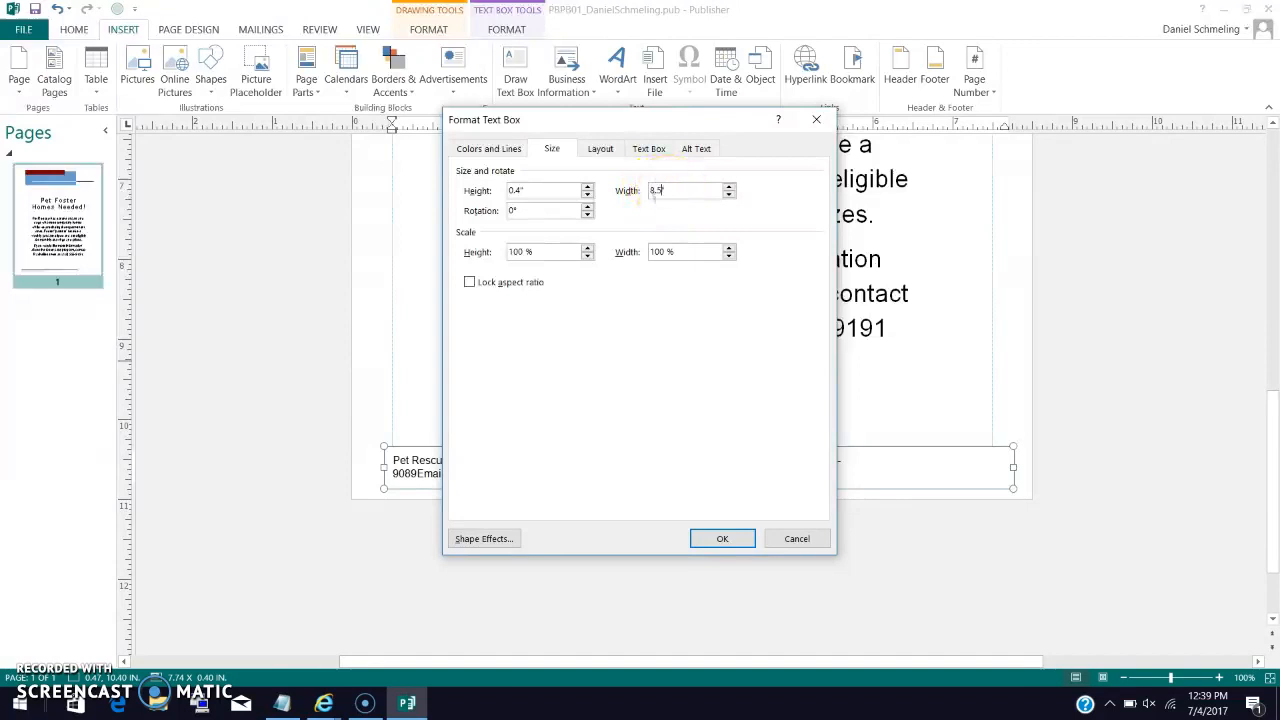
left_click(722, 538)
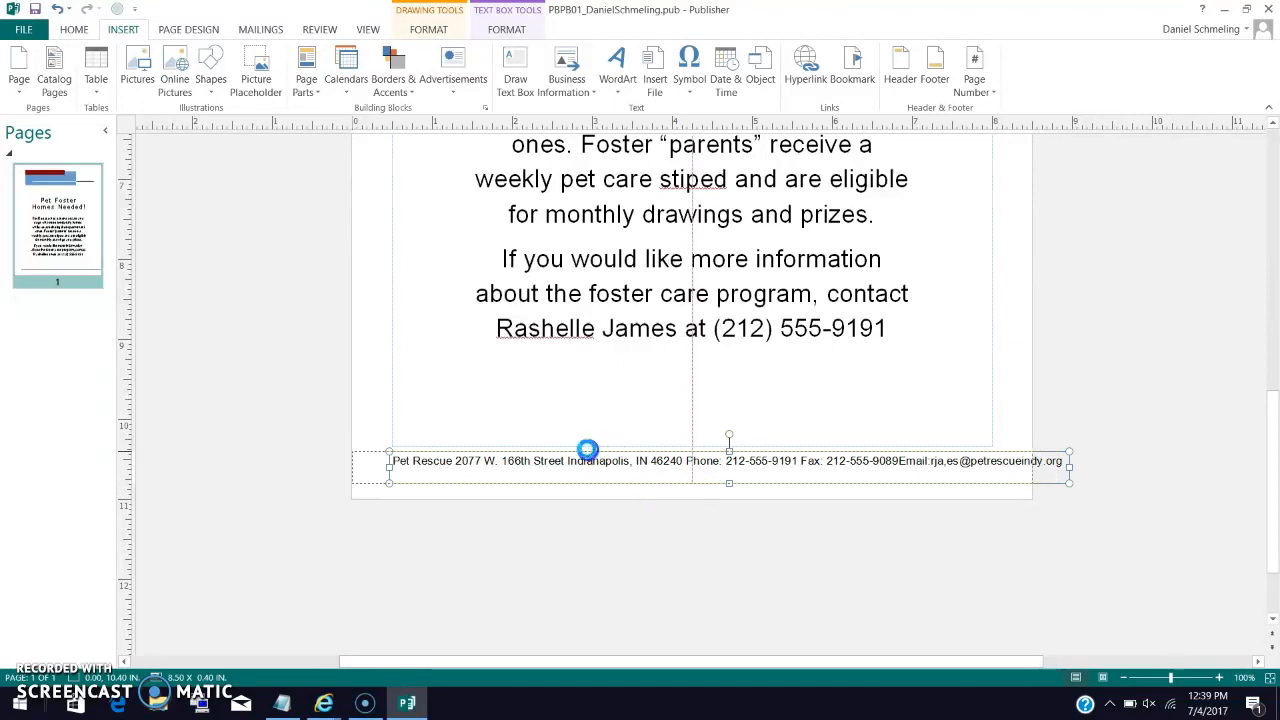
left_click(686, 524)
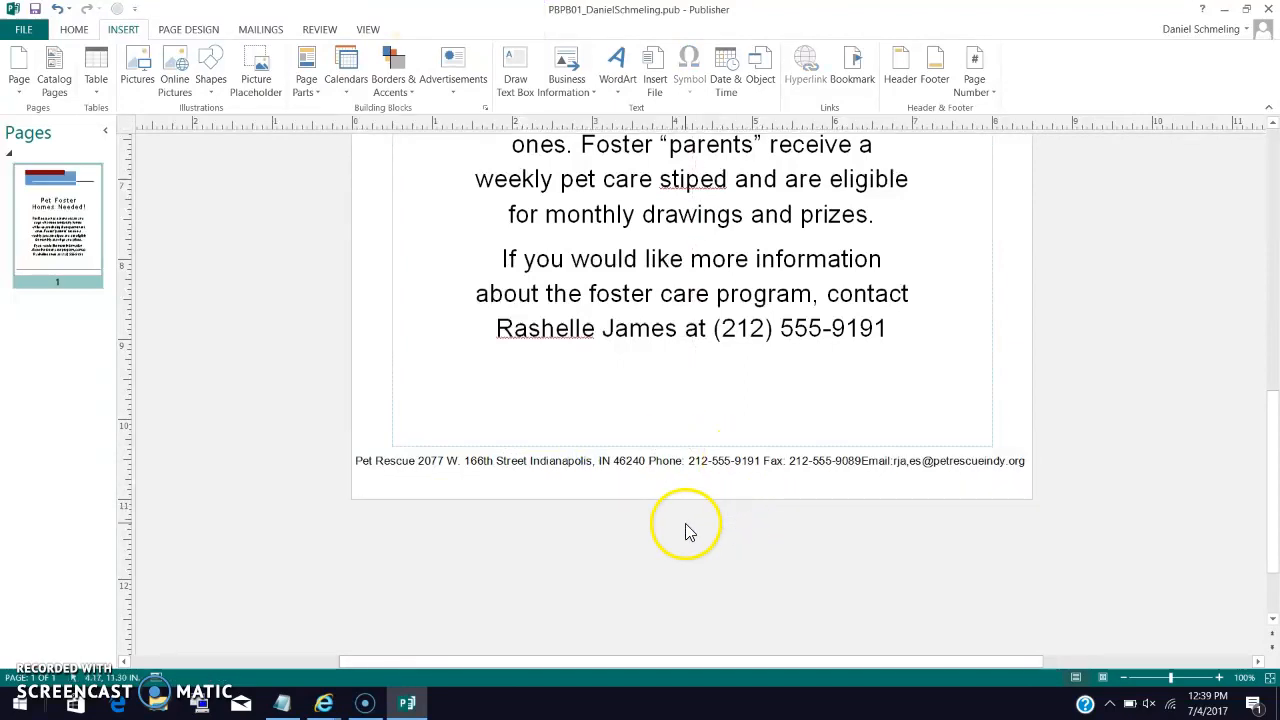
mouse_move(418, 568)
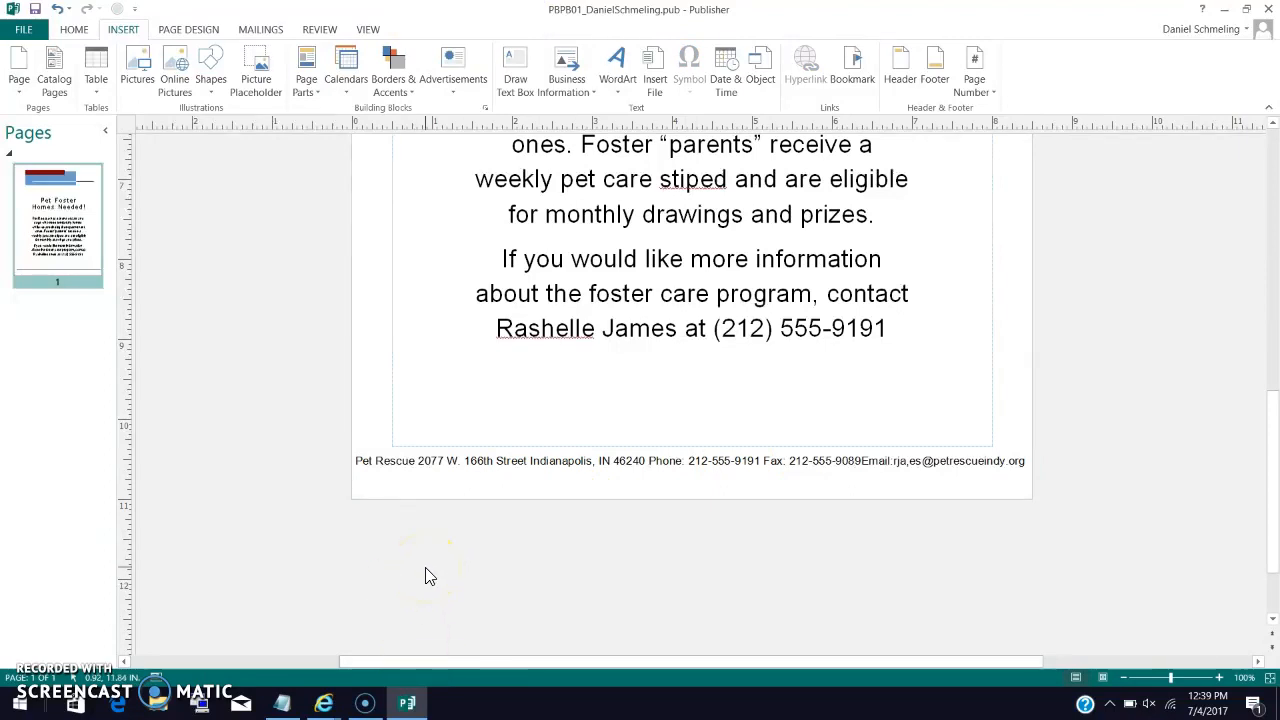
- Delete the Fax entry from the contact line, leaving name, address, phone and email spaced apart
left_click(852, 460)
type("m")
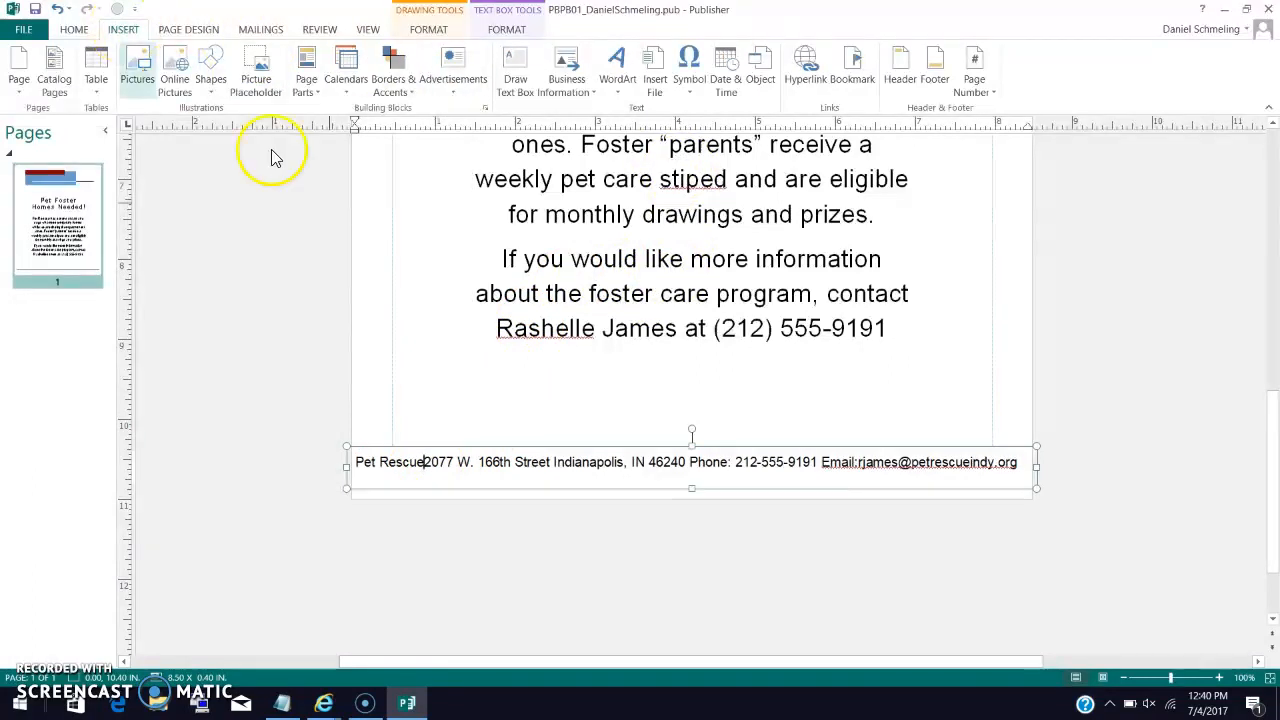
- Insert a bullet symbol after Pet Rescue and copy it to separate the remaining contact items
left_click(688, 64)
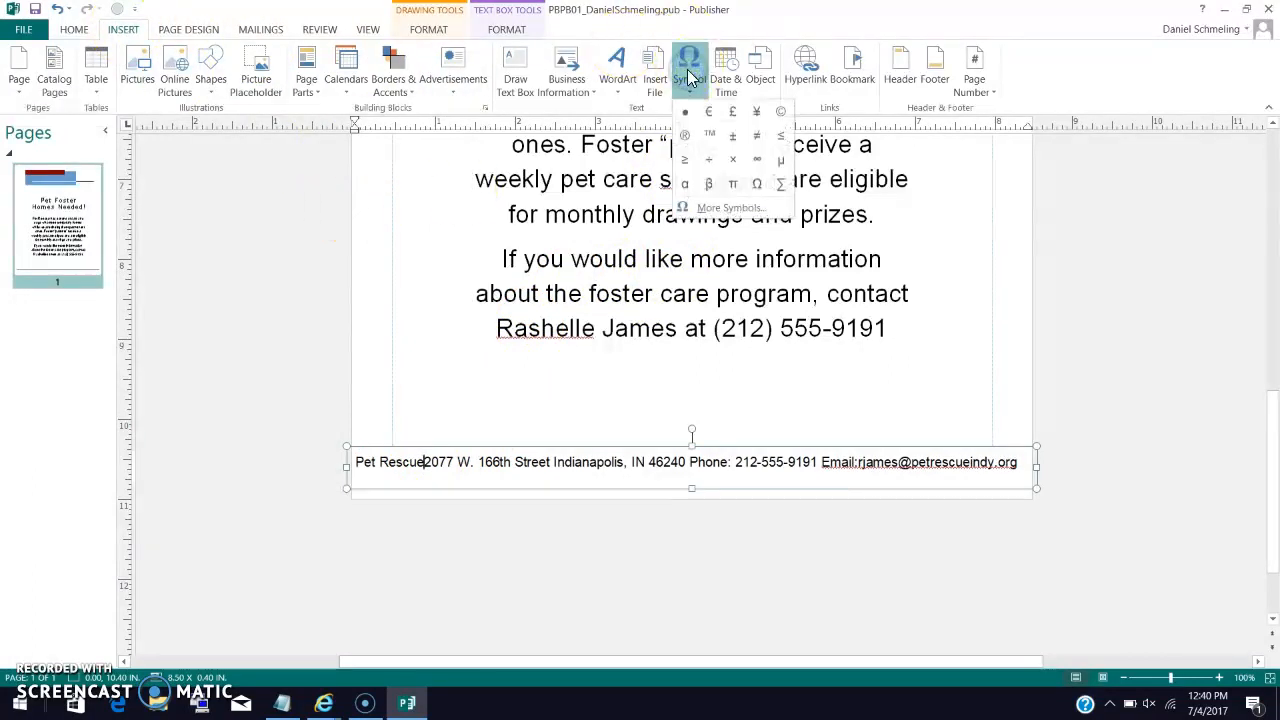
left_click(684, 112)
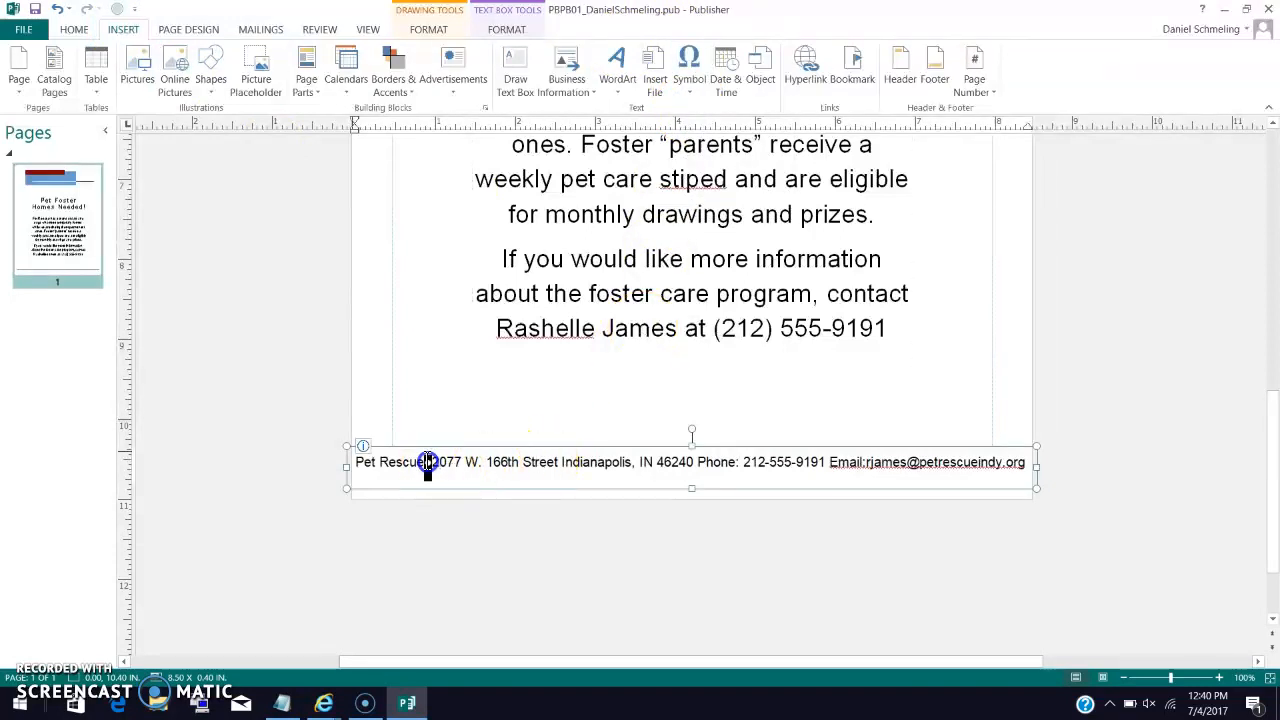
right_click(428, 462)
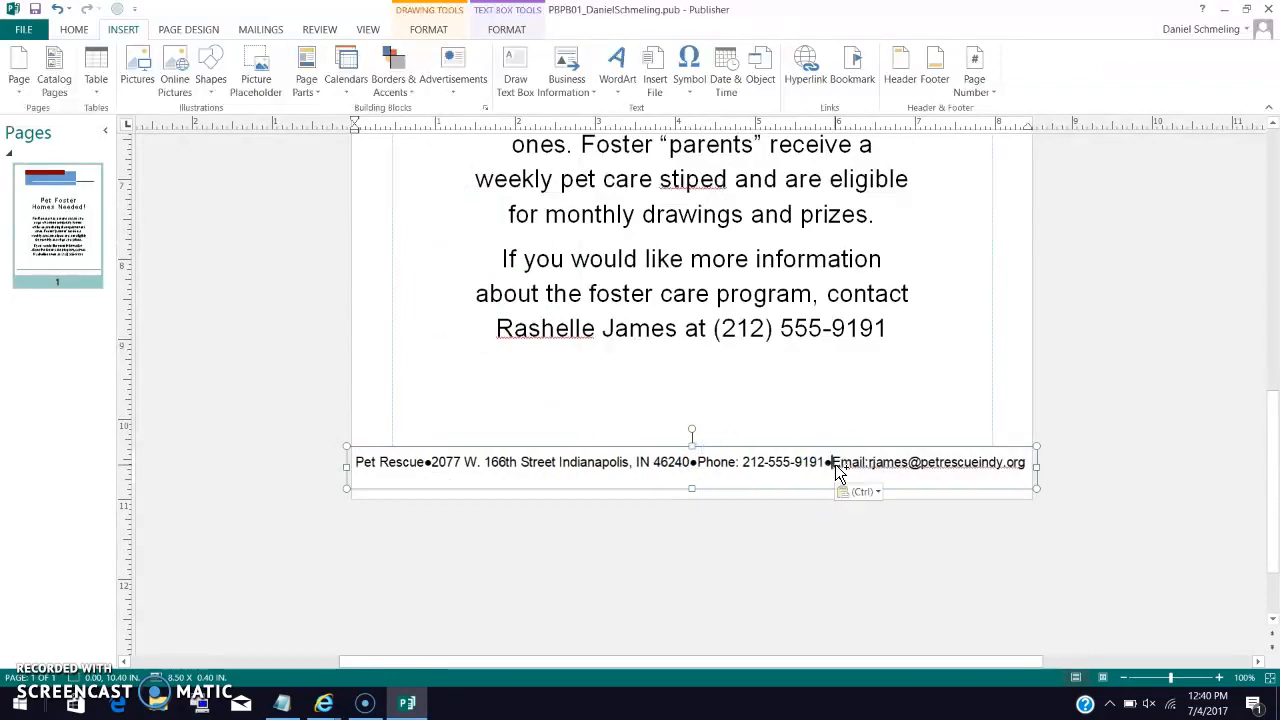
mouse_move(976, 470)
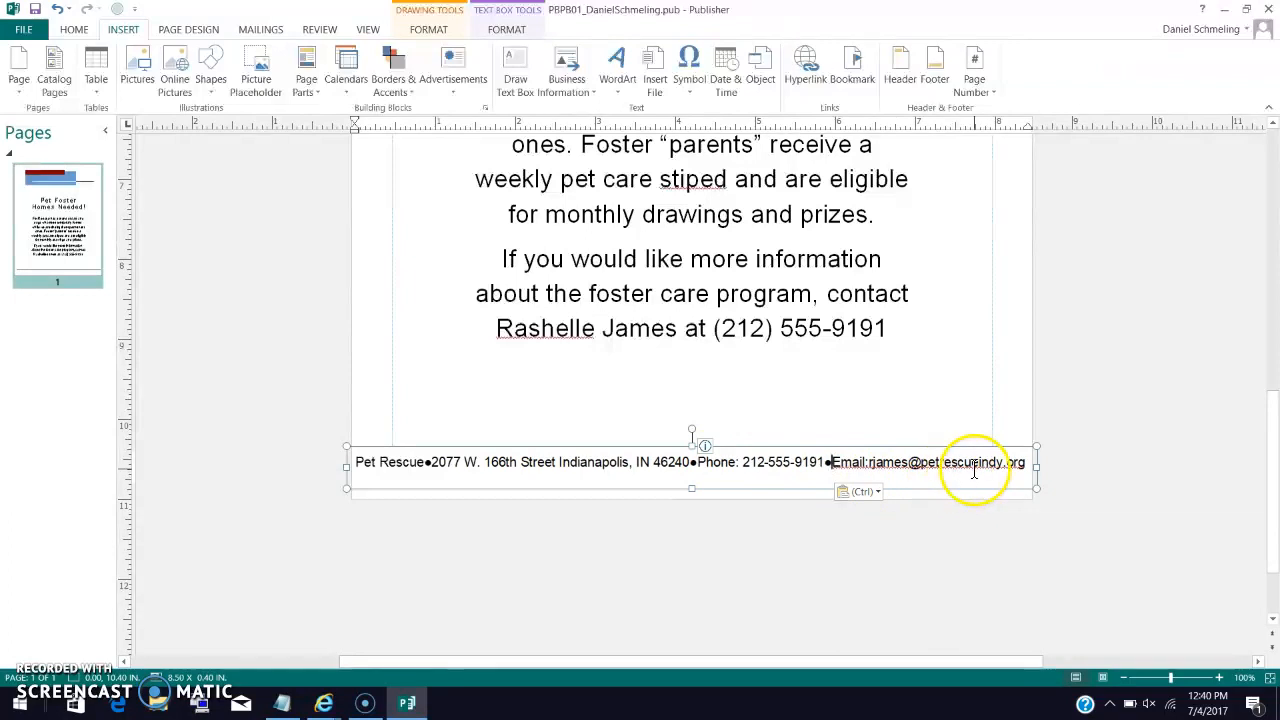